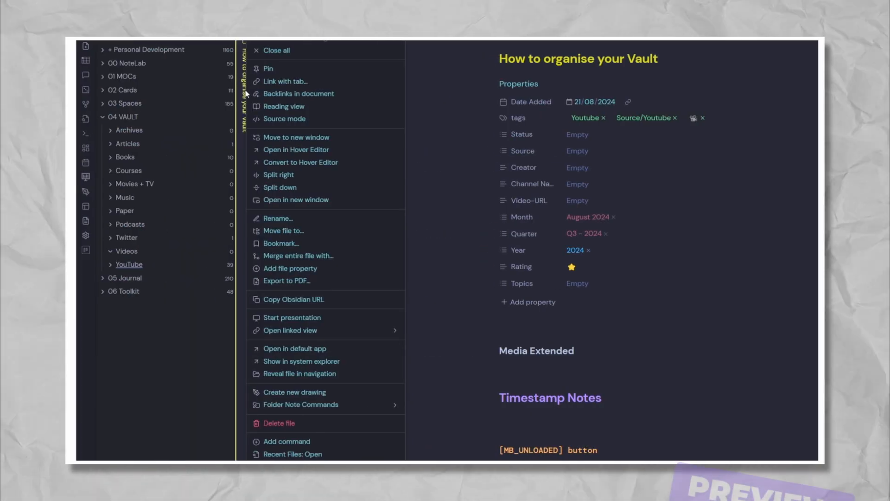
mouse_move(302, 236)
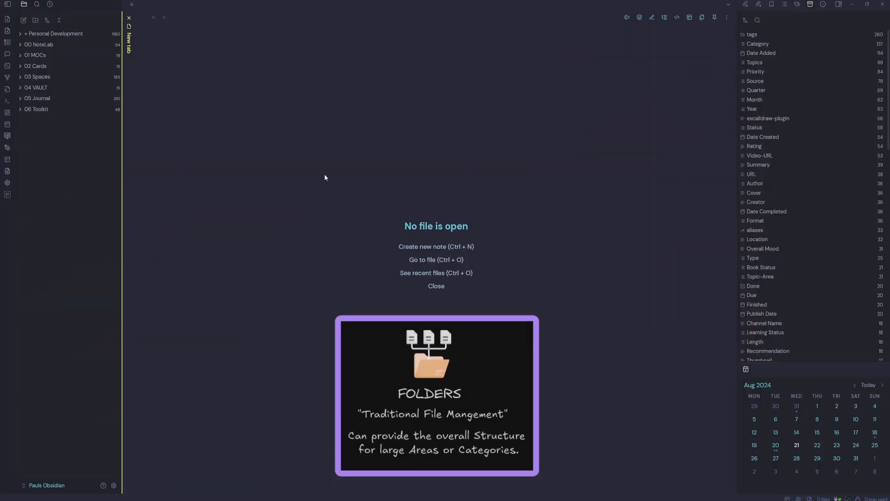
- Expand the 00 NoteLab folder to list its inbox notes
left_click(39, 45)
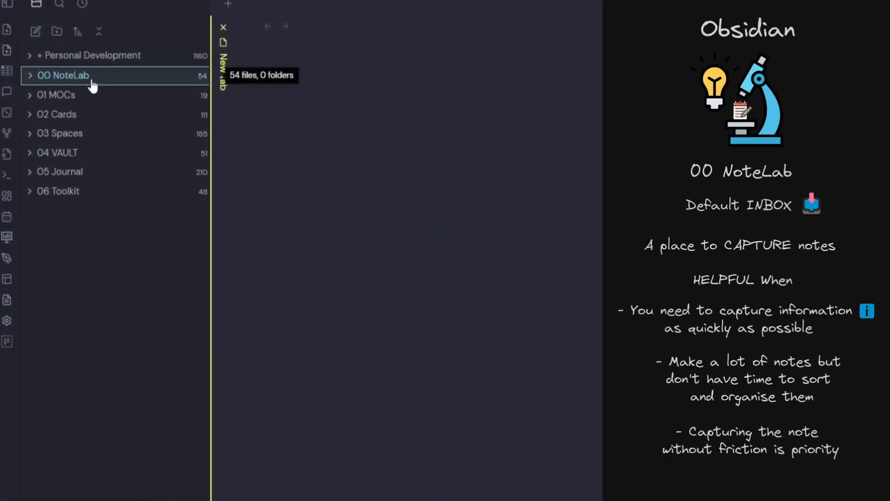
left_click(64, 75)
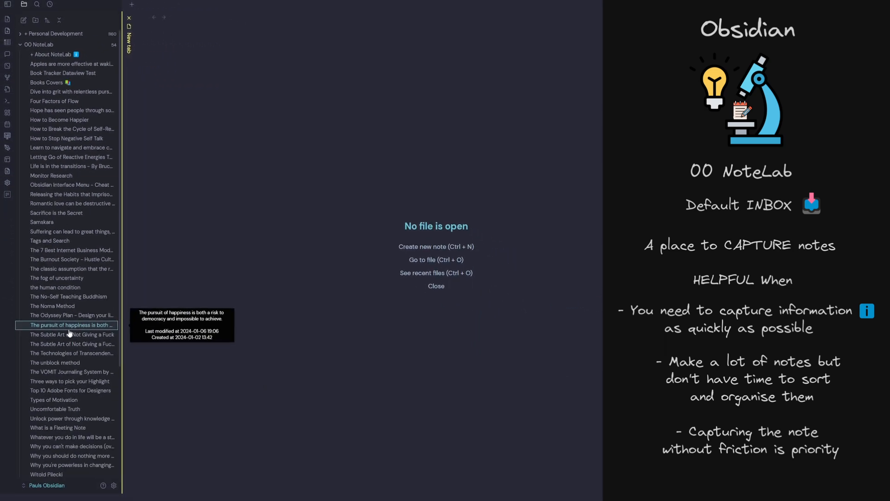
mouse_move(62, 74)
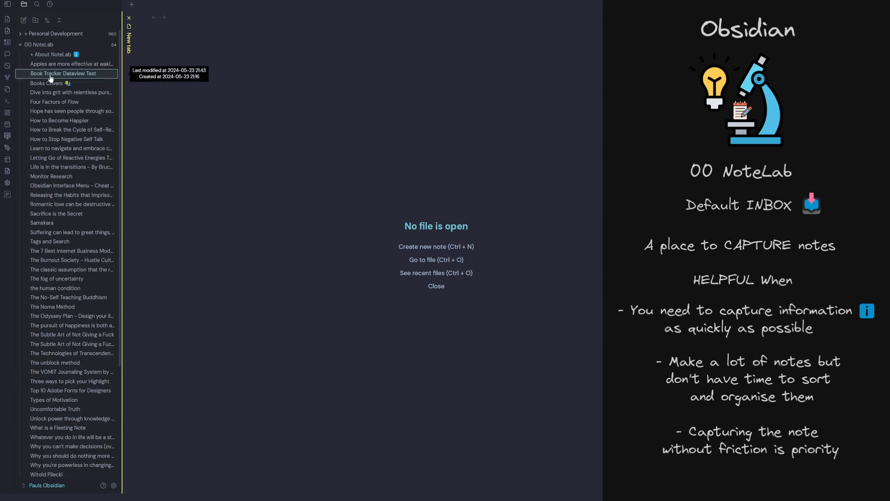
mouse_move(56, 409)
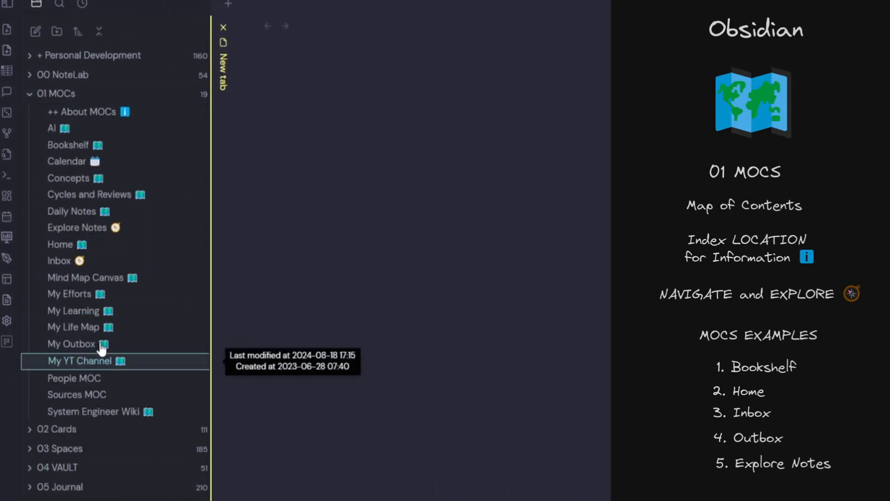
- Browse the Explore Notes, Bookshelf, System Engineer Wiki, My Learning and Inbox MOC notes
left_click(77, 227)
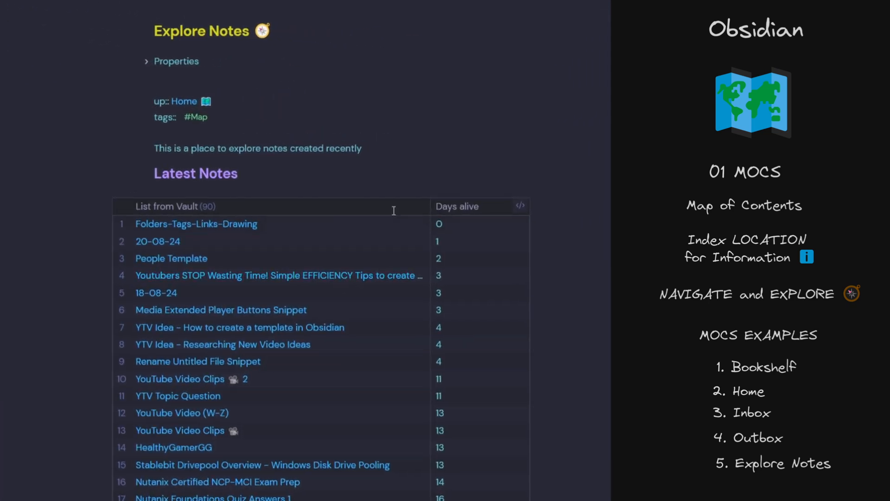
left_click(519, 205)
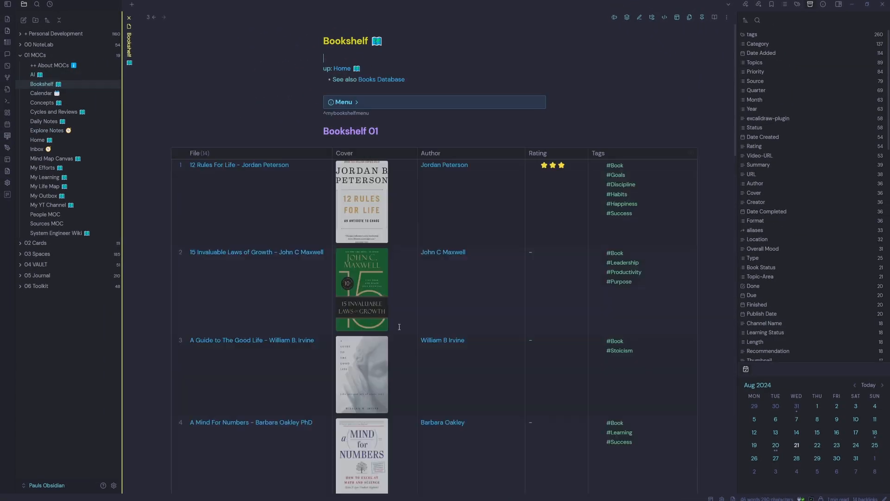
left_click(55, 234)
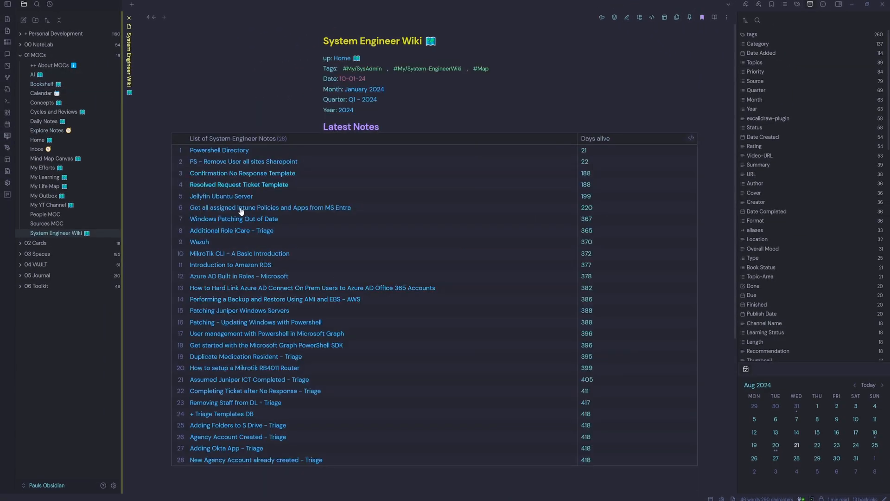
left_click(45, 176)
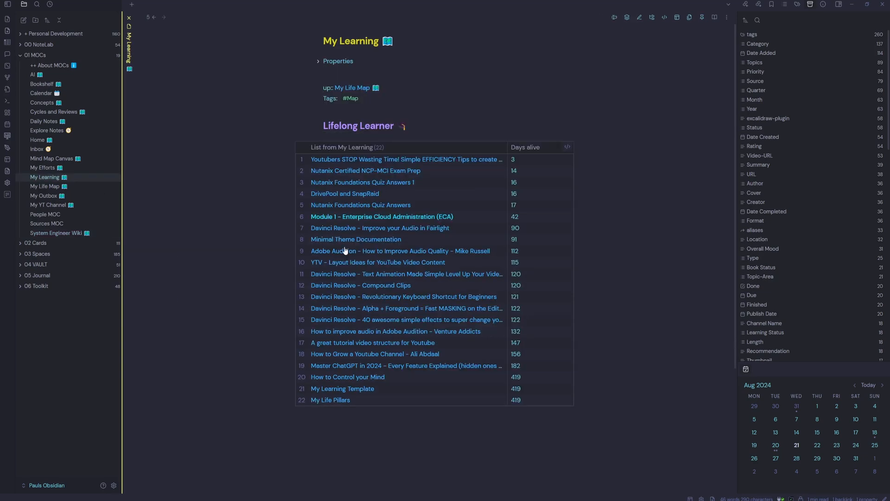
left_click(36, 149)
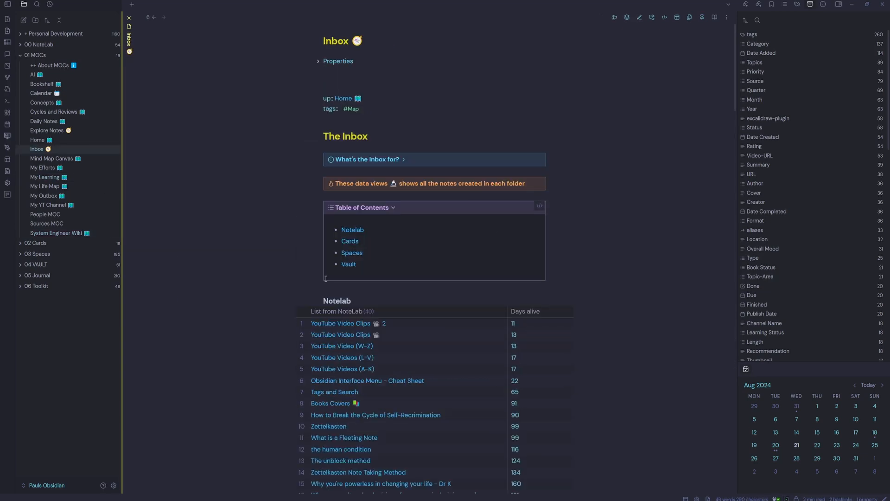
scroll("down", 3)
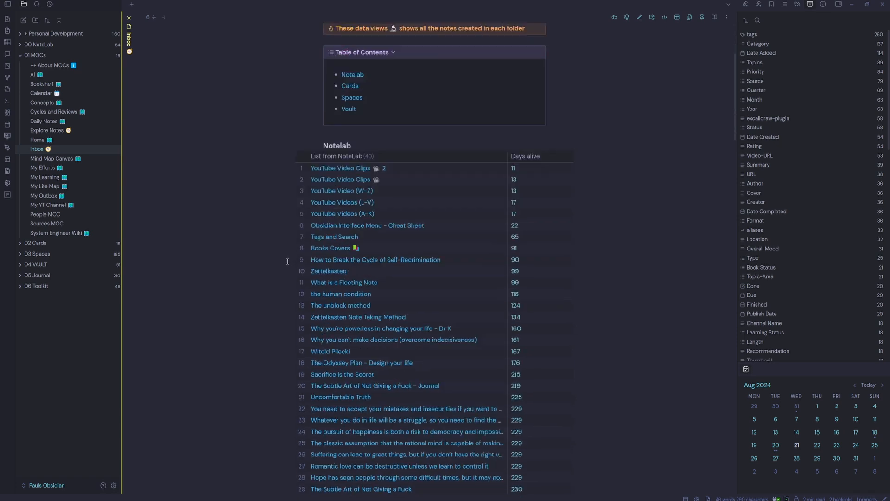
scroll("up", 3)
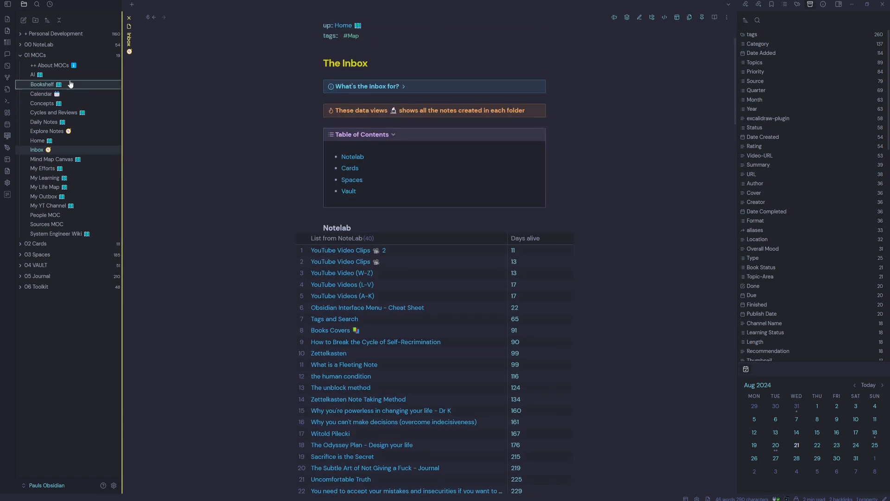
- Expand the 02 Cards folder to show its subfolders
left_click(35, 243)
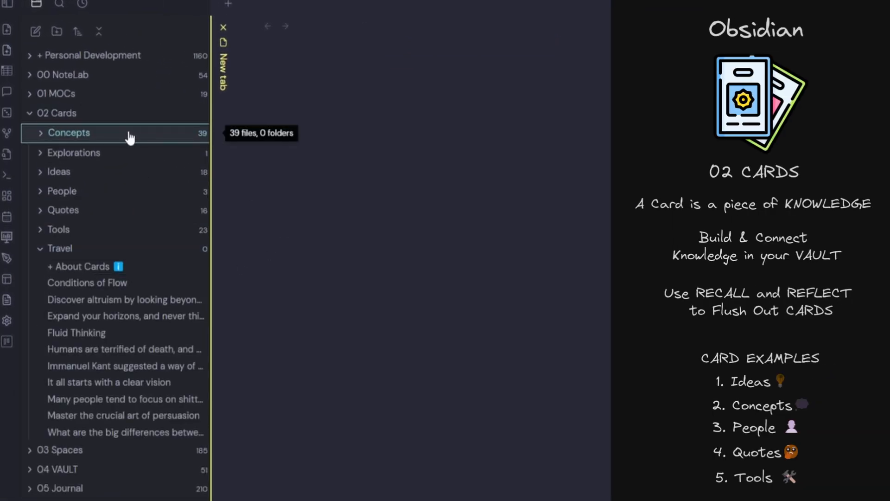
mouse_move(131, 203)
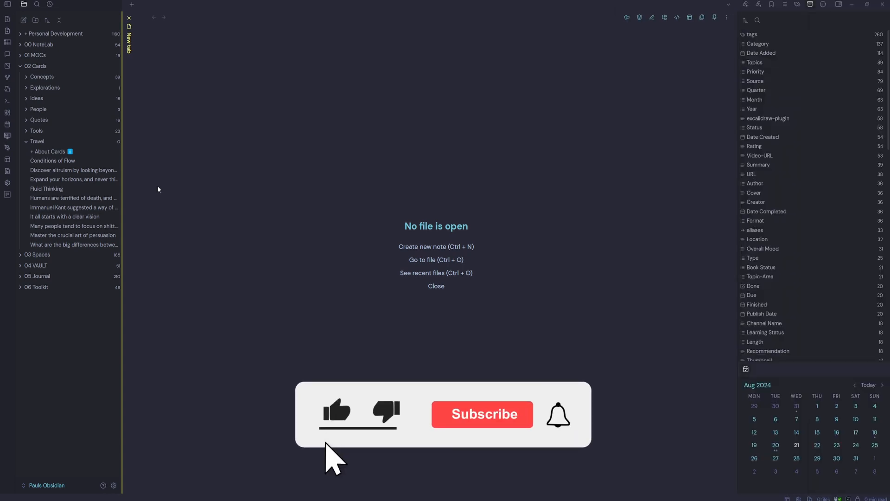
left_click(482, 414)
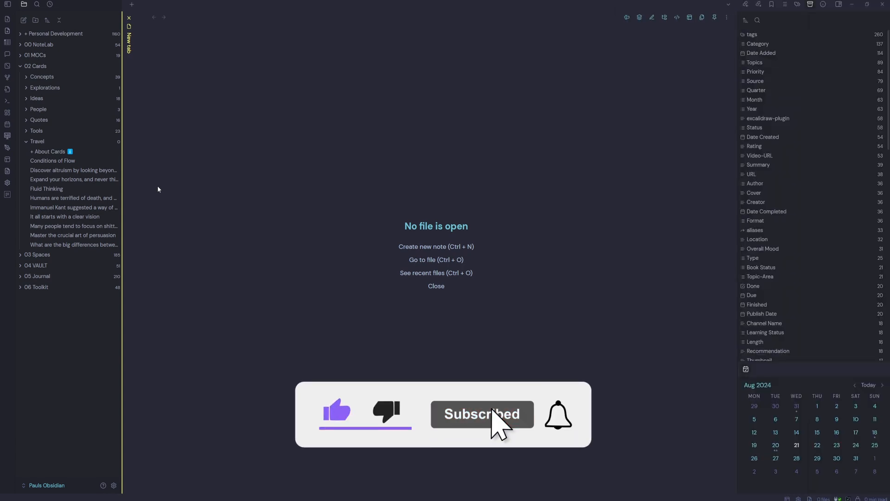
- Browse 03 Spaces, viewing the Note Taking and Obsidian True Power drawings, then collapse the tree
left_click(36, 131)
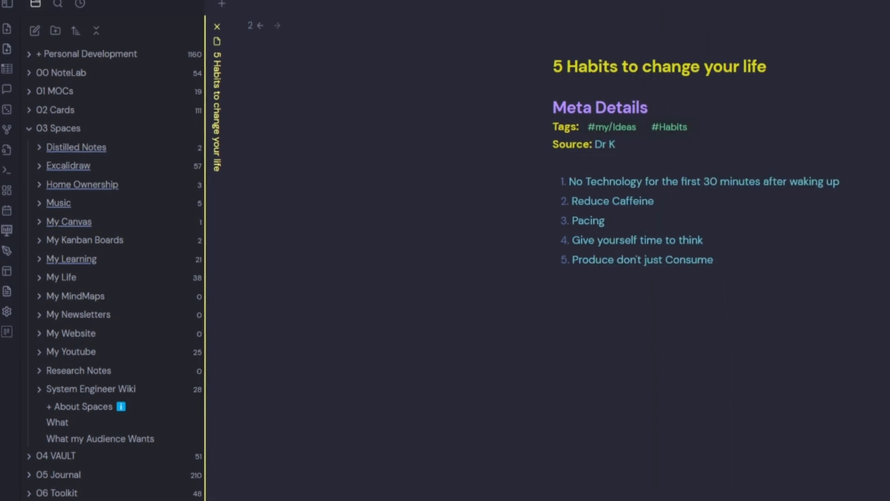
left_click(50, 313)
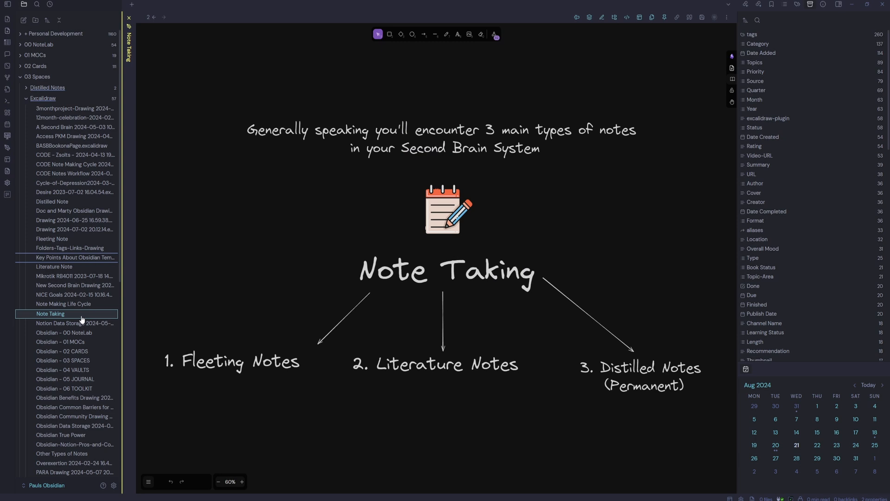
left_click(62, 434)
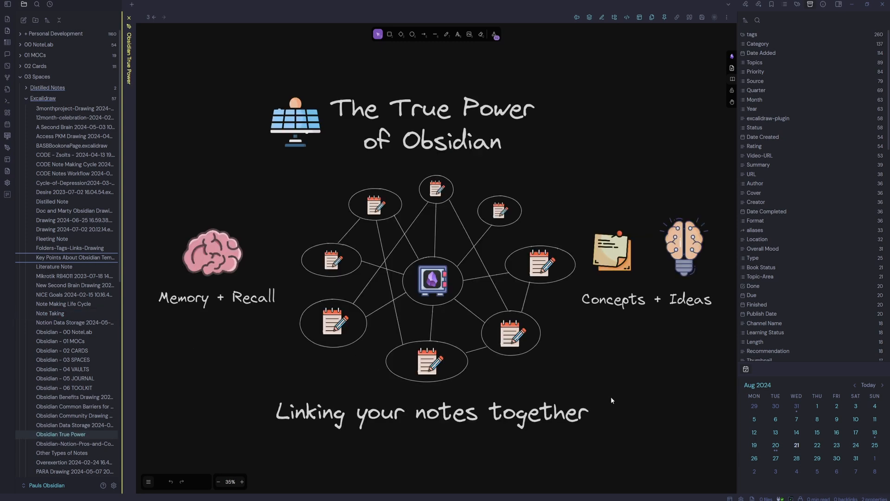
mouse_move(626, 401)
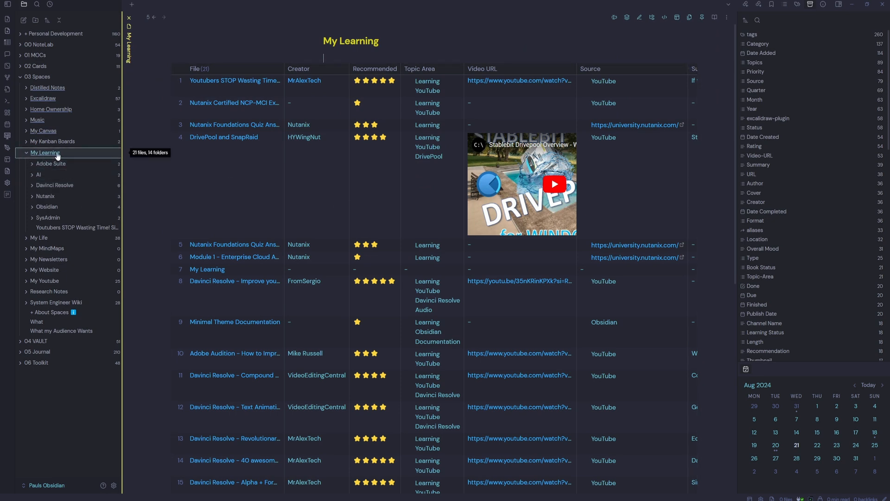
mouse_move(75, 227)
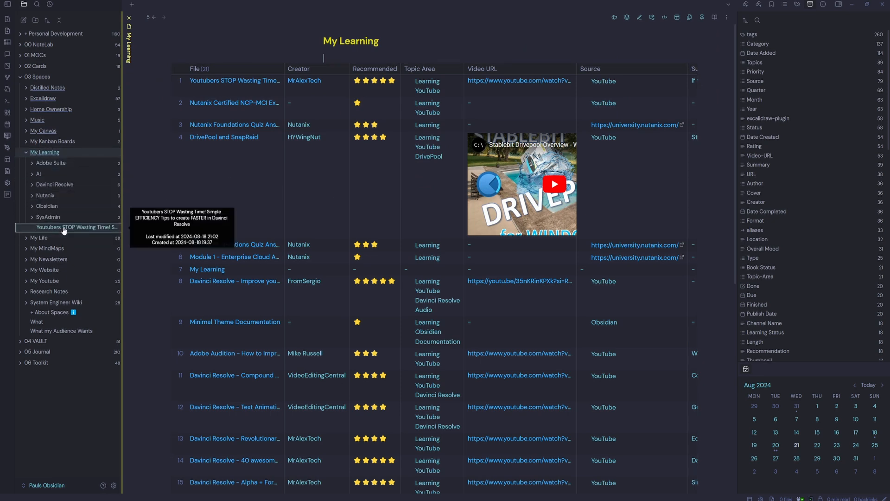
left_click(129, 18)
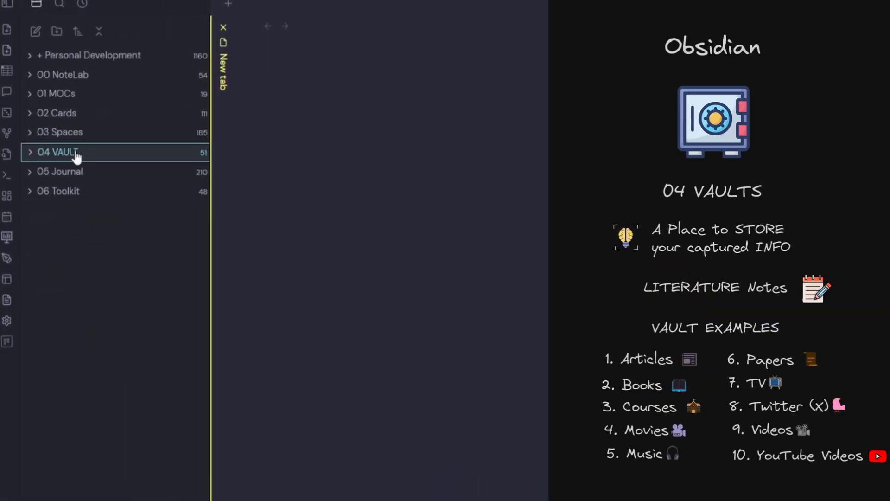
- Browse the 04 VAULT folder and view its YouTube index note
left_click(57, 153)
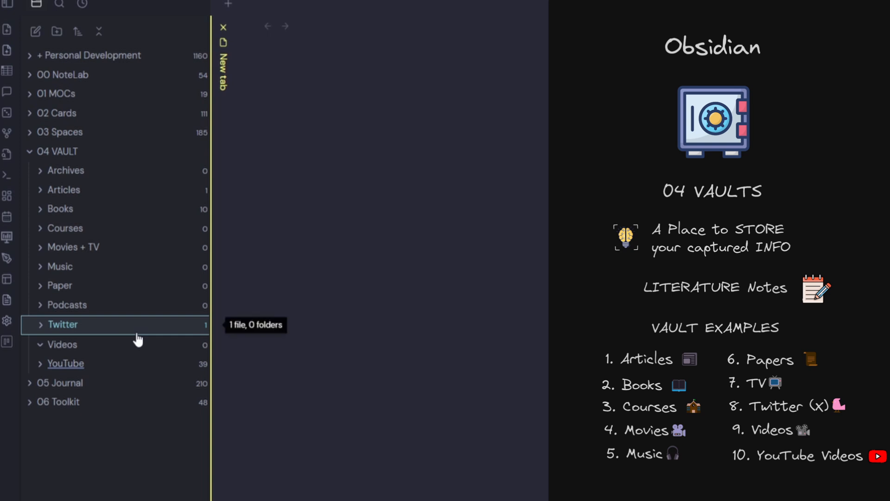
mouse_move(140, 343)
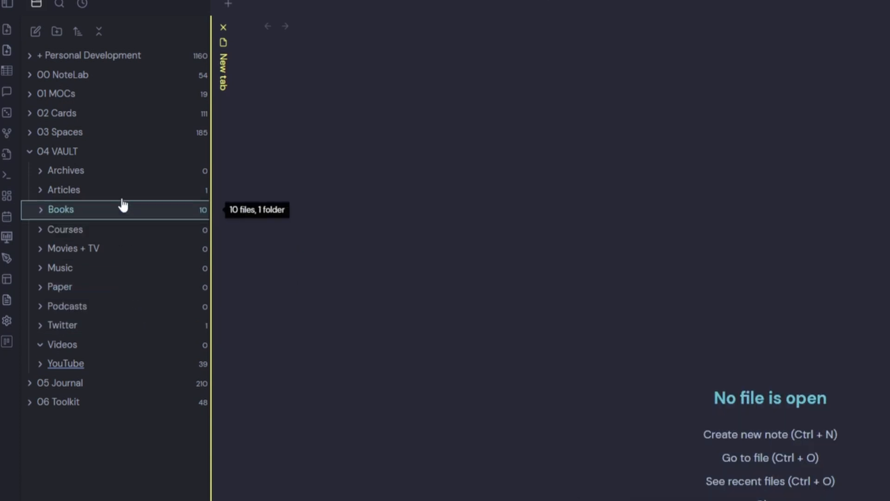
left_click(65, 364)
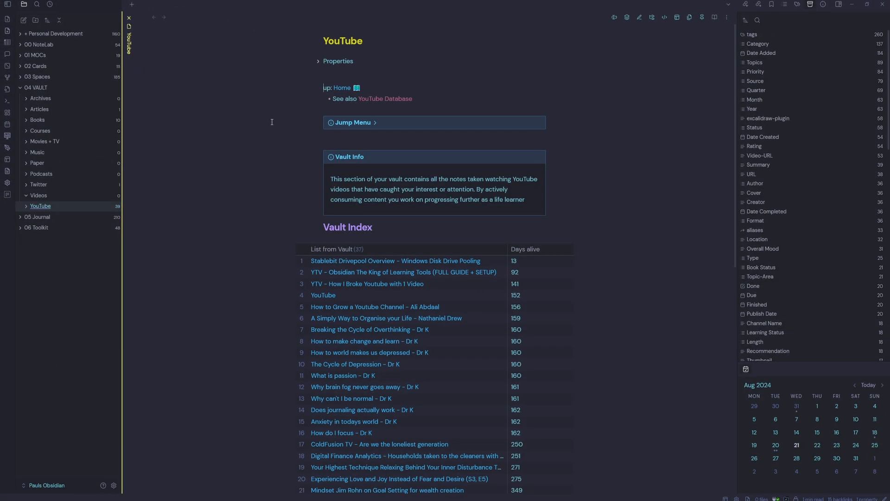
mouse_move(377, 123)
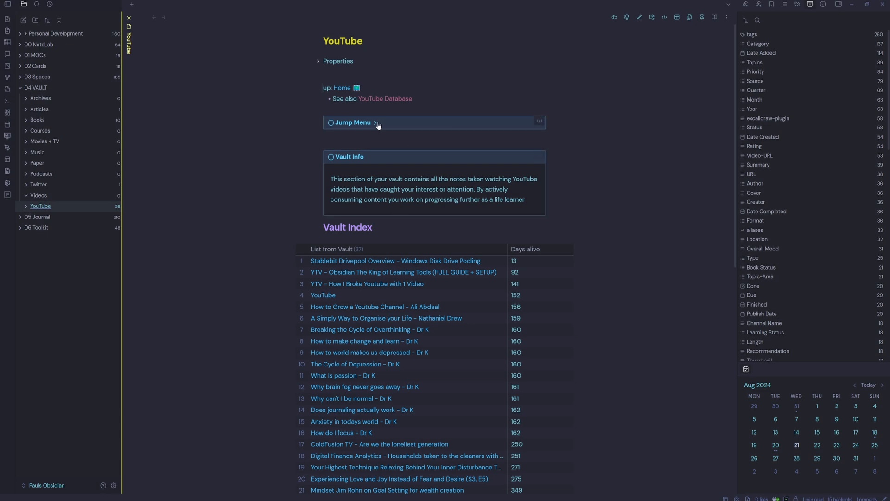
left_click(352, 123)
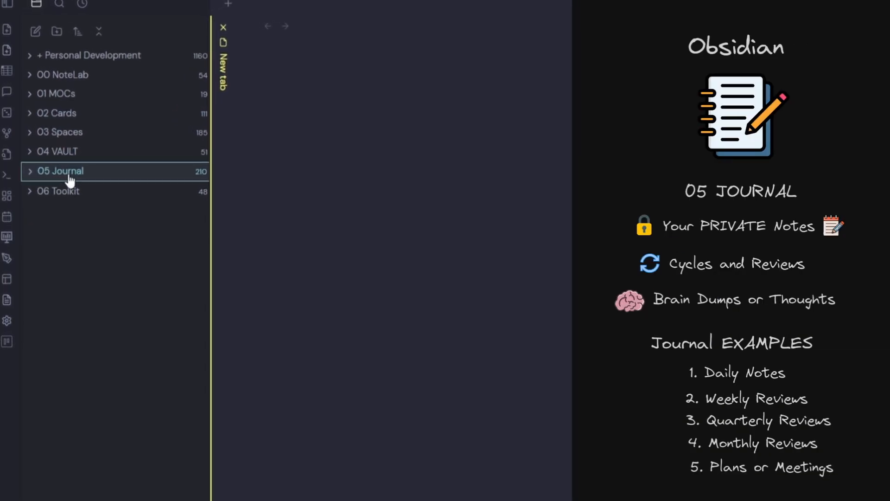
left_click(60, 171)
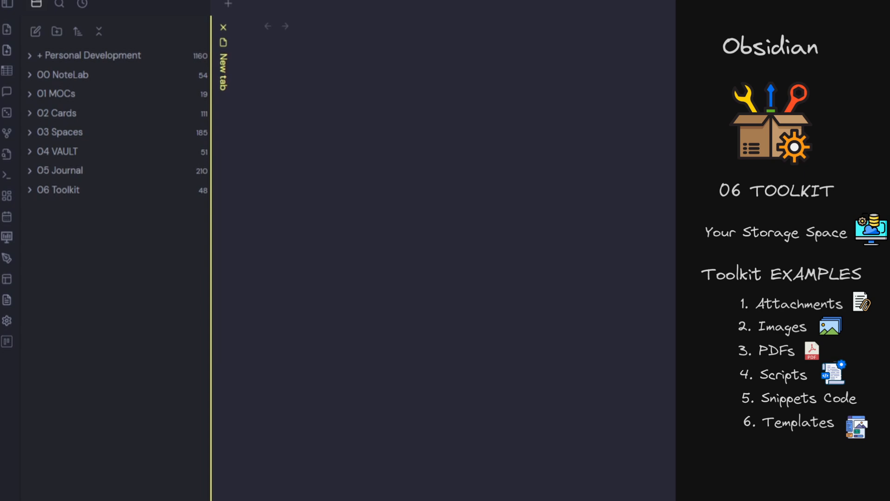
- Expand the 06 Toolkit folder and its Templates subfolder
left_click(59, 189)
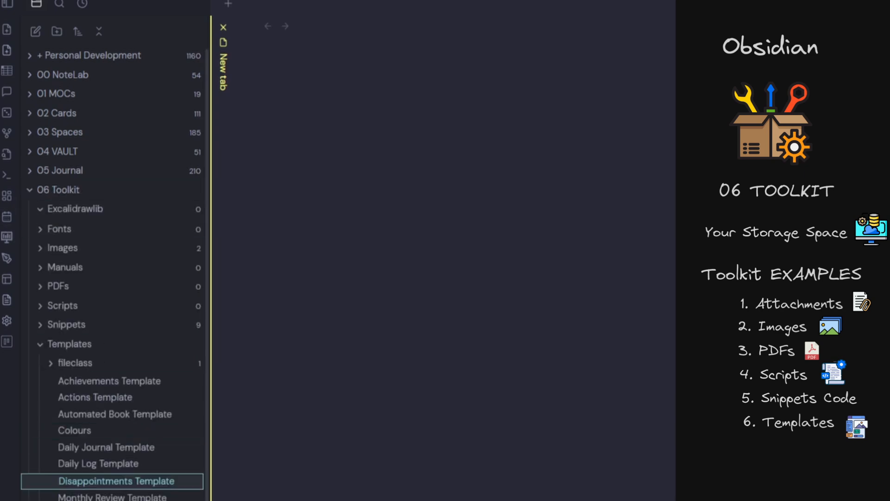
left_click(29, 189)
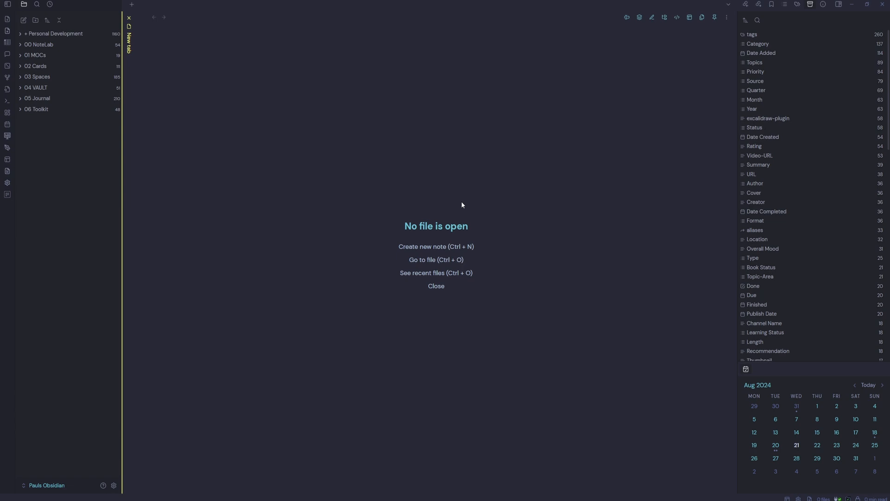
mouse_move(452, 191)
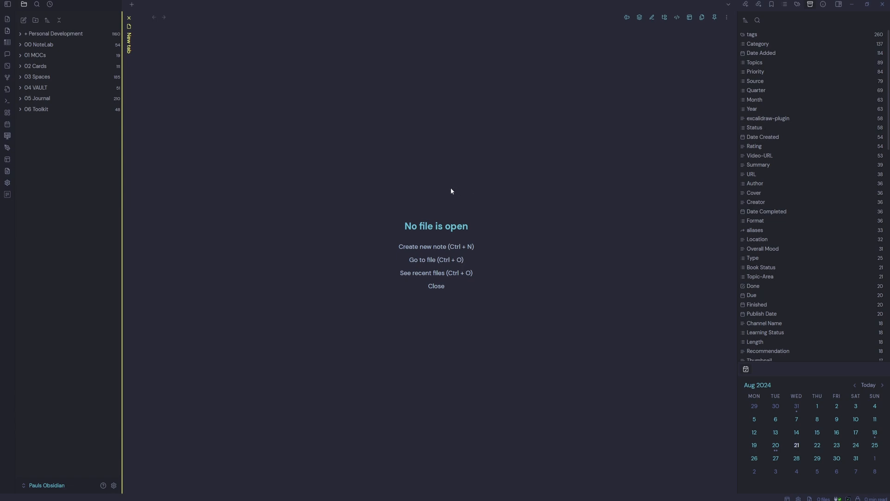
mouse_move(448, 189)
type("tem")
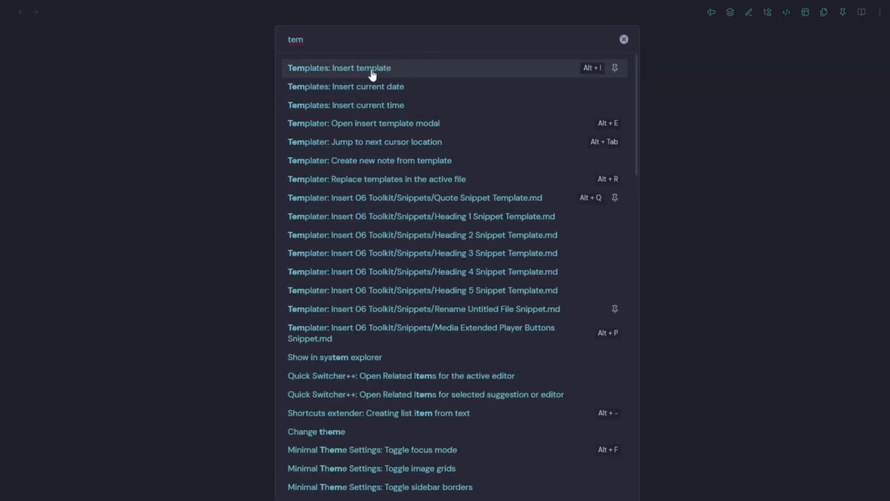
- Insert the YouTube template and title the note 'How to organise your Vault'
left_click(338, 67)
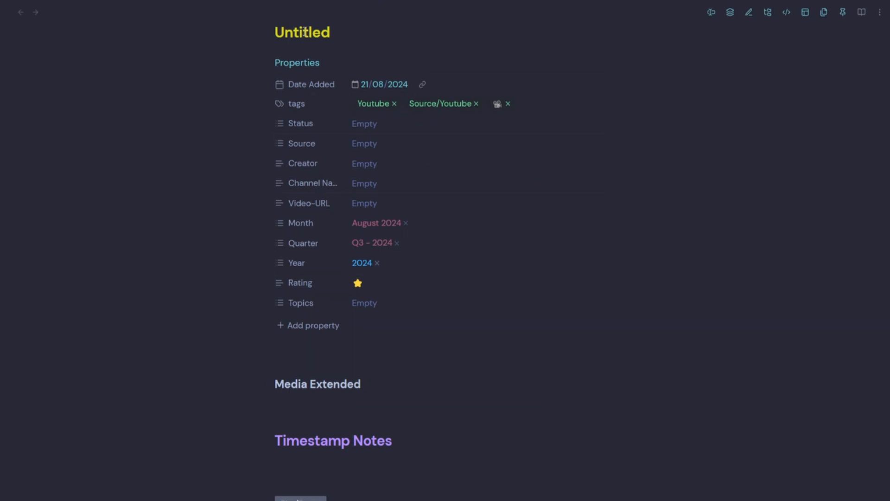
type("How to organise")
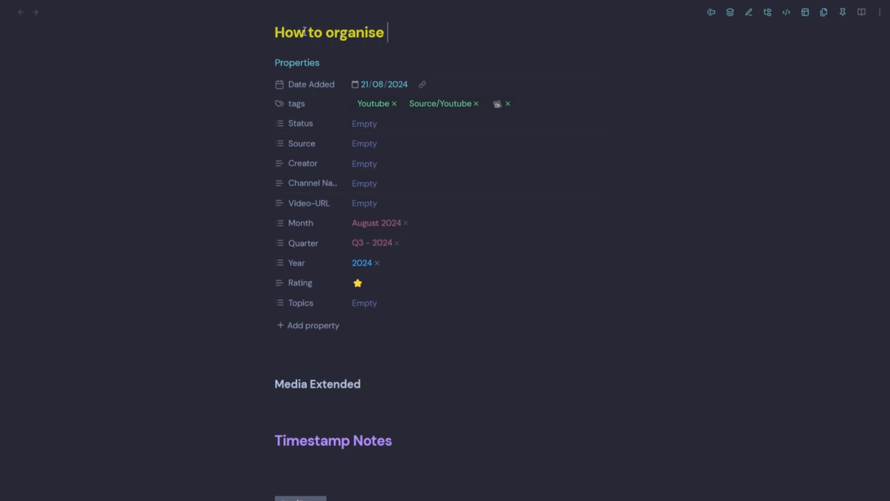
type("your Vault")
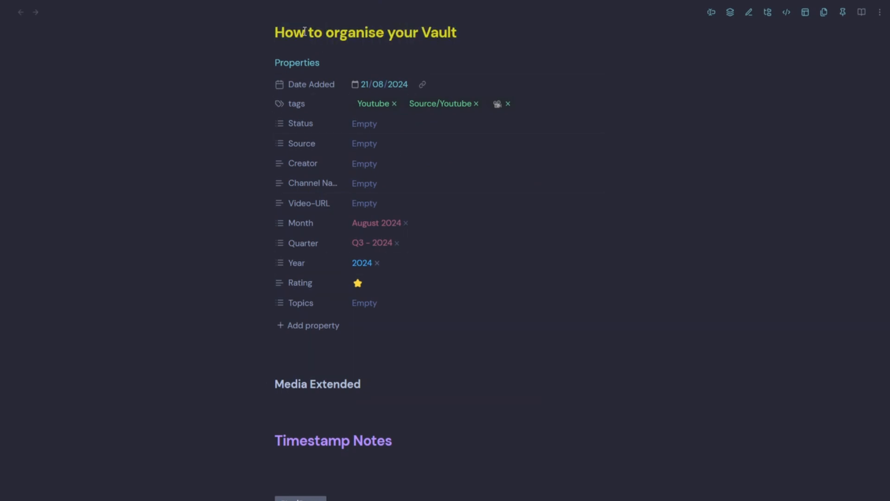
mouse_move(418, 332)
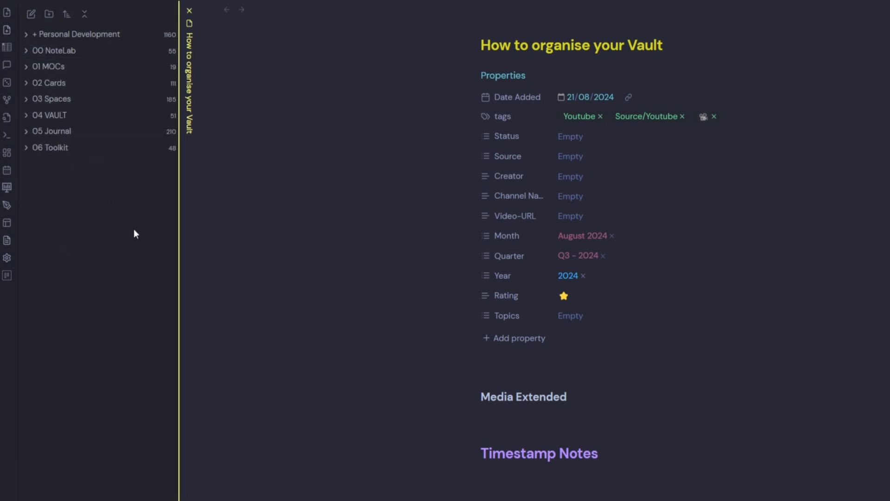
- Expand 04 VAULT to its Videos/YouTube subfolder and view the note tab's menu
left_click(51, 115)
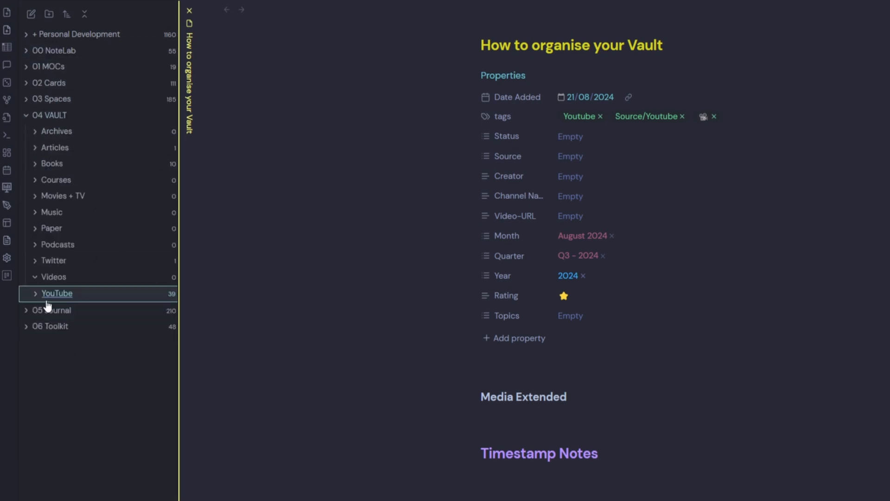
right_click(189, 74)
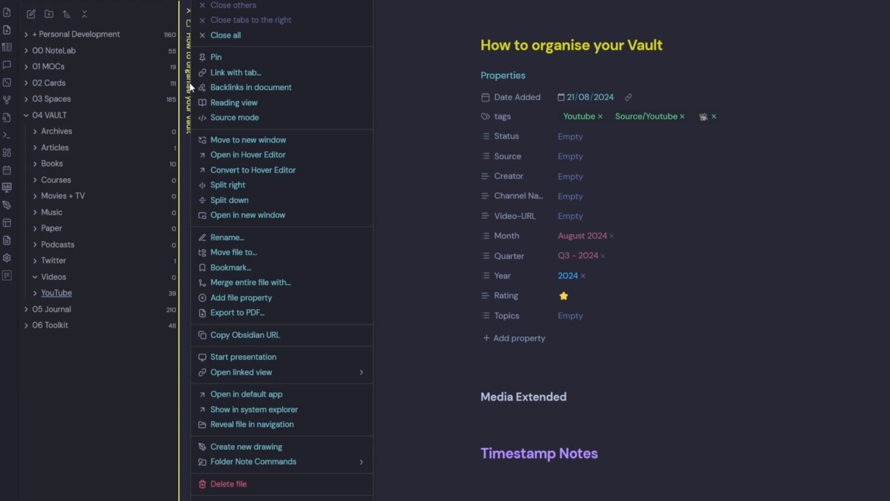
mouse_move(255, 252)
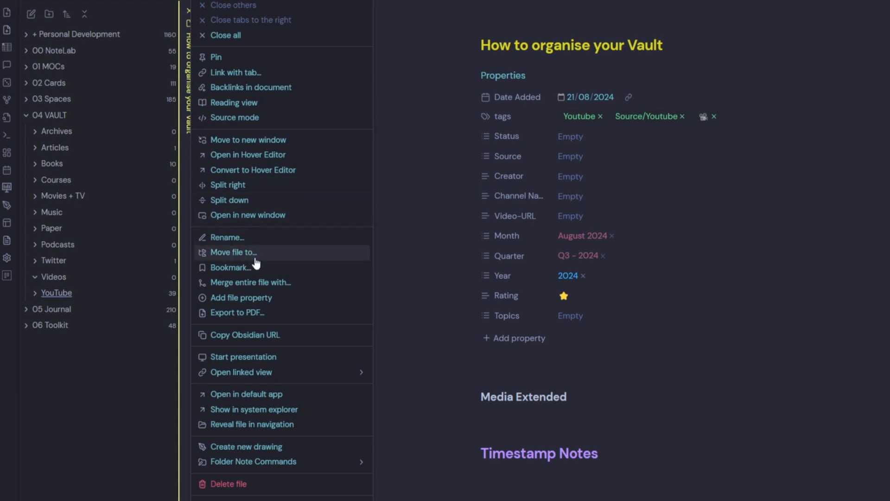
mouse_move(287, 257)
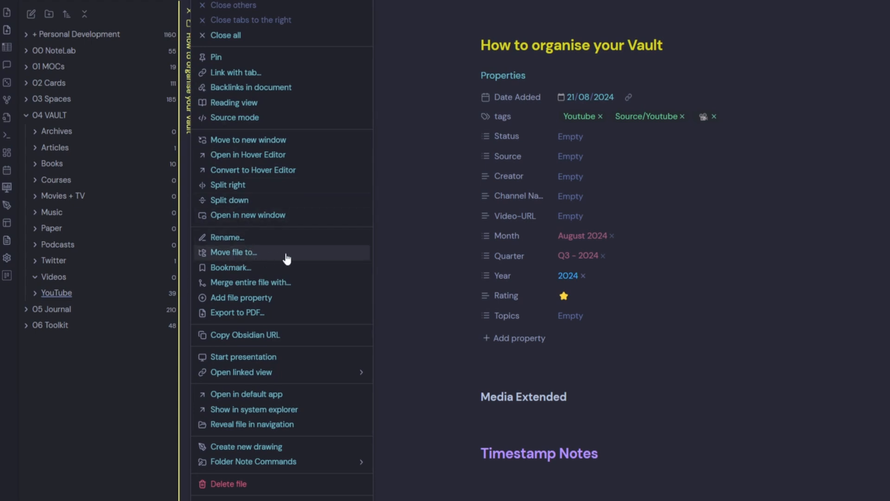
mouse_move(703, 373)
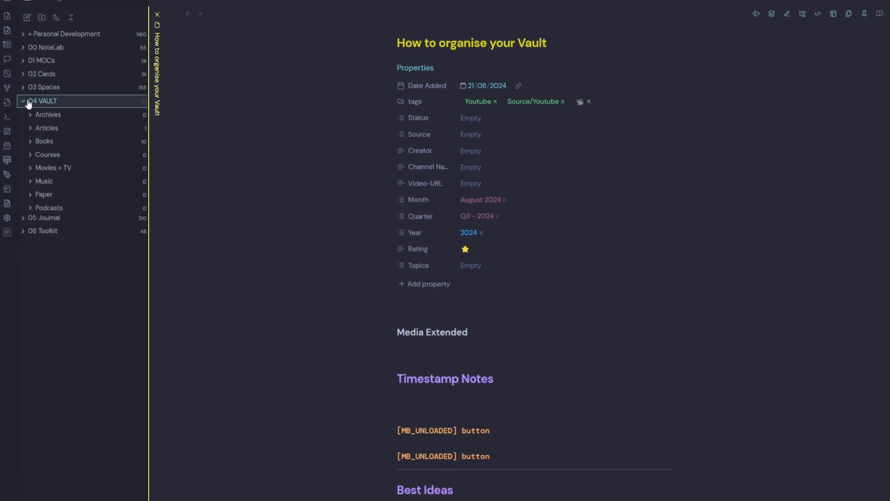
- Go to the QuickAdd plugin page in the app settings
left_click(115, 486)
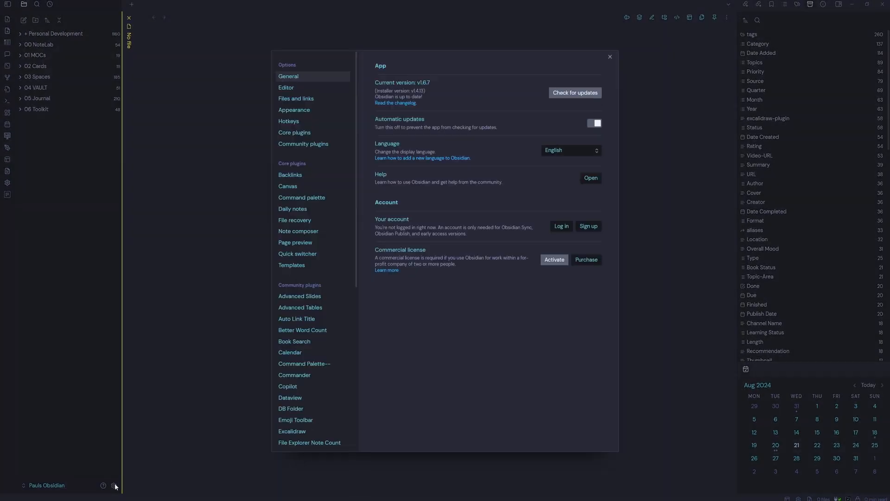
scroll("down", 3)
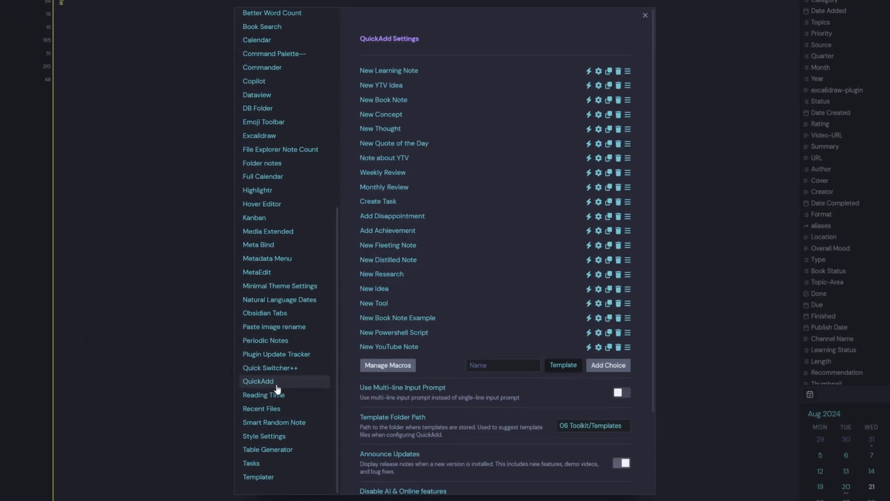
mouse_move(421, 237)
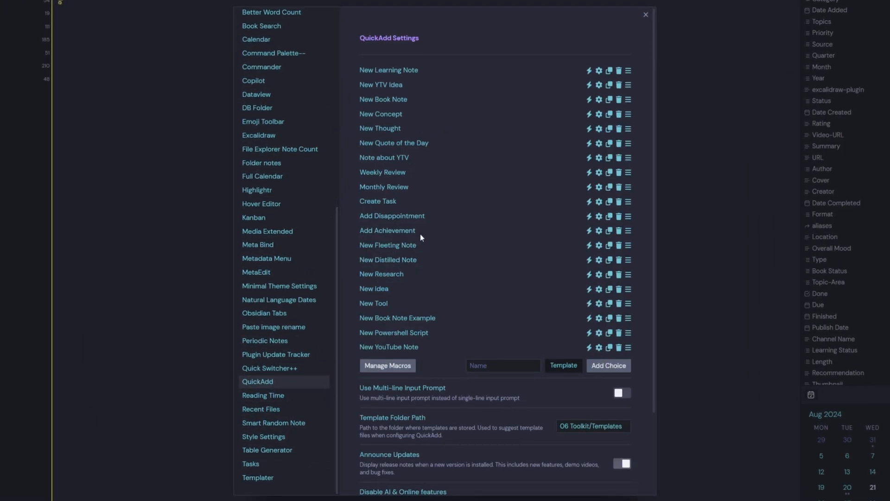
mouse_move(461, 74)
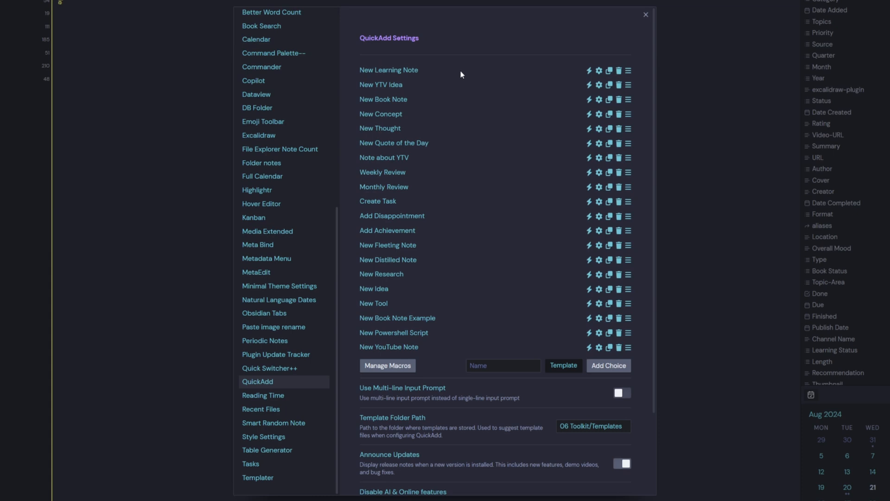
mouse_move(452, 352)
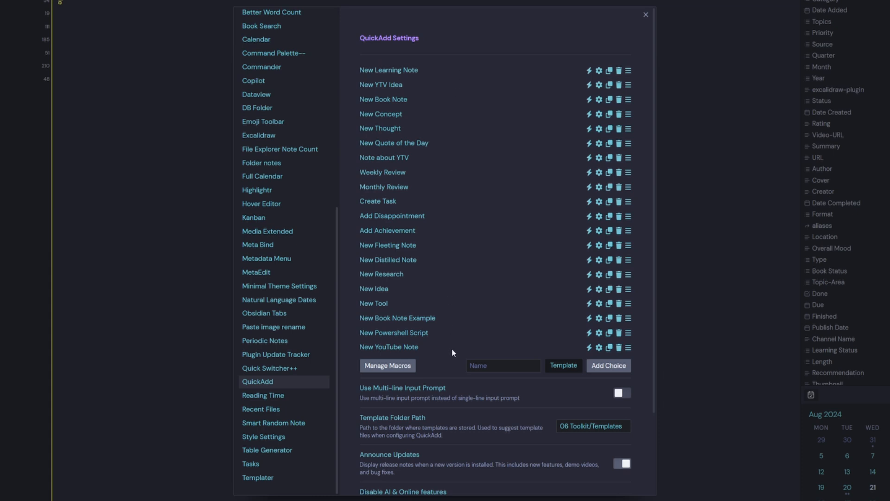
mouse_move(389, 161)
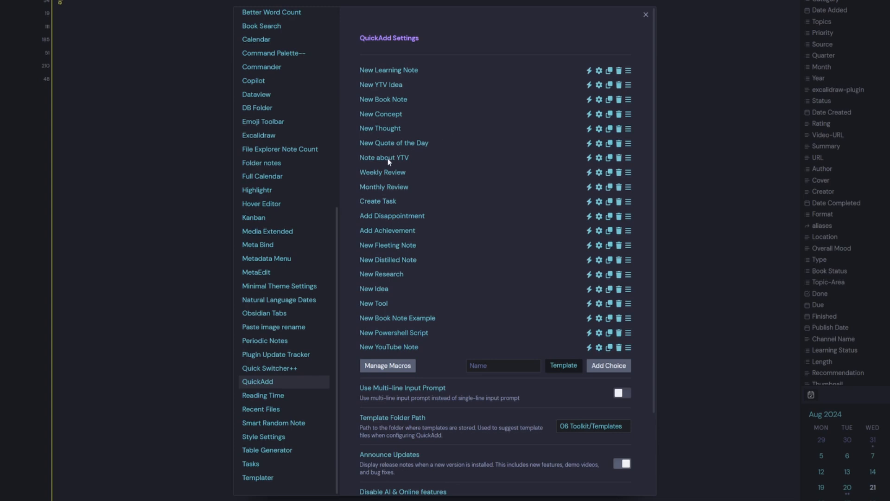
mouse_move(363, 163)
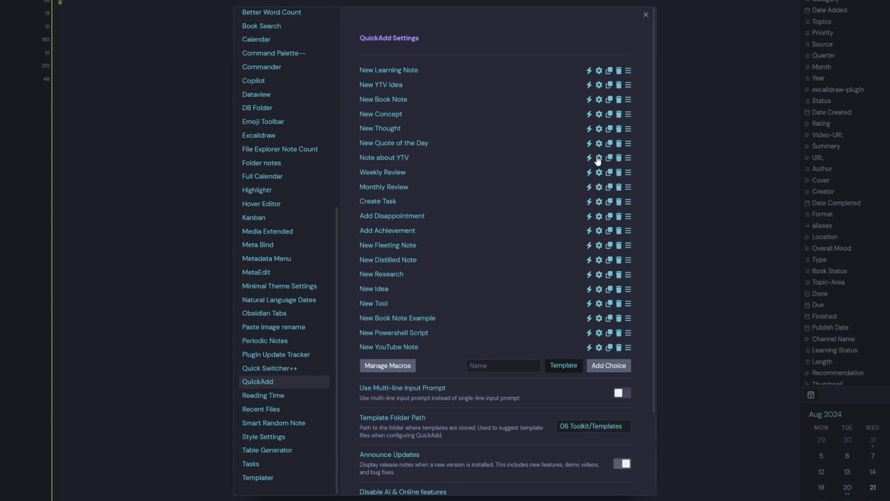
- Verify Note about YTV uses the YTV Template and 04 VAULT/Youtube folder, then close settings
left_click(599, 157)
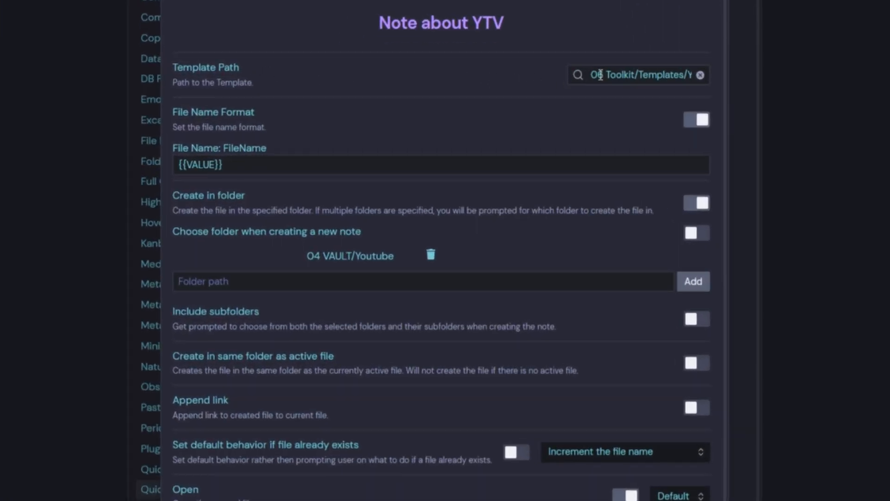
left_click(636, 74)
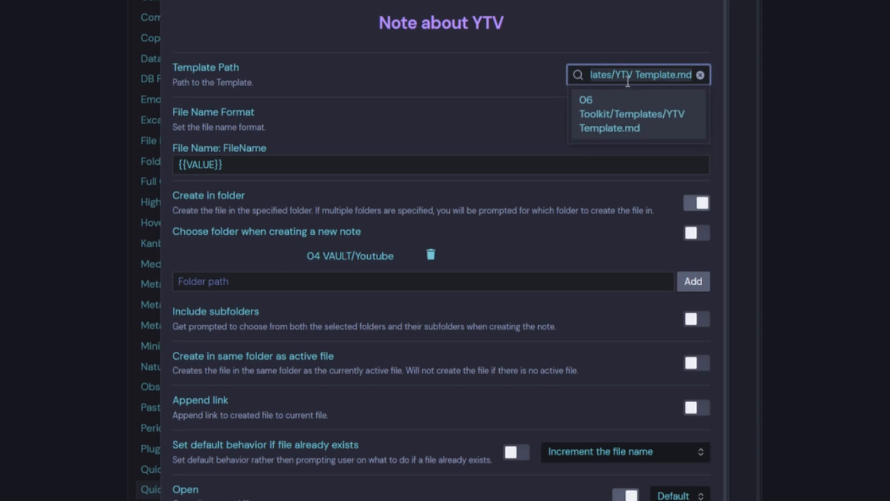
left_click(631, 113)
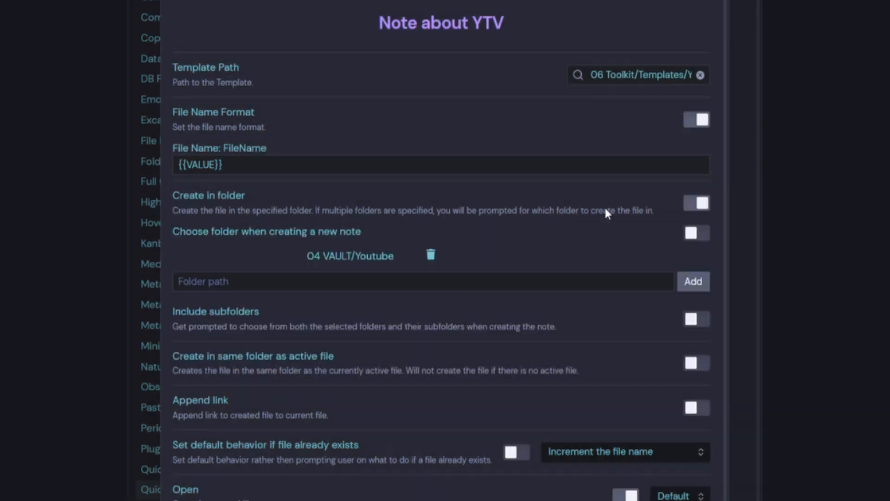
mouse_move(310, 262)
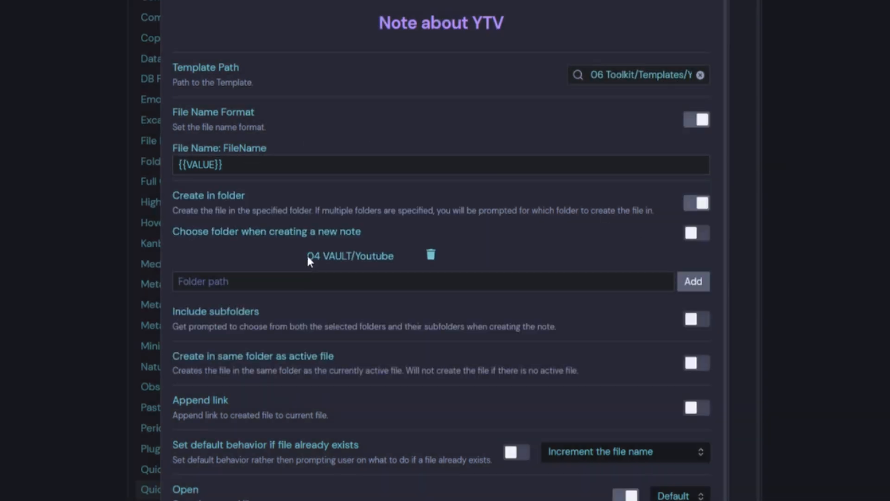
mouse_move(396, 267)
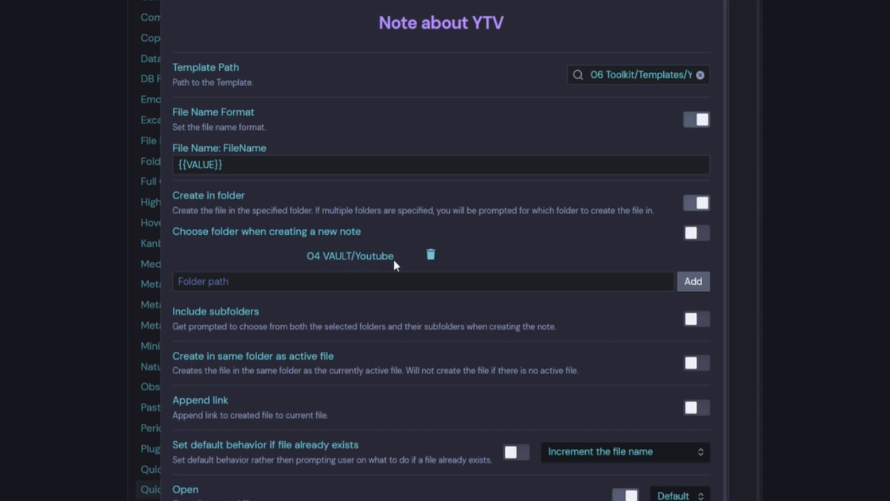
mouse_move(370, 268)
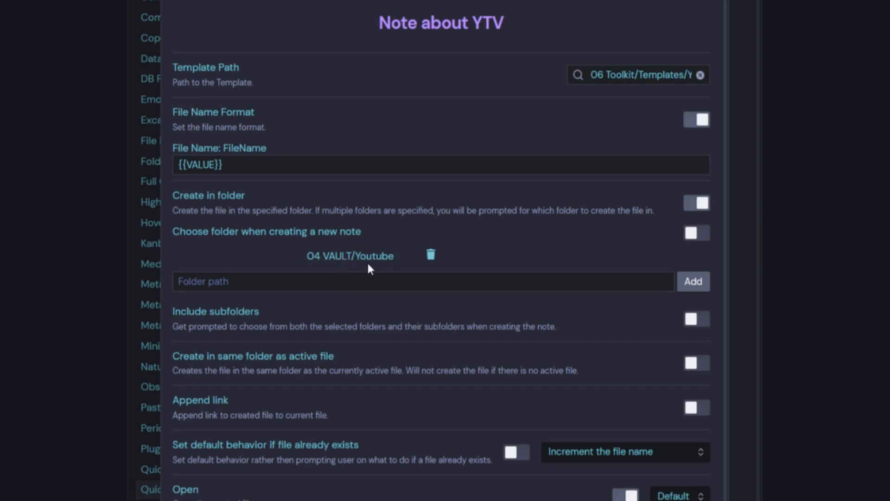
mouse_move(387, 335)
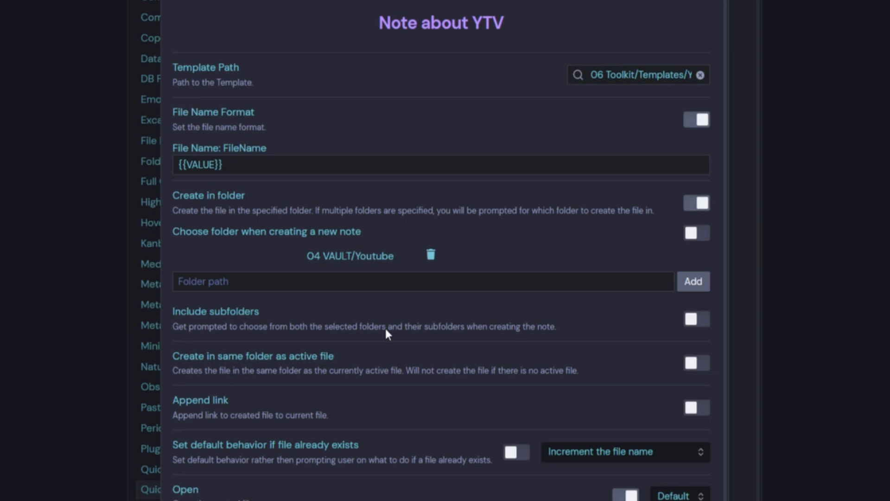
mouse_move(498, 308)
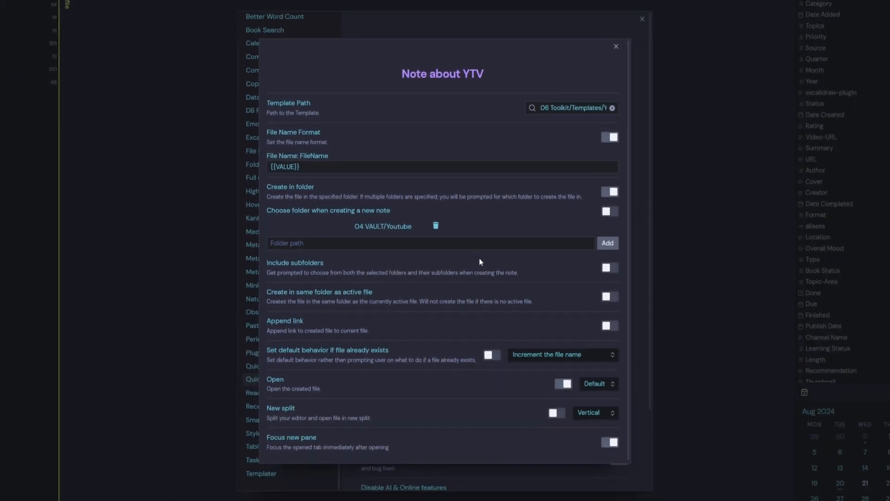
left_click(616, 47)
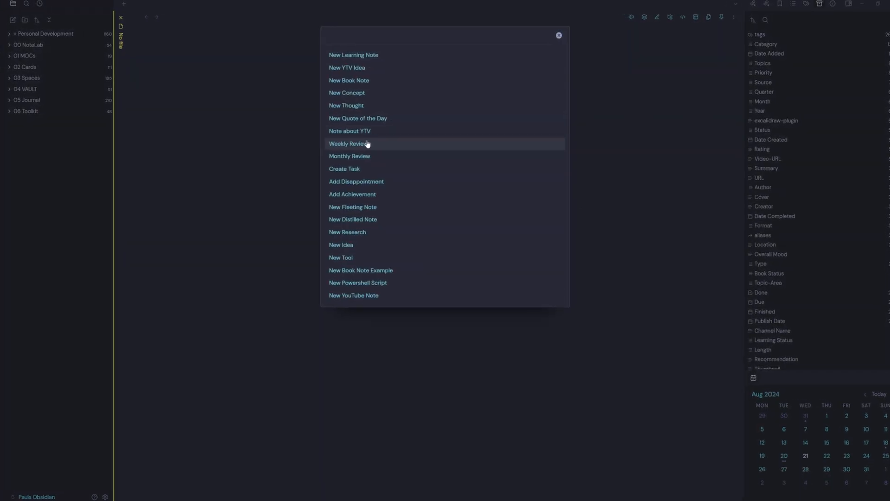
- Run the Note about YTV choice to create 'How to Organise Your Notes'
left_click(350, 131)
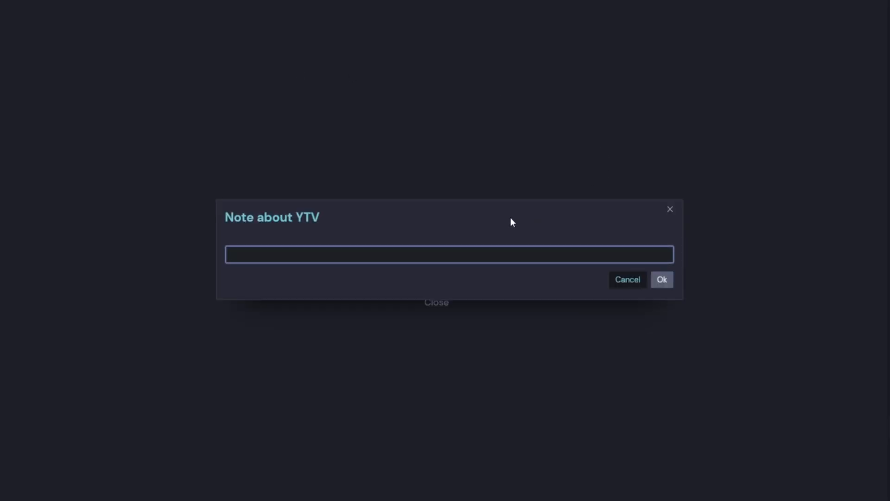
type("How to Organis")
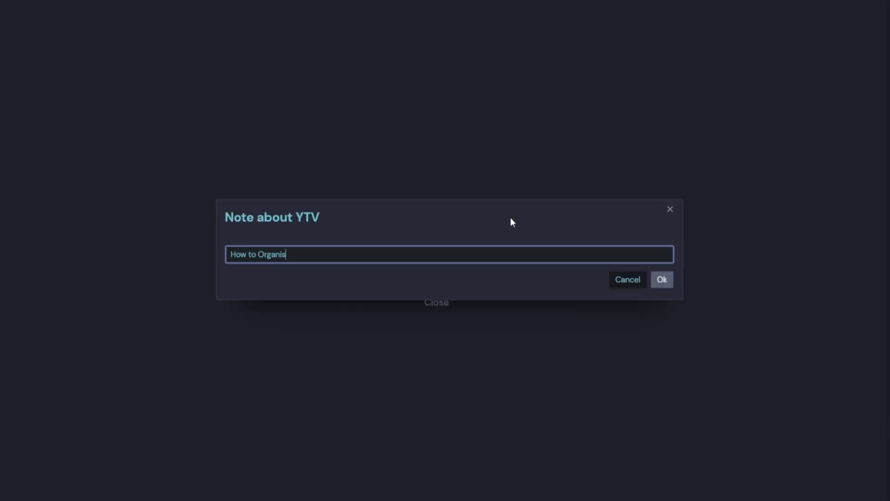
type("e Your Notes")
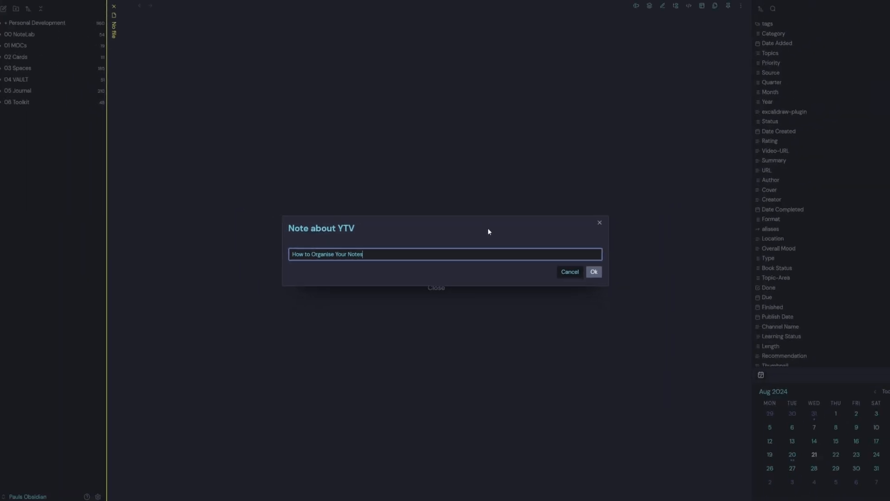
left_click(593, 271)
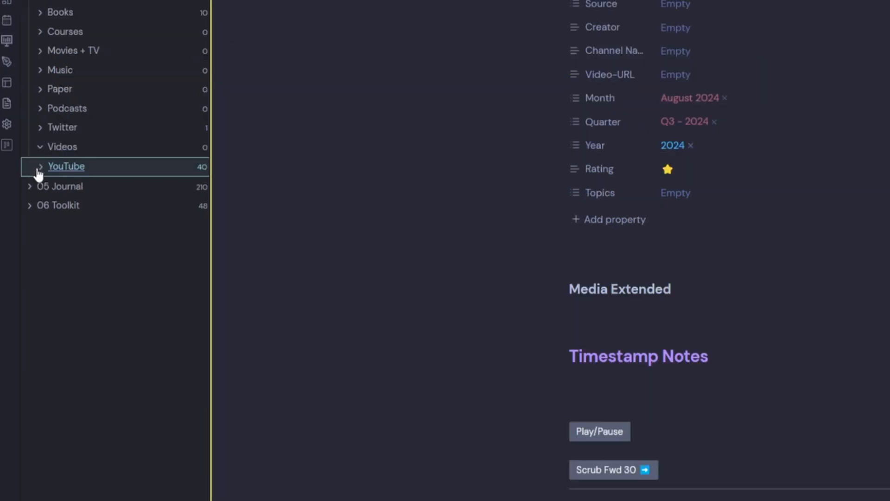
- Collapse the YouTube videos folder, then expand 03 Spaces and its My Learning space in the file explorer
left_click(66, 166)
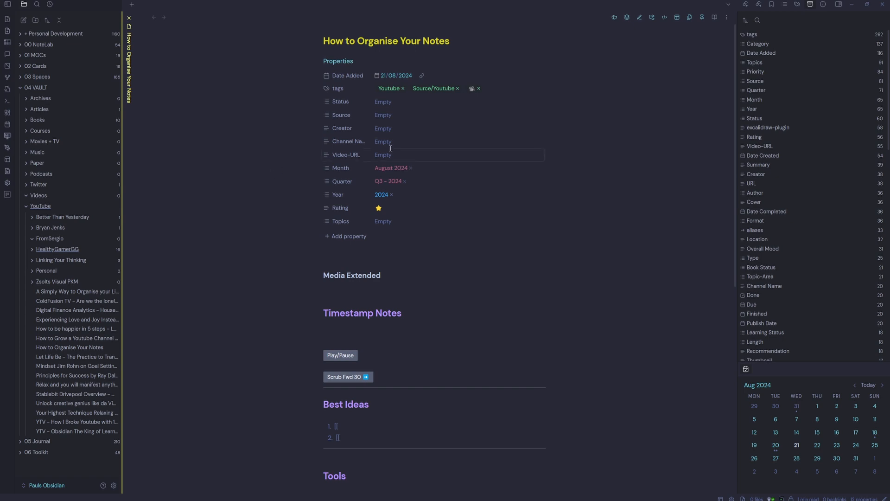
left_click(40, 206)
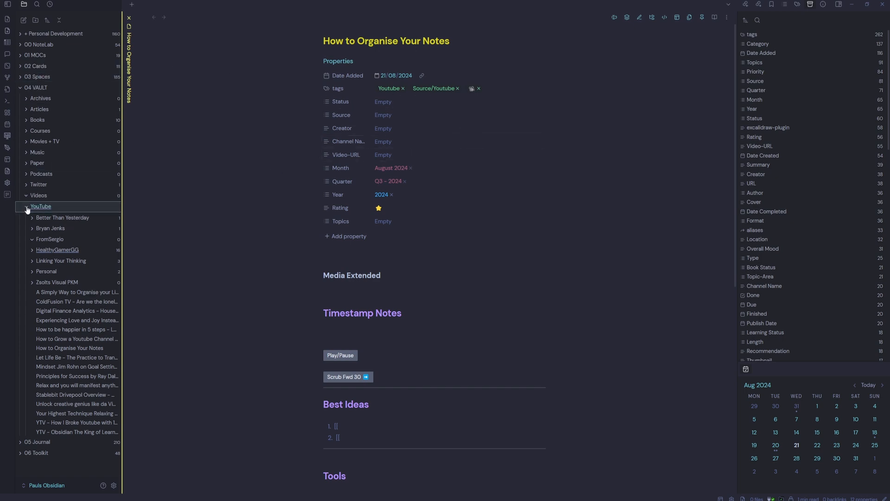
left_click(40, 206)
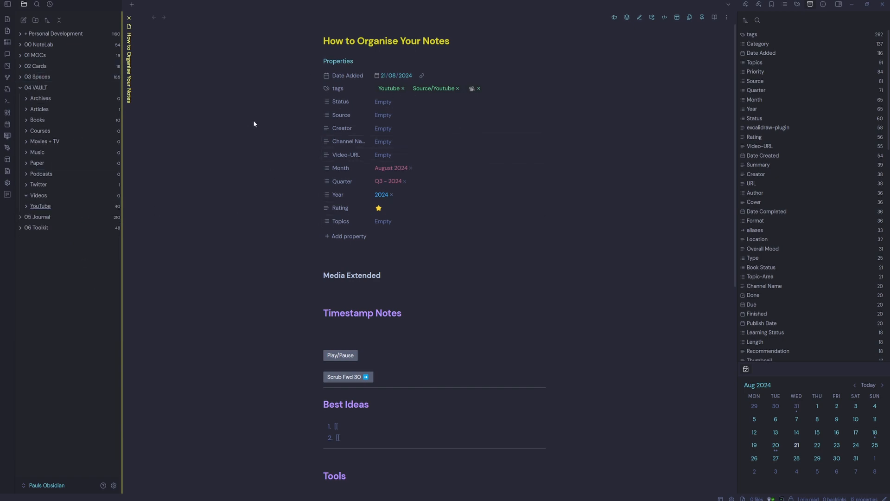
left_click(37, 77)
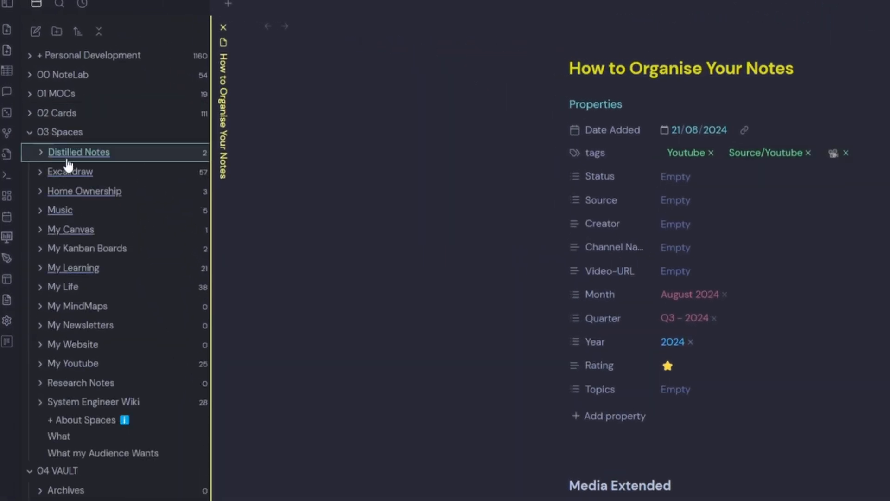
left_click(72, 267)
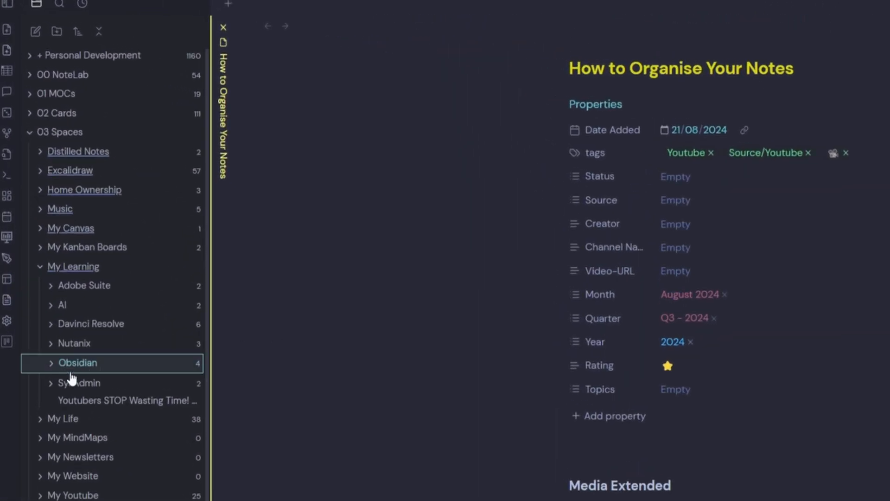
mouse_move(77, 363)
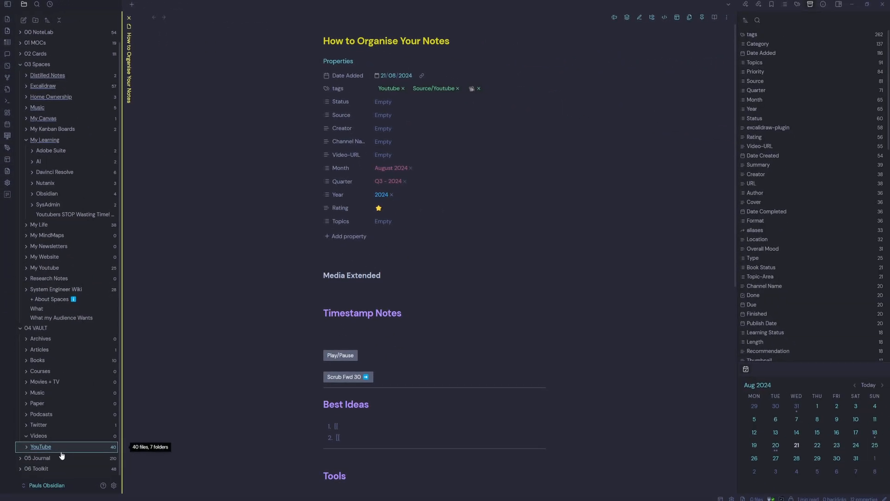
mouse_move(39, 451)
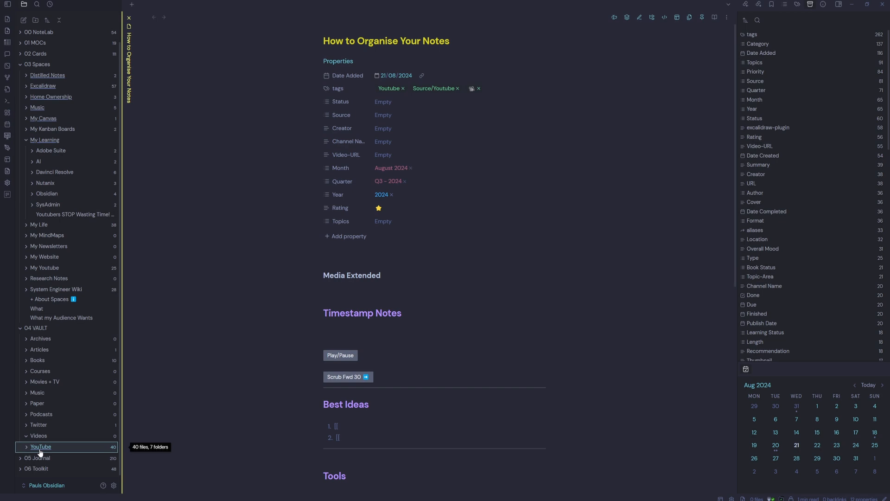
mouse_move(486, 254)
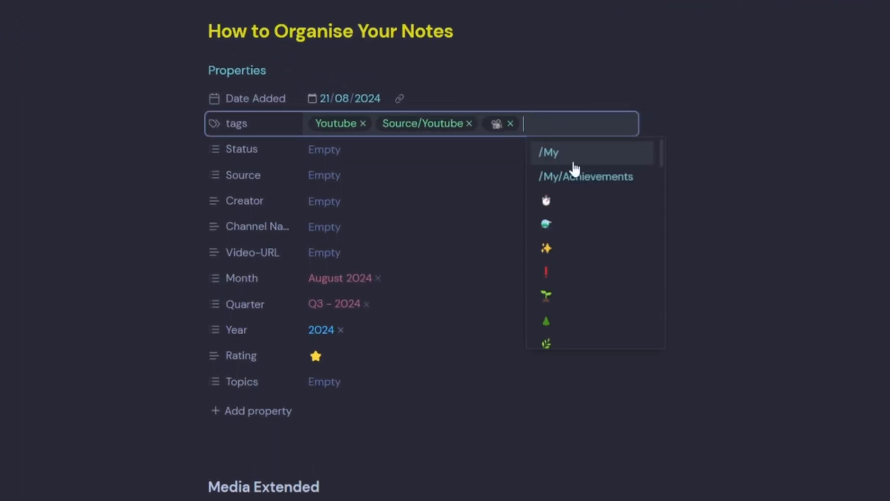
- Add the My/Learning tag to the note's tags property from the suggestion list
type("M")
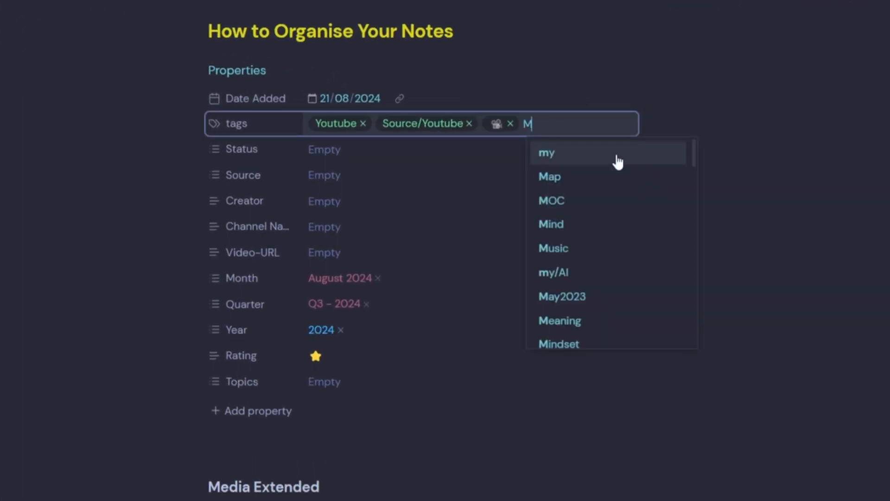
type("y/")
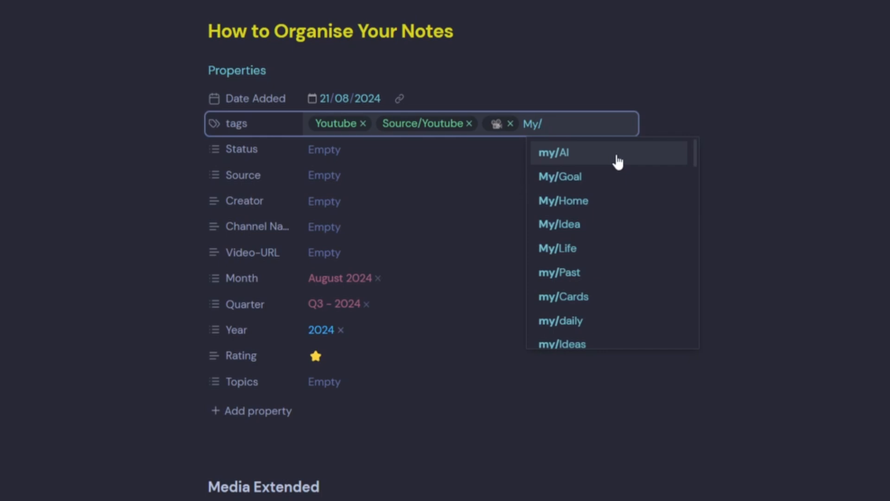
type("Learning")
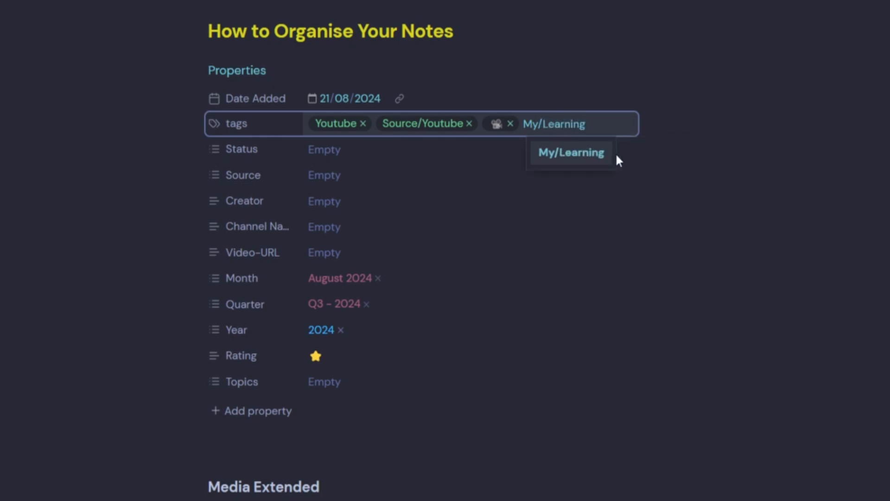
left_click(572, 152)
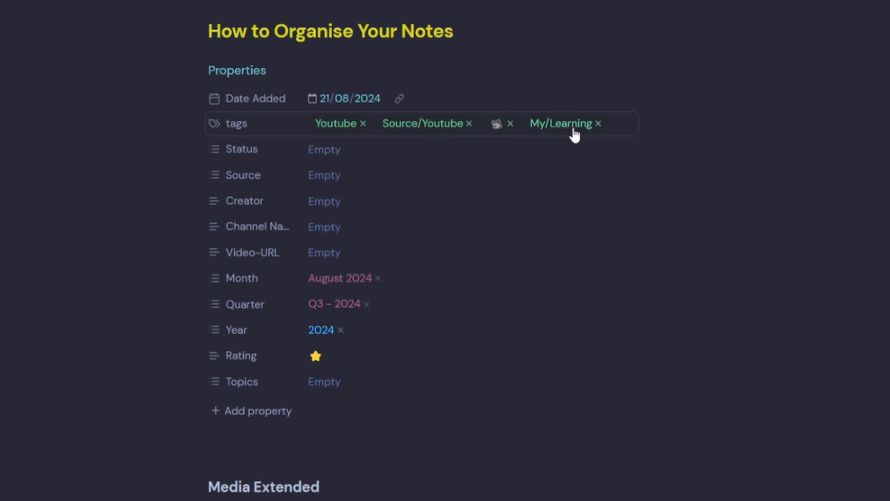
mouse_move(562, 136)
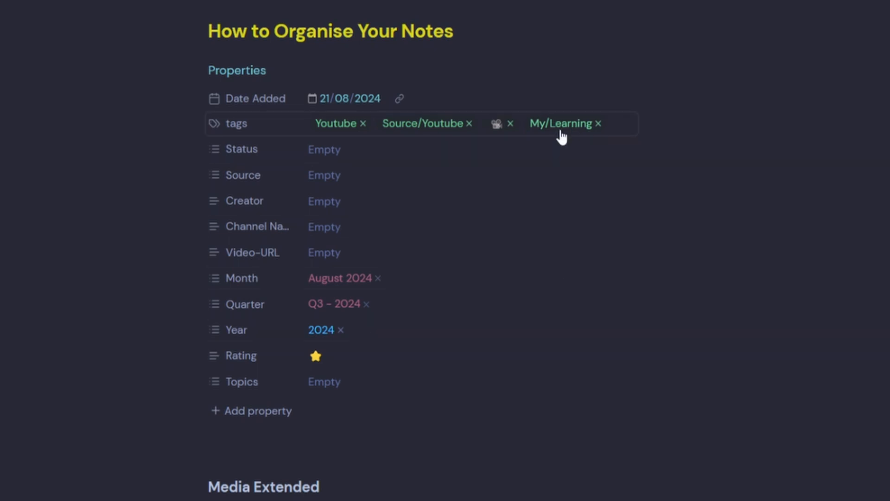
mouse_move(541, 132)
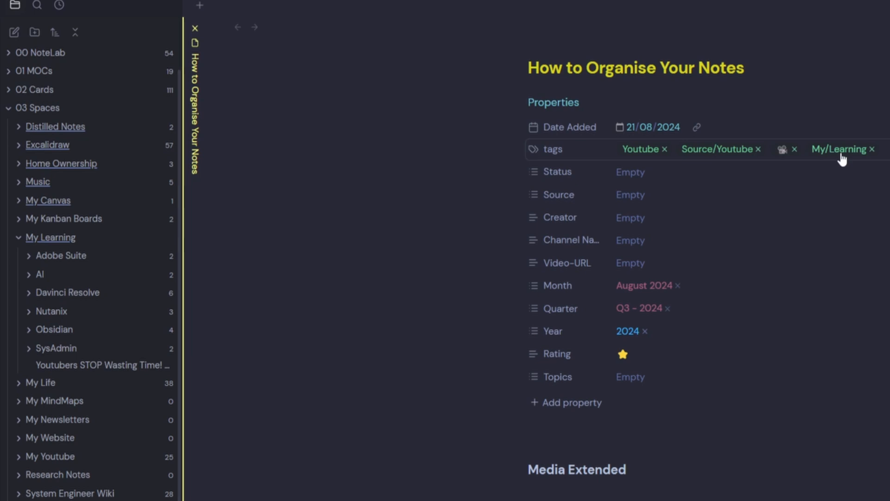
- Open the YouTube folder note under 04 VAULT > Videos showing its vault index of video notes
left_click(50, 237)
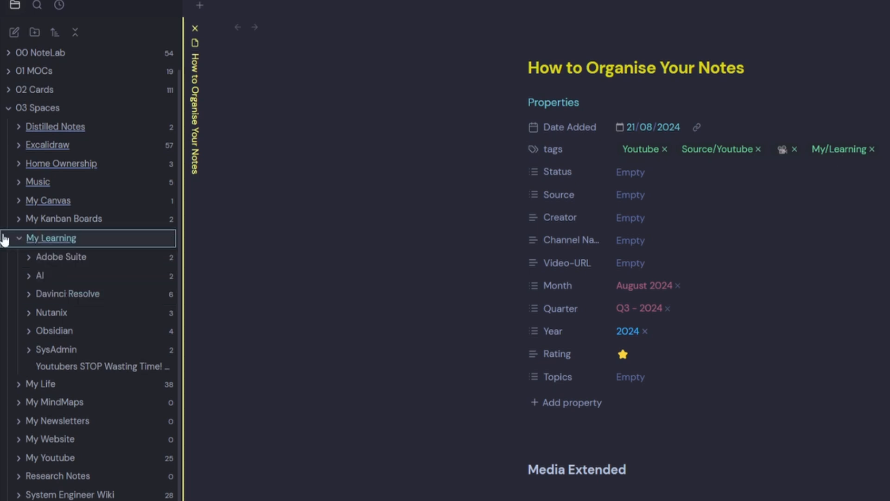
scroll("down", 3)
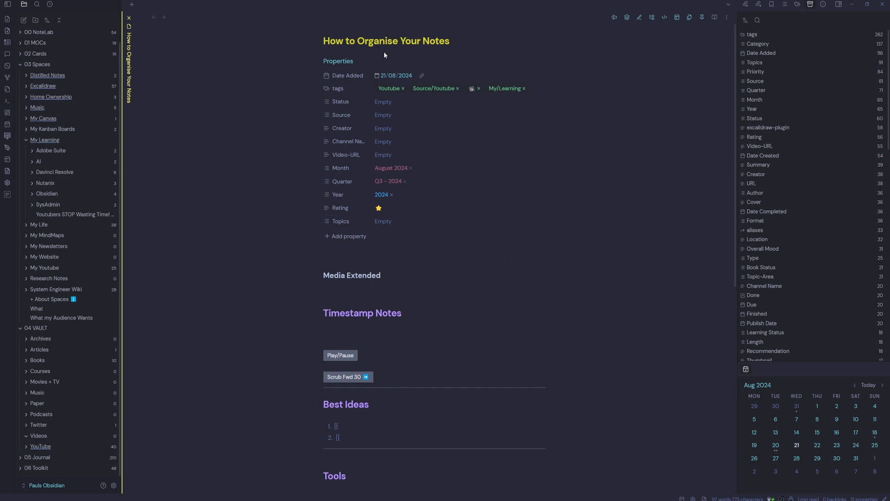
left_click(324, 260)
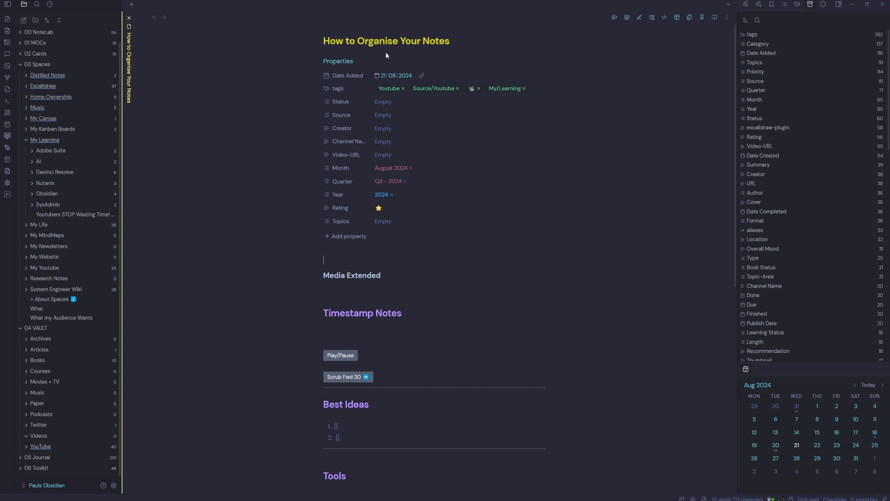
mouse_move(39, 447)
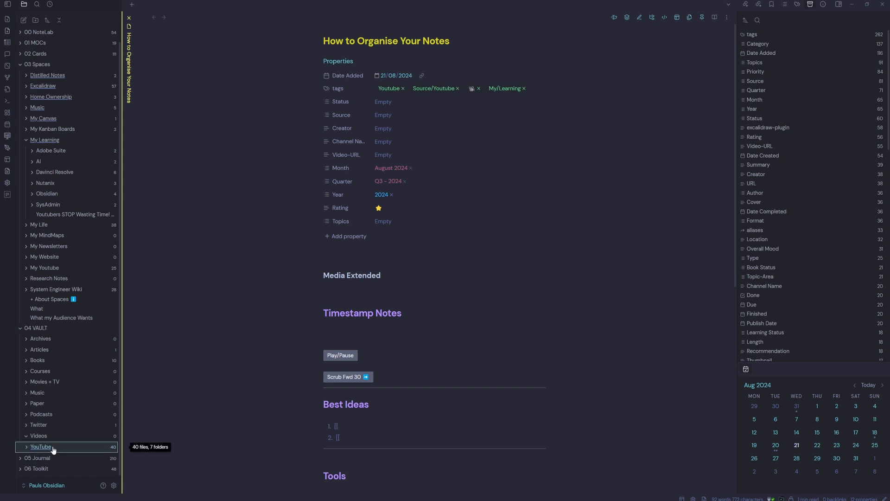
mouse_move(219, 425)
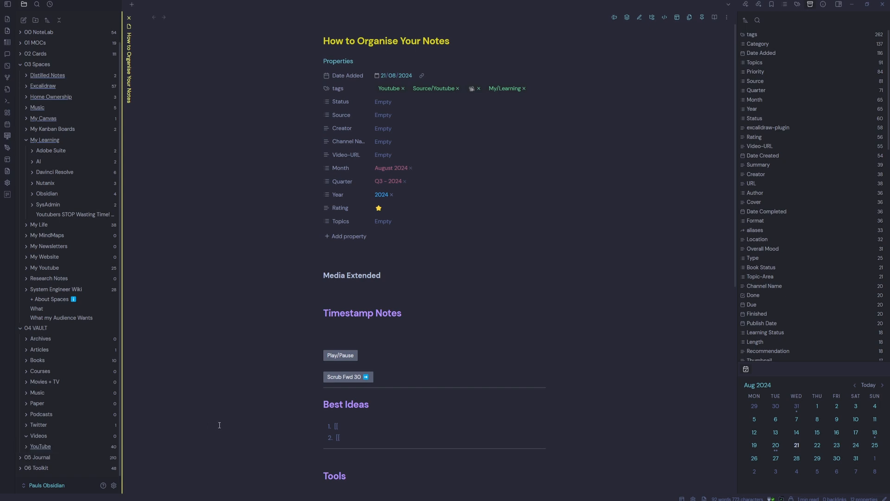
left_click(40, 446)
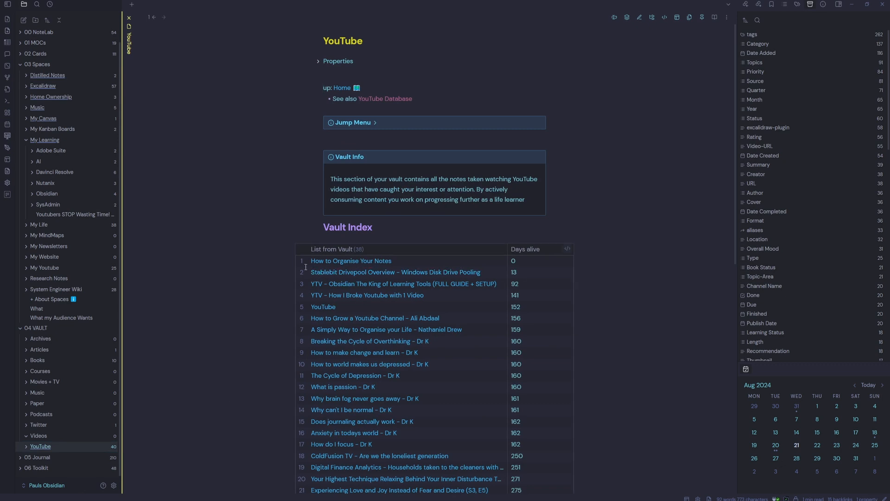
- Open the Stablebit Drivepool Overview note from the index, expand AI Summaries, and toggle its Properties
left_click(395, 272)
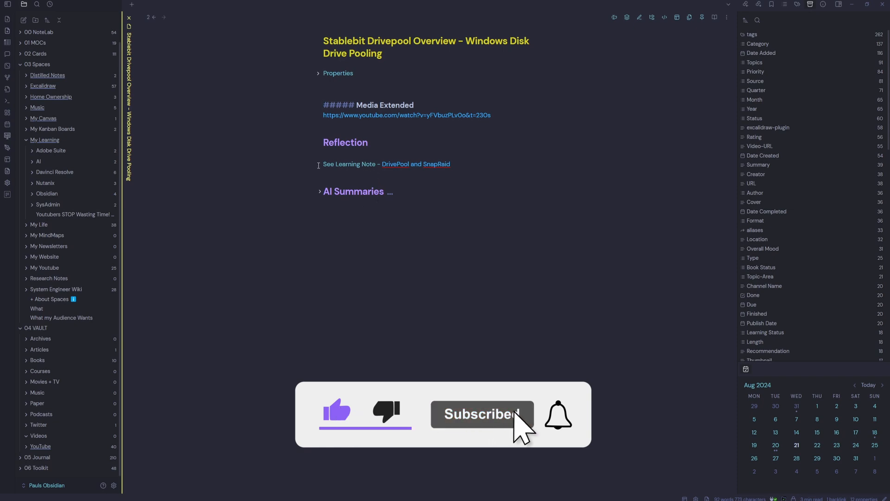
left_click(319, 191)
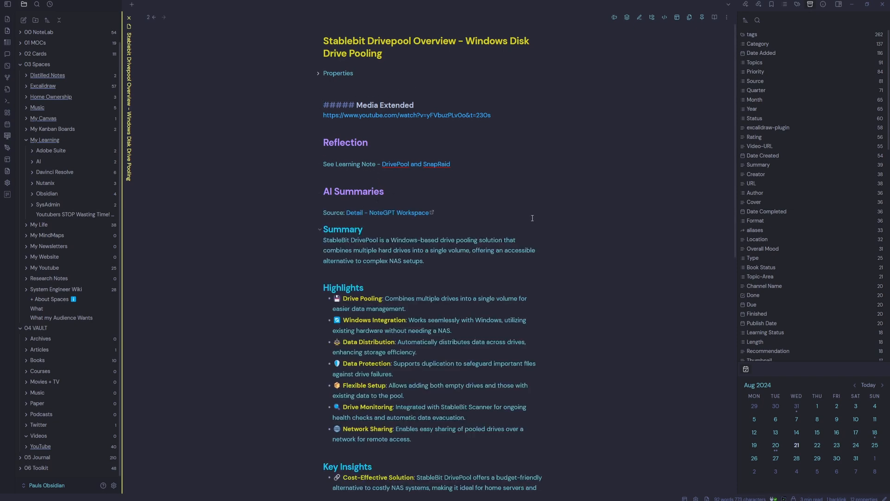
scroll("down", 3)
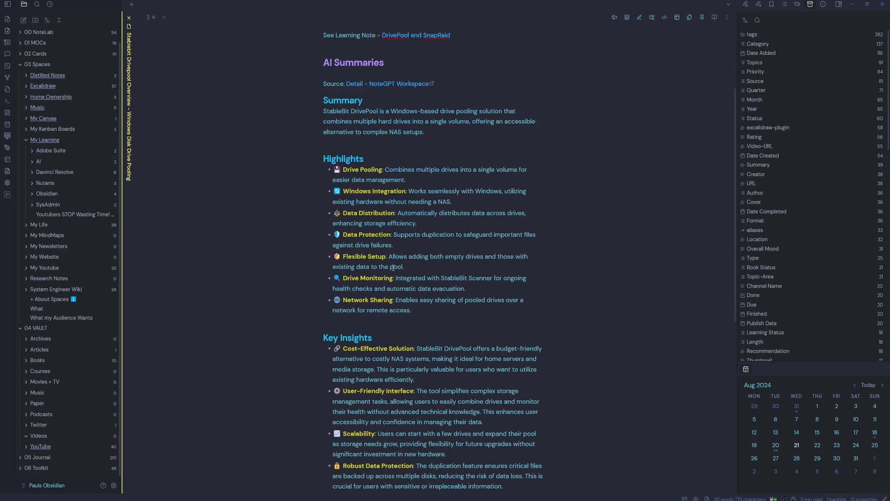
scroll("up", 3)
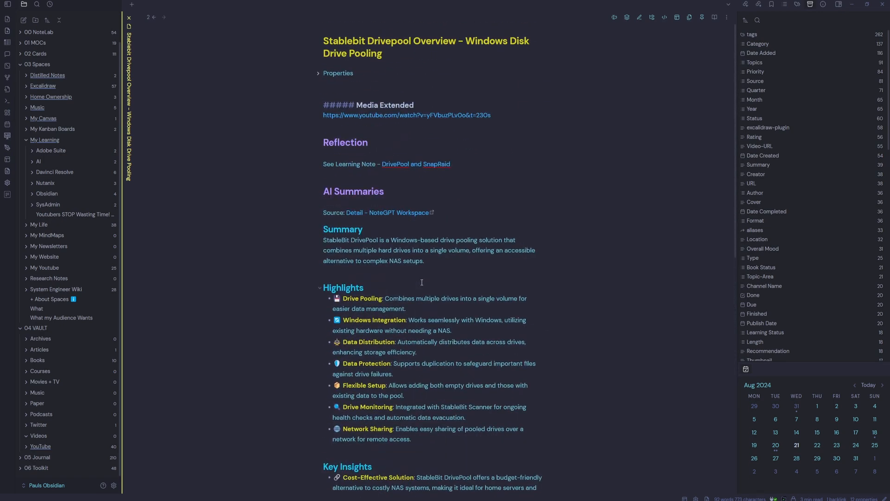
left_click(318, 72)
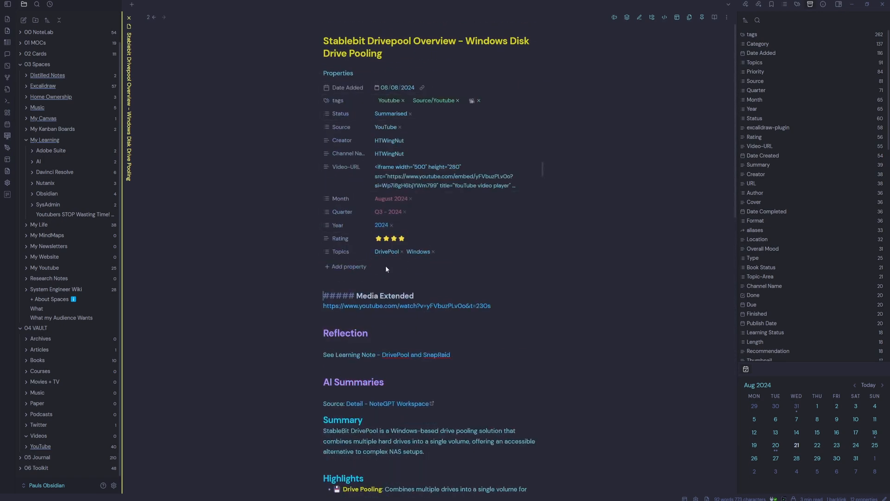
left_click(319, 73)
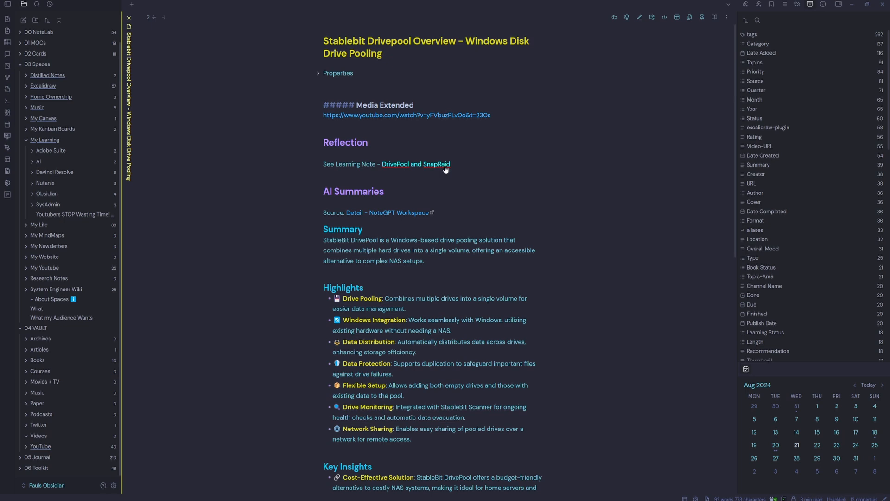
- Open the linked DrivePool and SnapRaid note in a split pane and reveal it in the vault tree
left_click(415, 165)
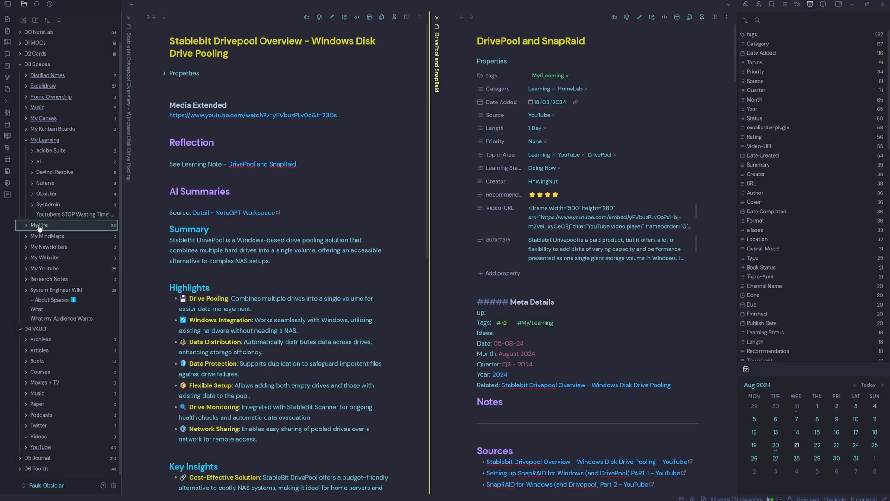
left_click(47, 193)
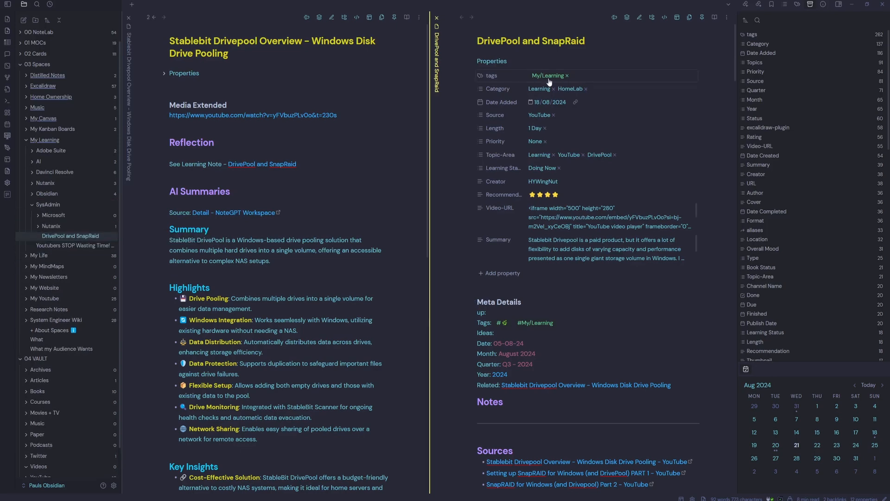
mouse_move(562, 78)
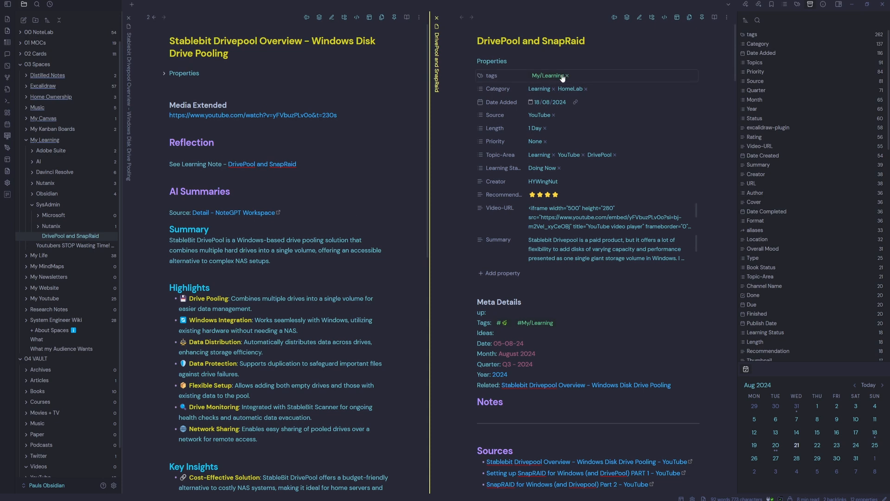
mouse_move(550, 83)
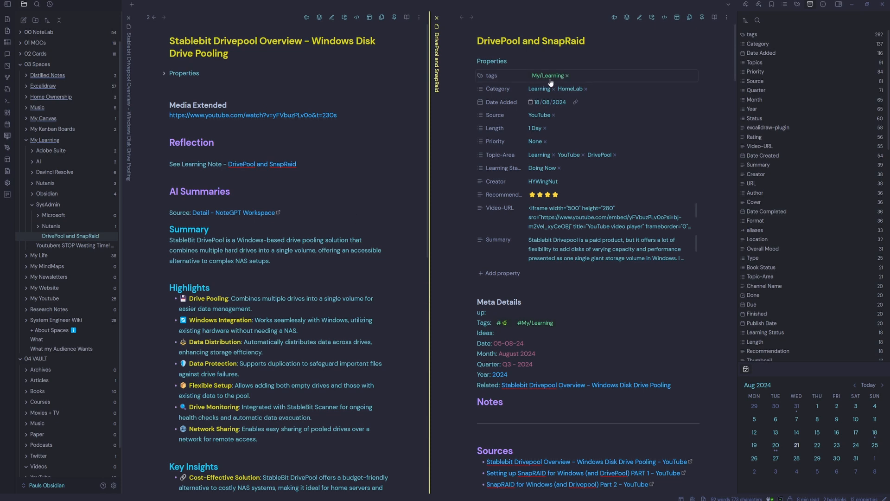
mouse_move(50, 150)
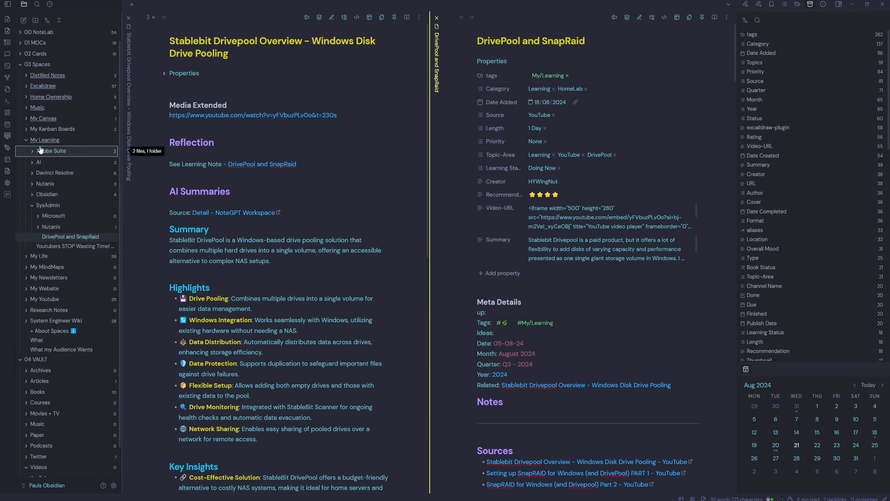
mouse_move(71, 237)
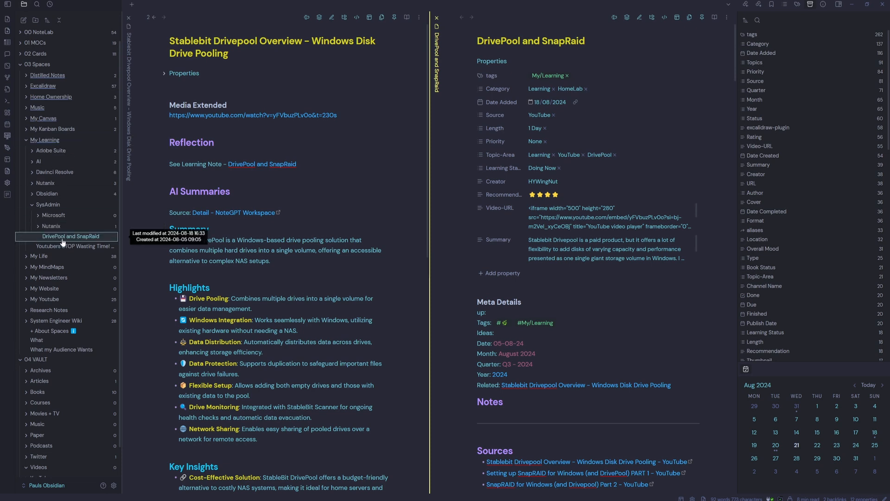
mouse_move(221, 284)
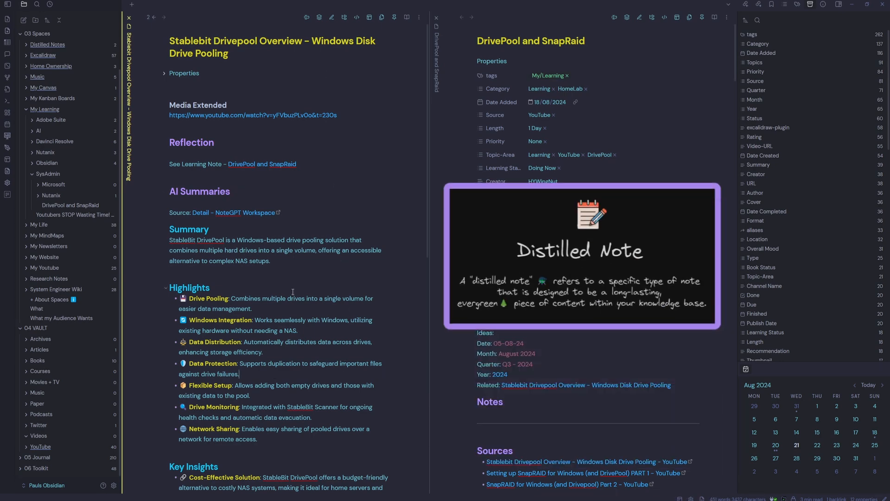
- Scroll the DrivePool and SnapRaid note down to its External Sources and back
scroll("down", 3)
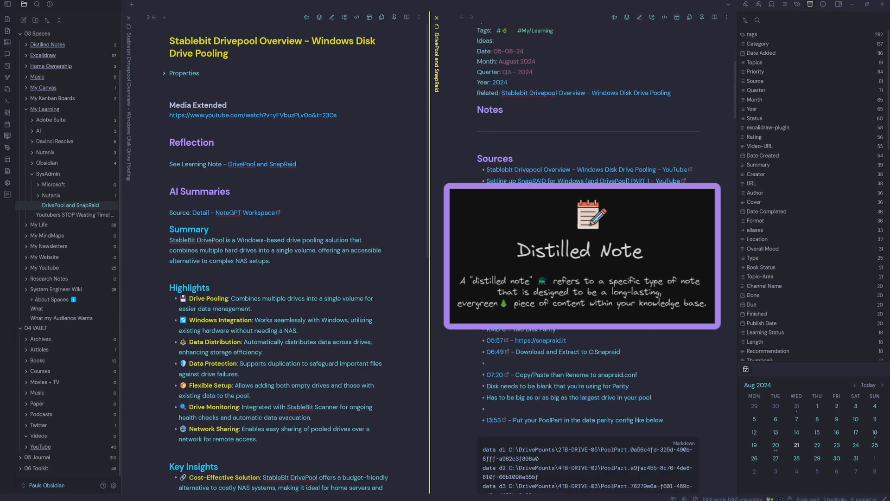
scroll("down", 3)
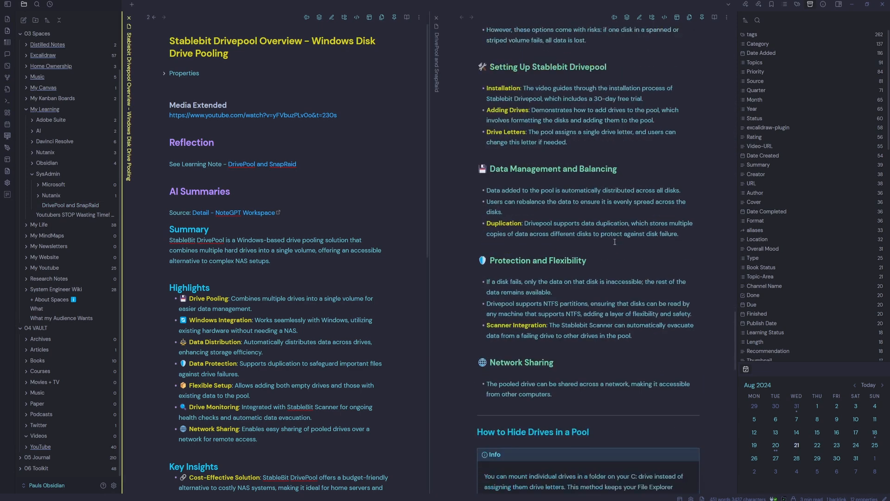
scroll("down", 3)
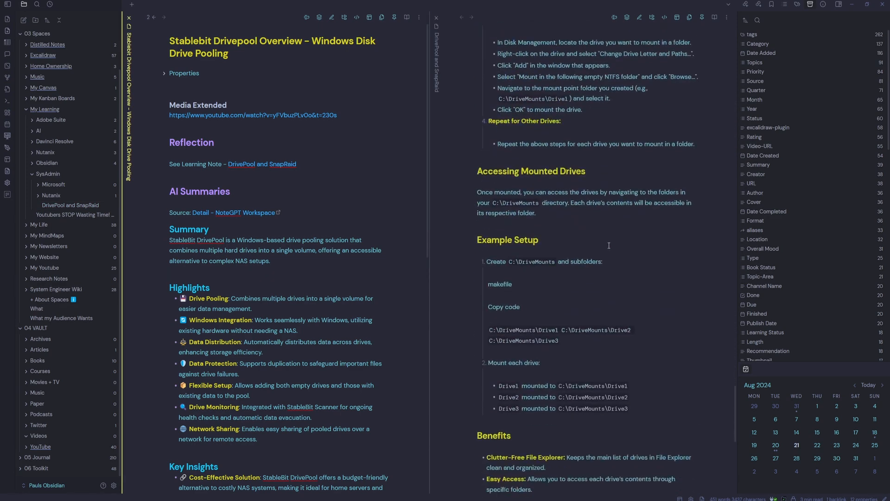
scroll("down", 3)
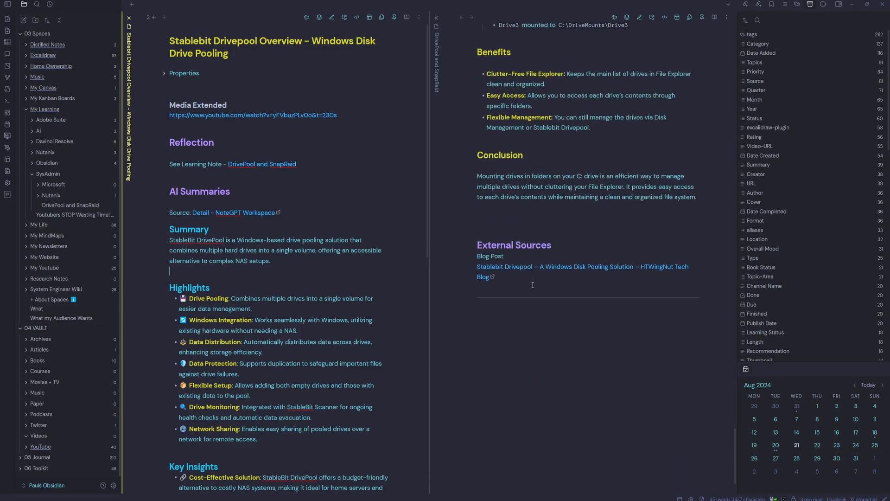
scroll("up", 3)
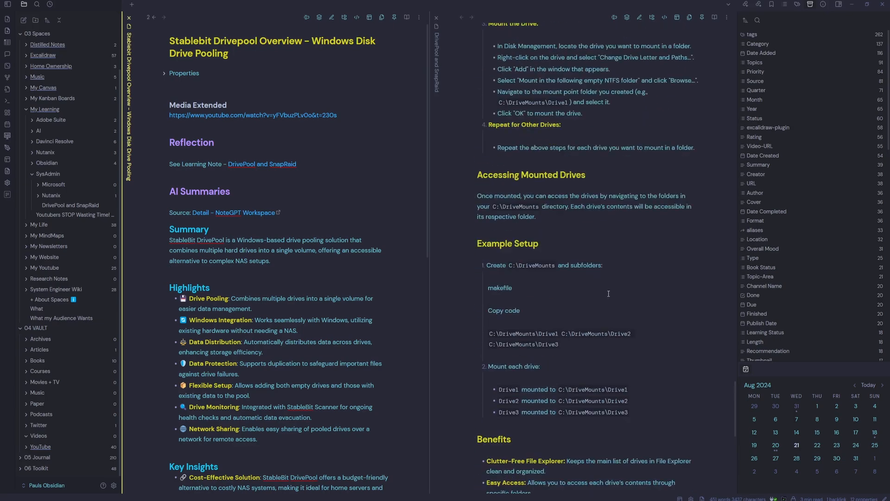
scroll("down", 3)
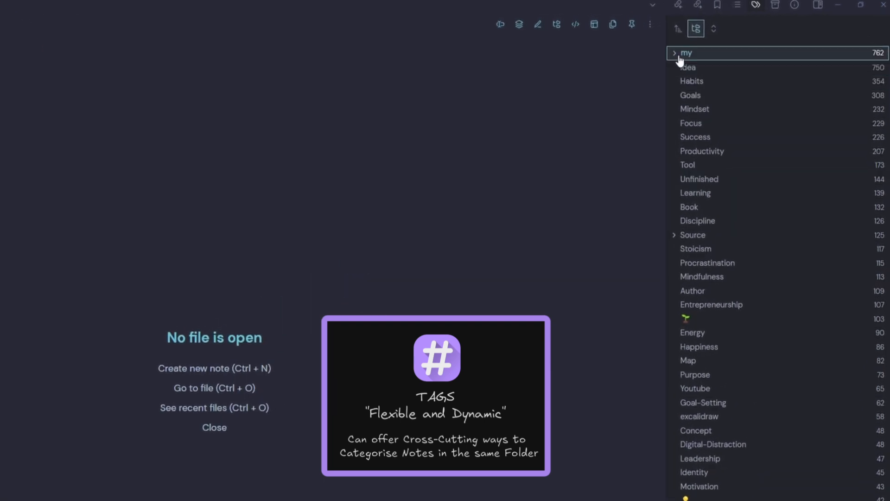
- Expand the my tag, run a tag search for Learning, and scroll through the 139 matching notes
left_click(675, 53)
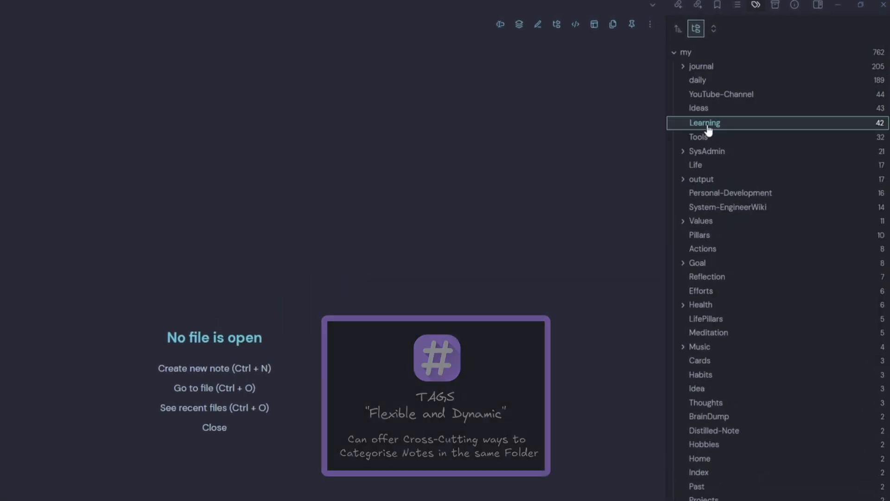
left_click(704, 123)
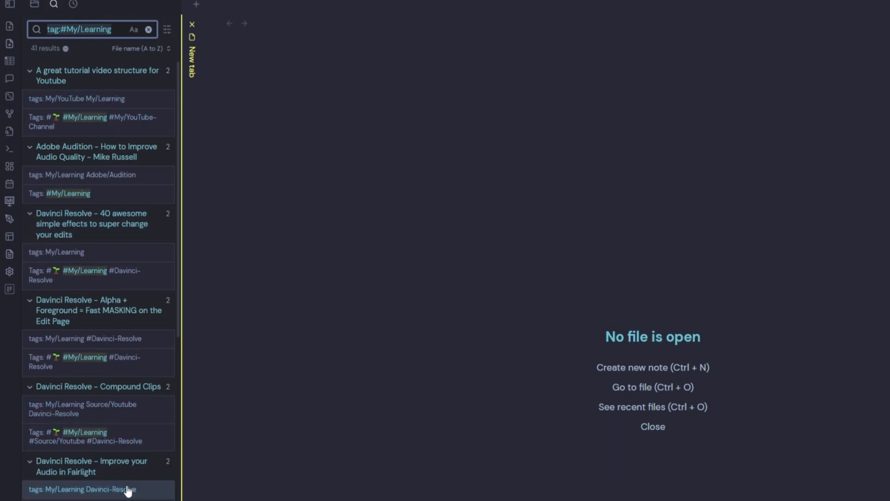
scroll("down", 3)
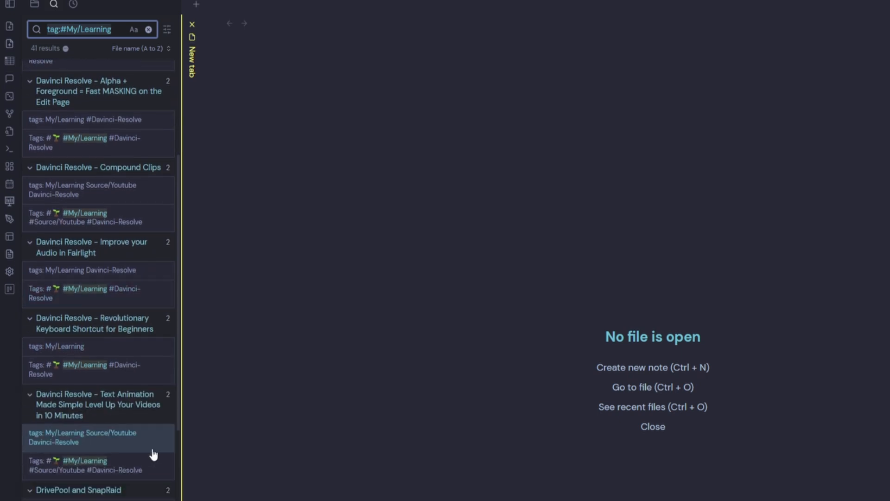
scroll("down", 3)
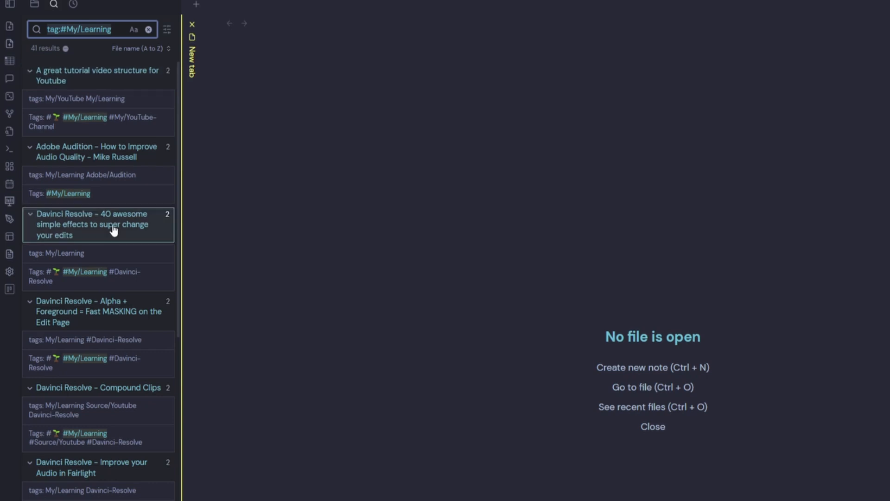
scroll("down", 3)
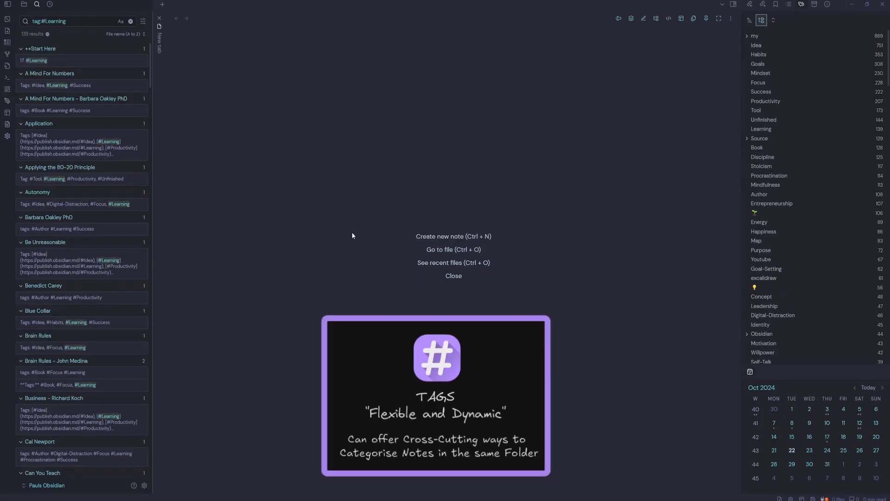
mouse_move(348, 234)
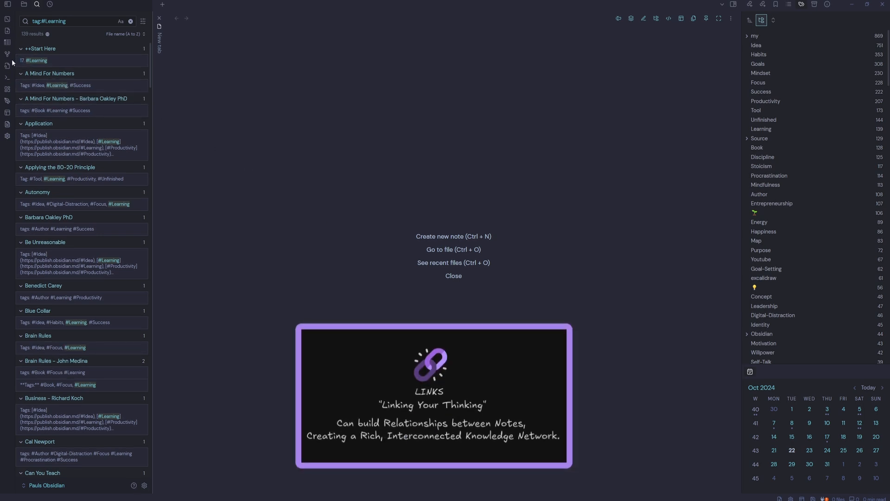
mouse_move(8, 54)
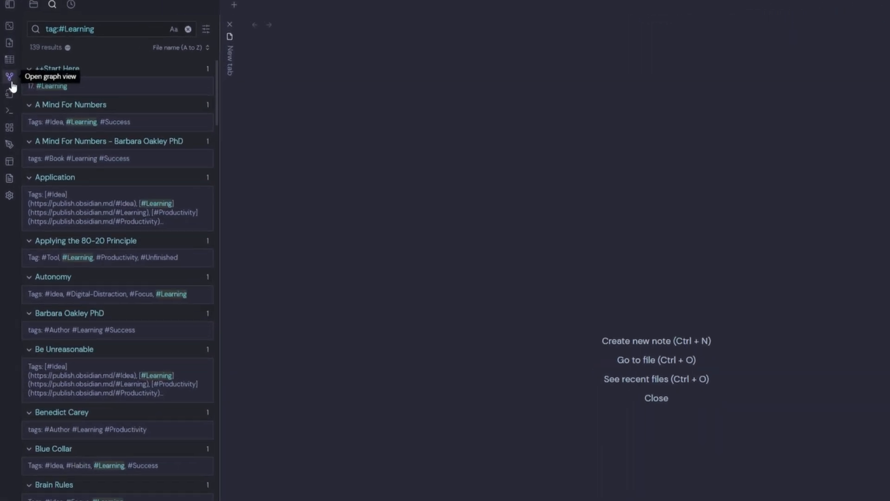
mouse_move(374, 207)
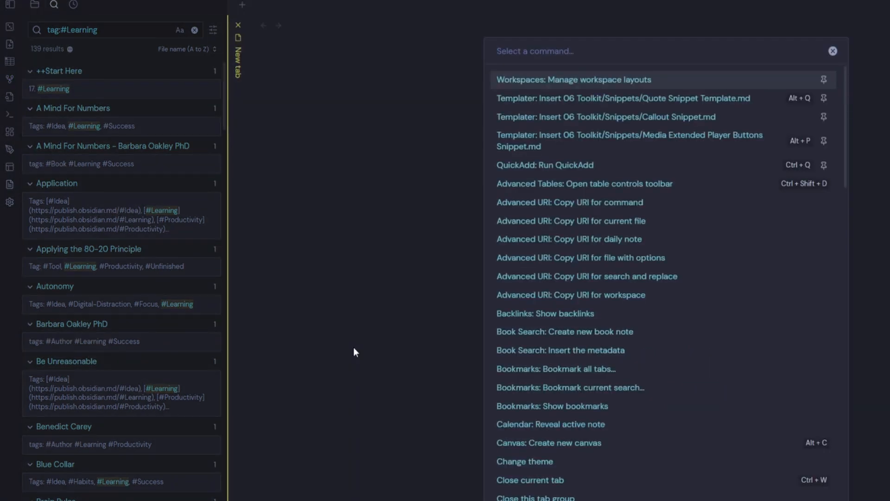
- Open the vault's graph view via the command palette 'graph' command
type("graph")
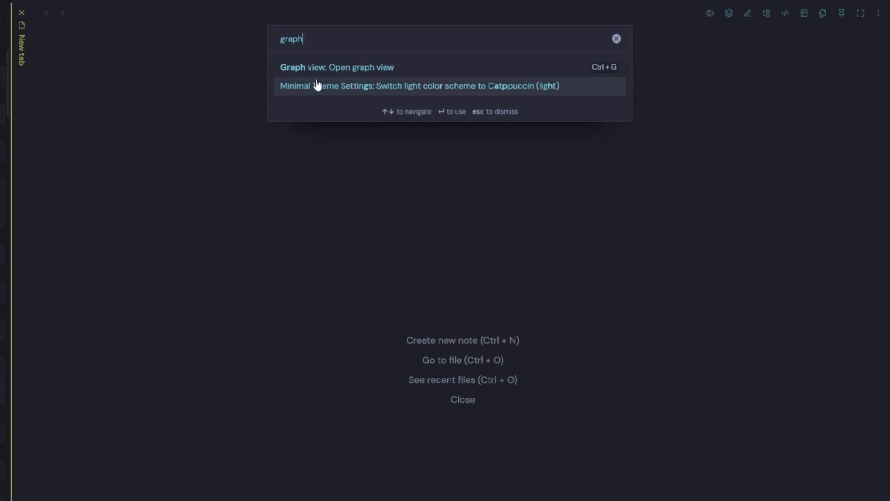
mouse_move(562, 74)
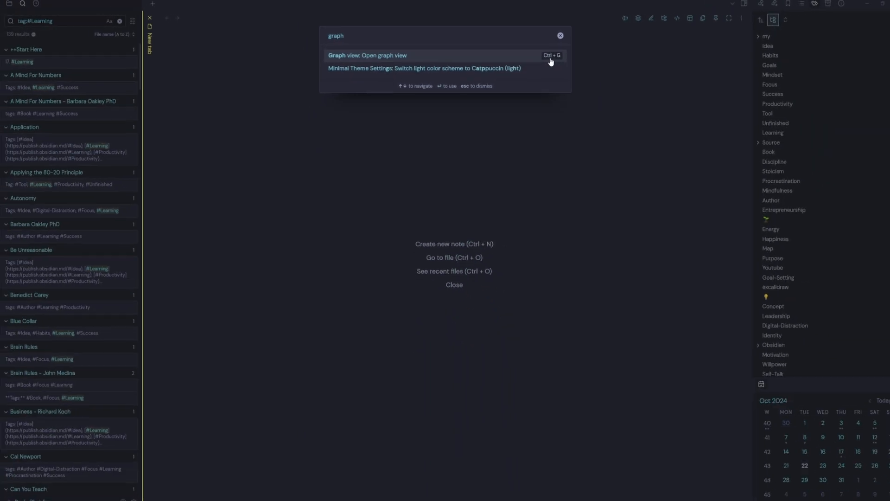
left_click(367, 55)
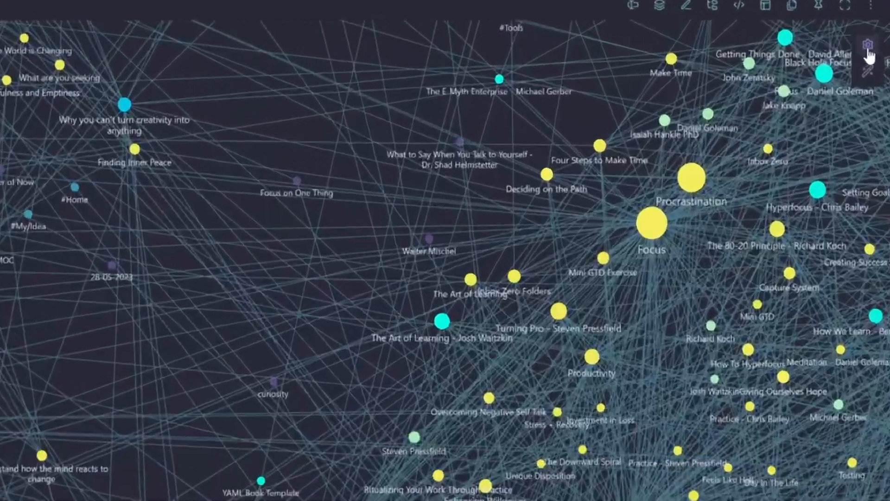
mouse_move(865, 45)
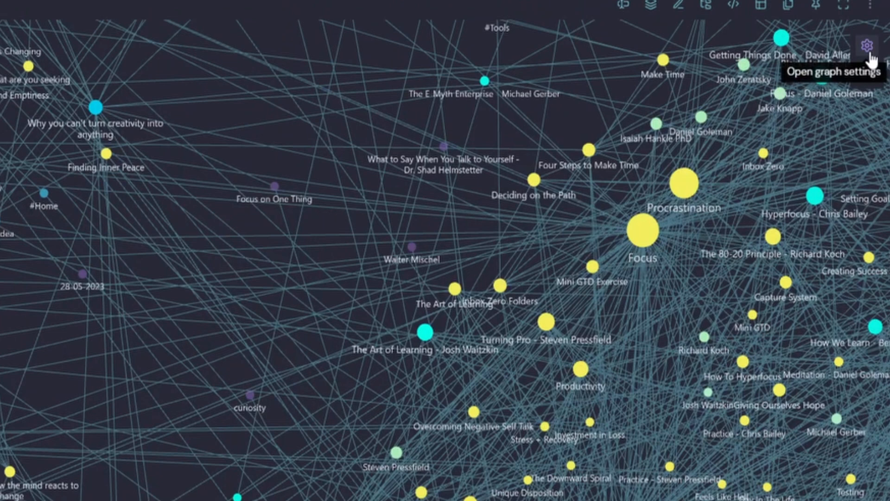
- In graph settings Filters, enter a tag: search query and pick a tag to filter the graph
left_click(865, 45)
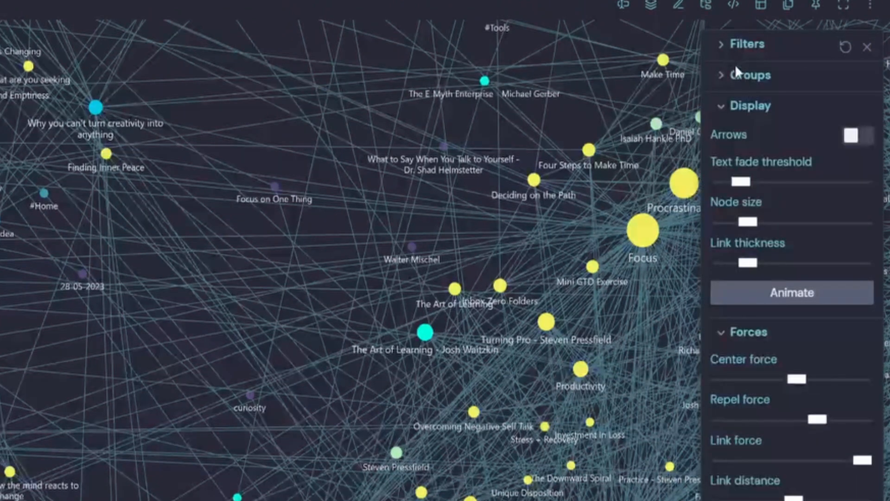
left_click(748, 44)
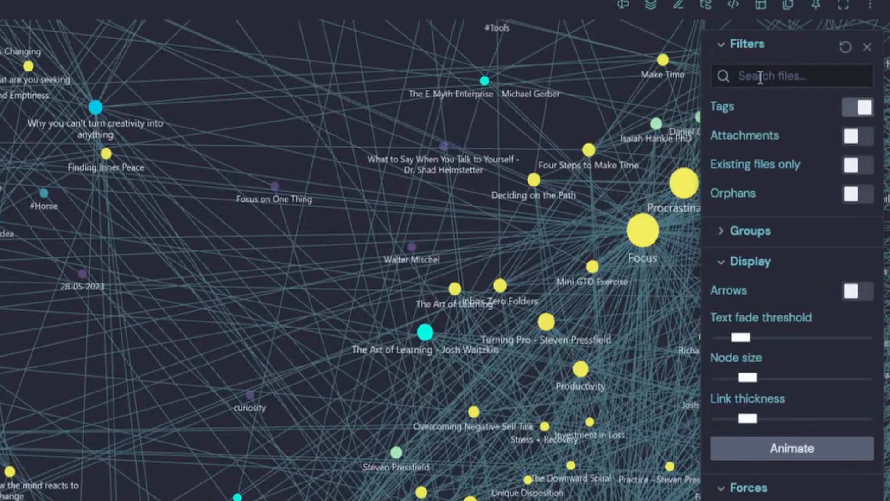
left_click(791, 75)
type("tag:")
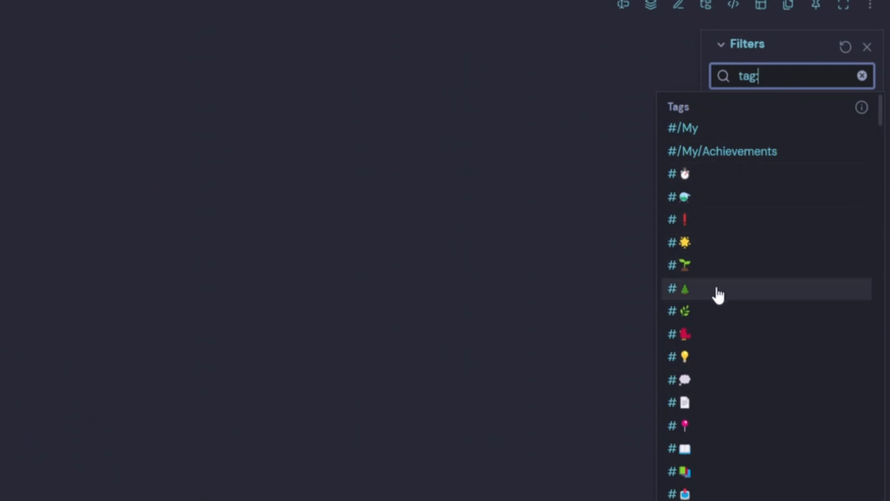
scroll("down", 3)
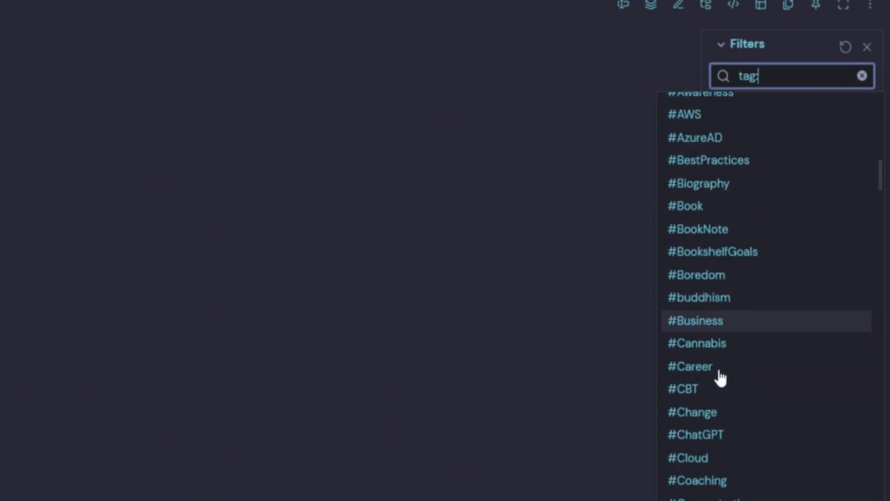
scroll("up", 3)
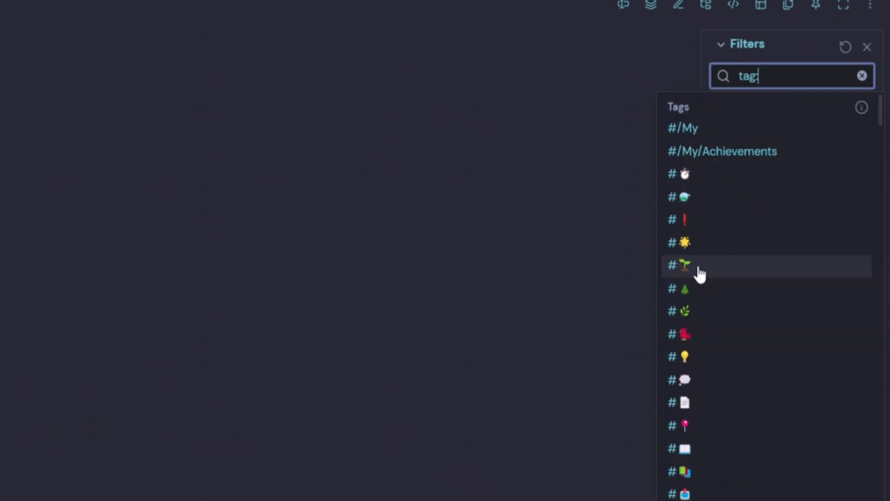
left_click(684, 266)
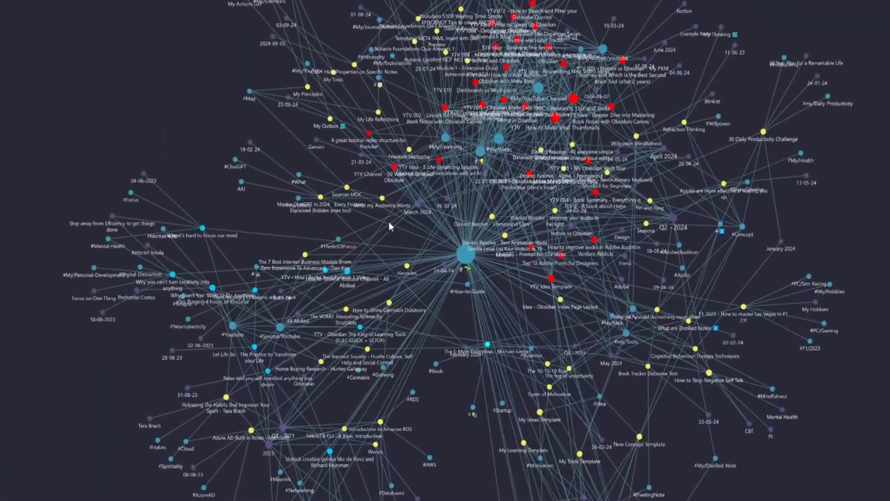
mouse_move(448, 391)
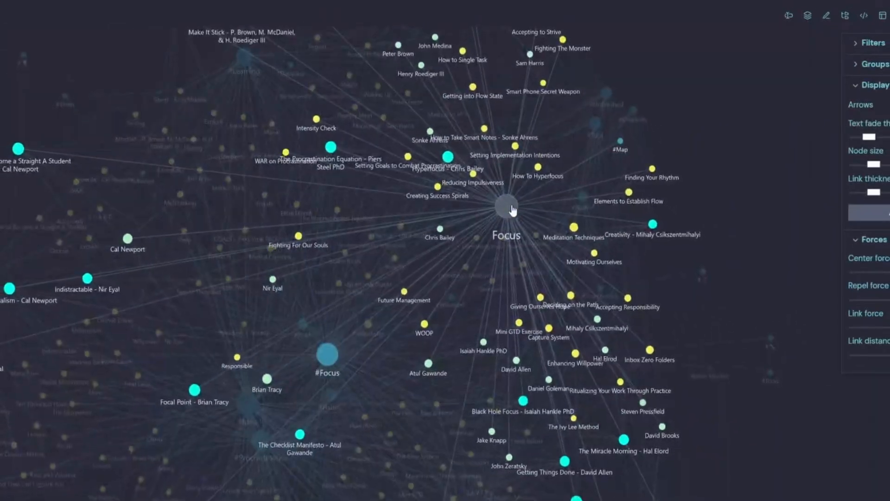
- Open the Focus note from the graph, scroll through its Authors, Books and Action Items, and close graph settings
left_click(504, 206)
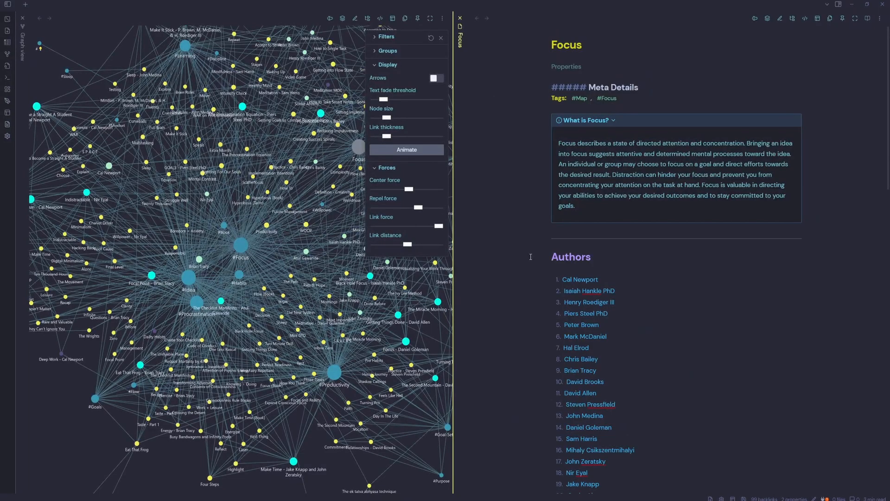
scroll("down", 3)
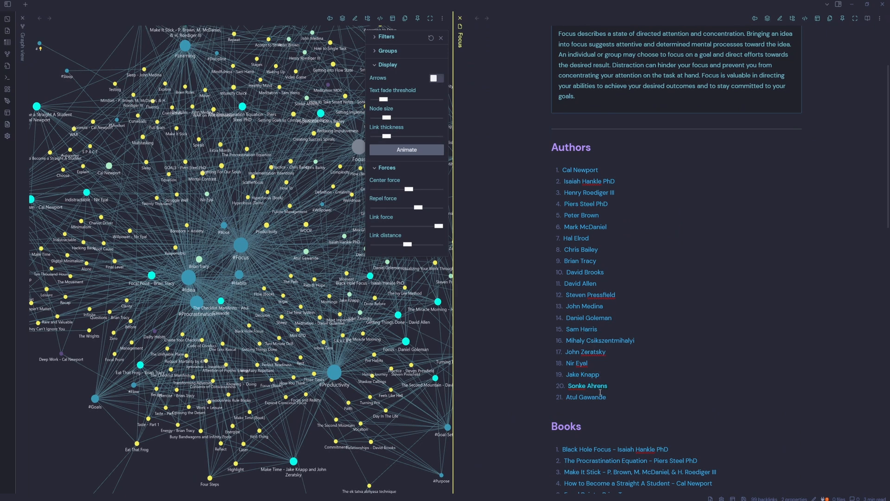
scroll("down", 3)
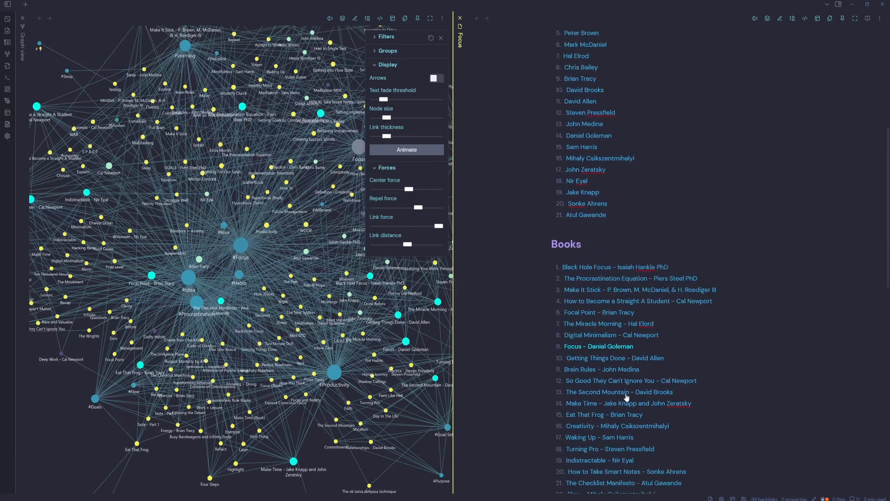
scroll("down", 3)
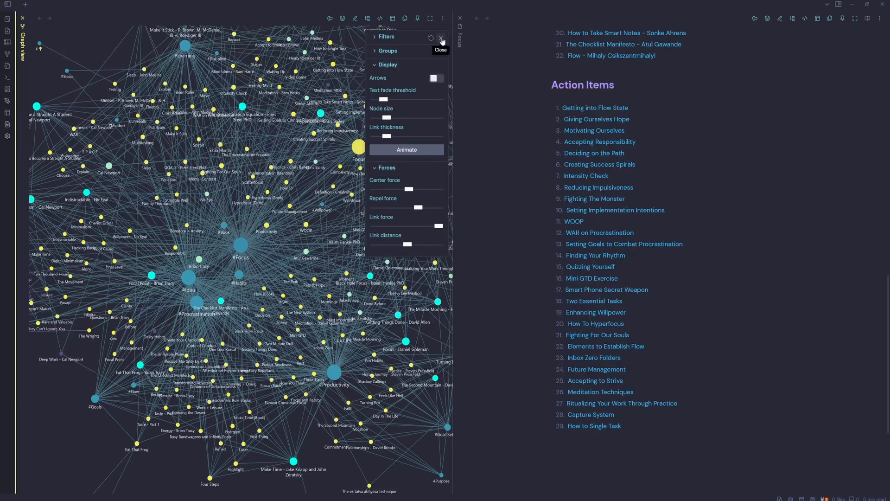
left_click(441, 37)
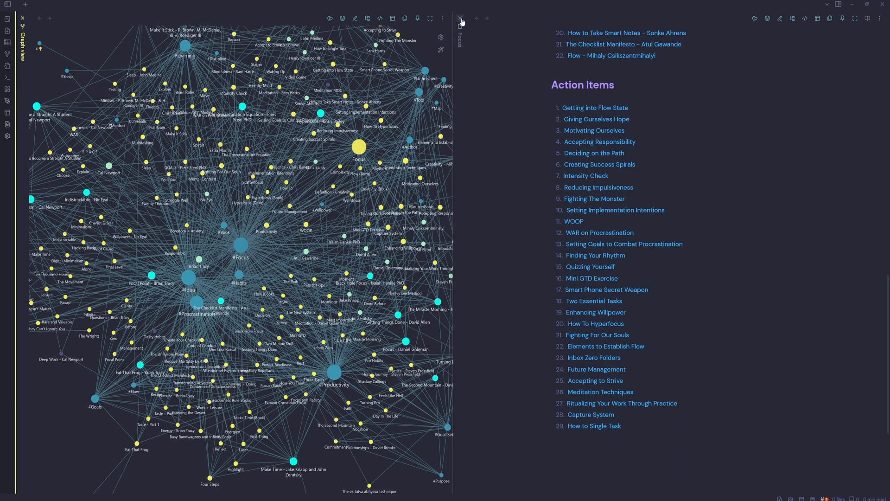
left_click(460, 19)
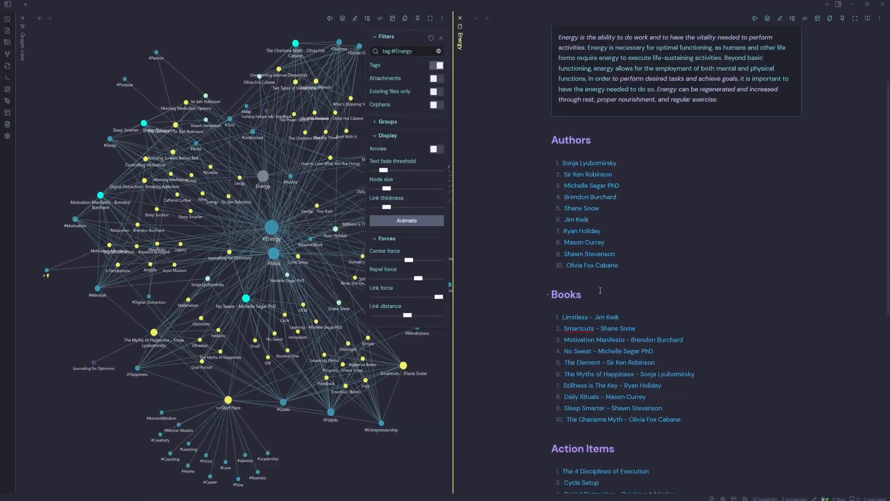
- Scroll the graph pane while the #Energy-filtered graph sits beside the Energy note
scroll("up", 3)
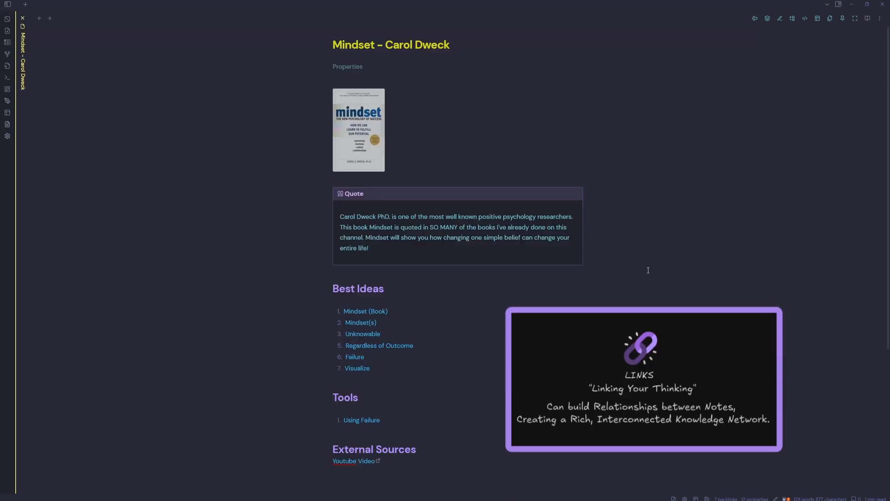
mouse_move(593, 269)
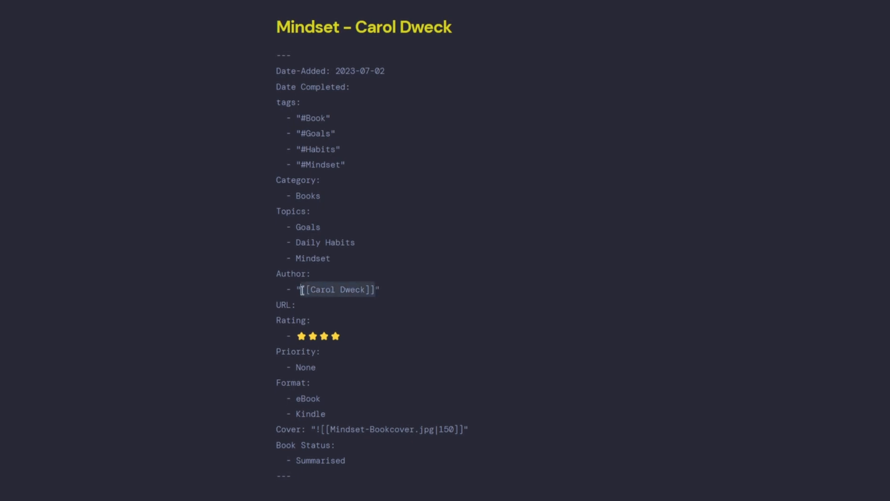
- Filter the Hotkeys settings by 'local' to find Graph view: Open local graph (Alt+L)
scroll("down", 3)
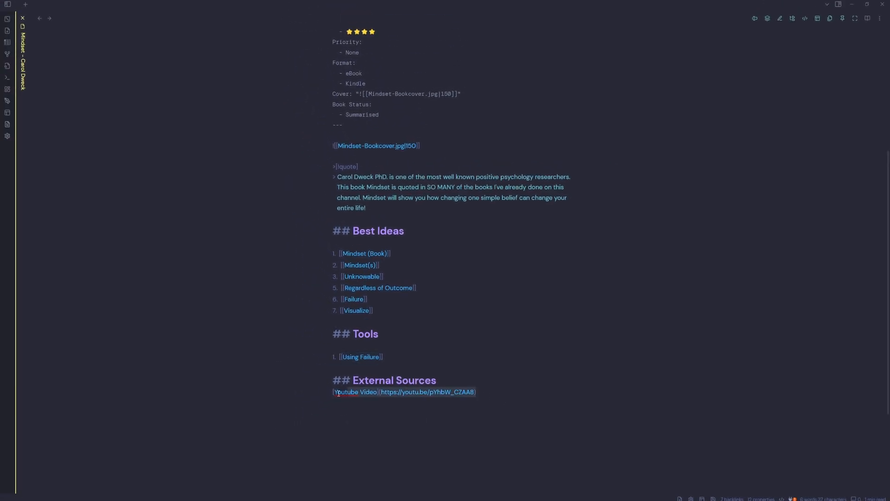
mouse_move(532, 325)
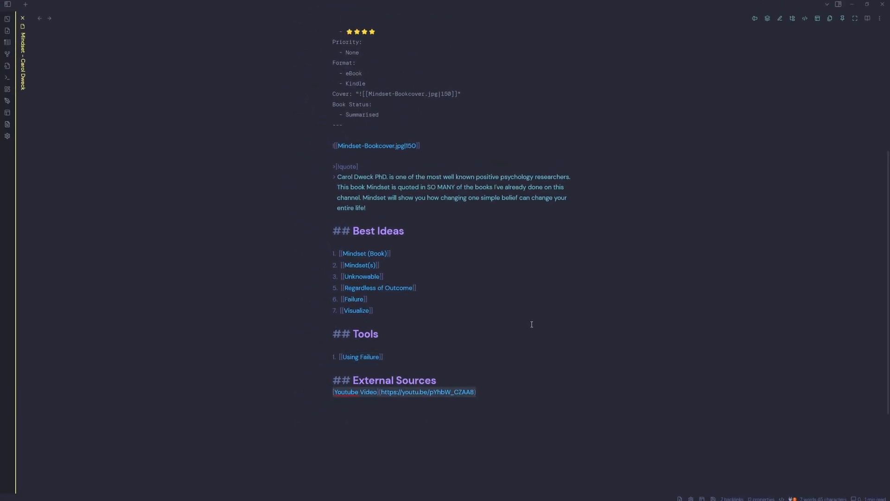
left_click(867, 19)
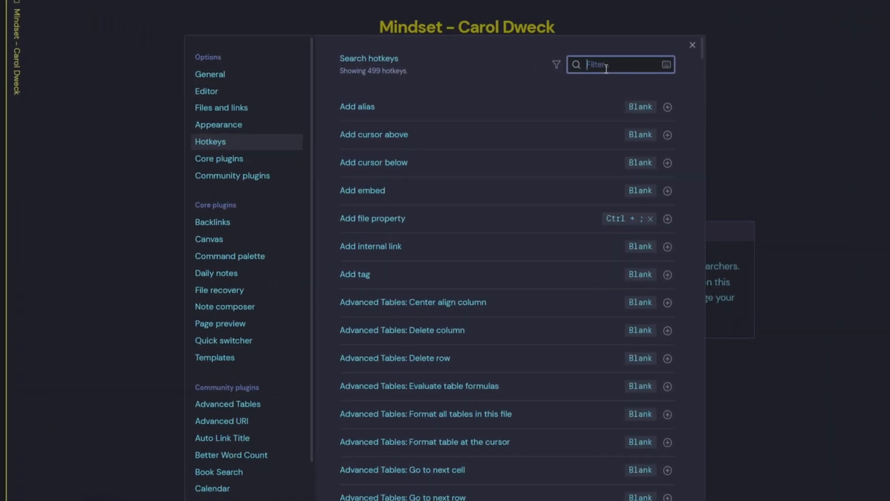
type("local")
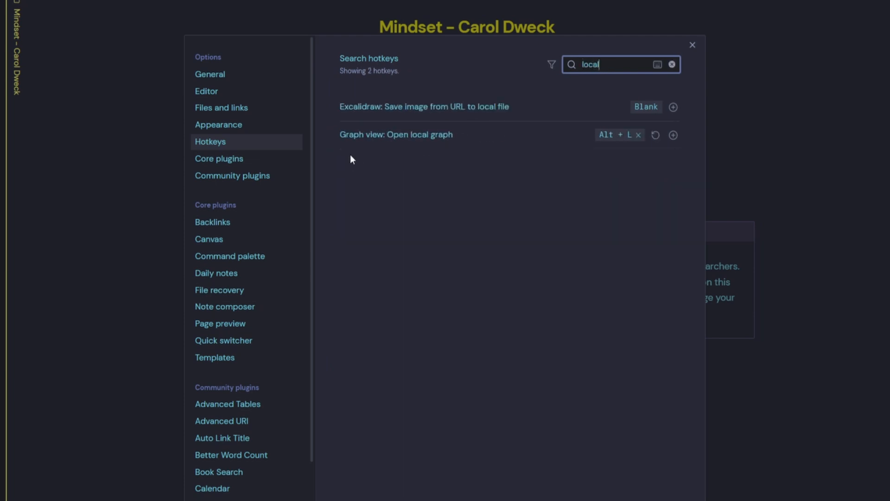
mouse_move(380, 144)
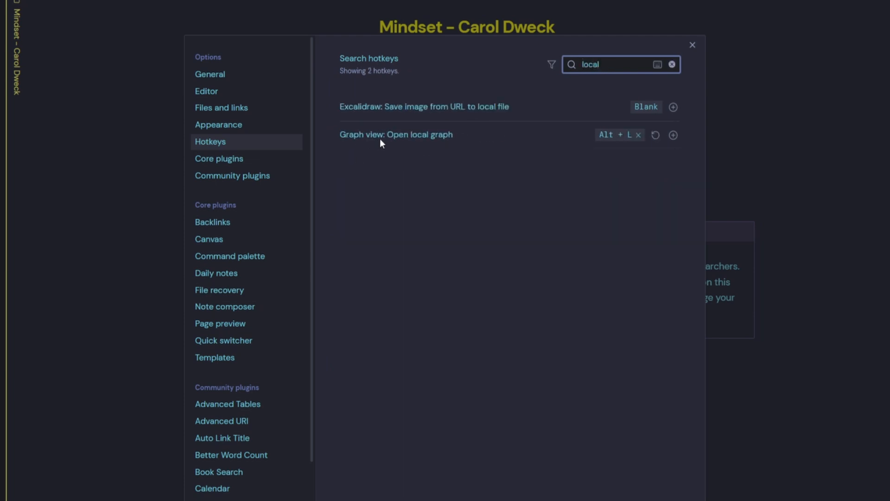
mouse_move(423, 145)
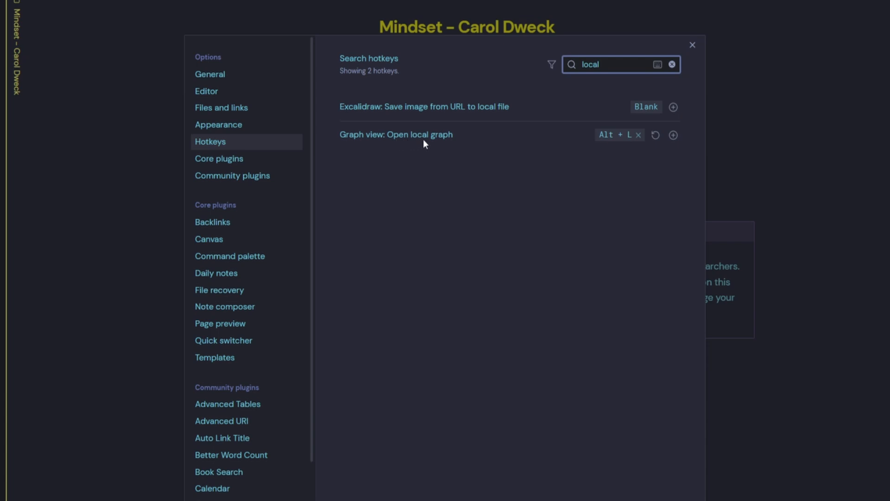
mouse_move(604, 139)
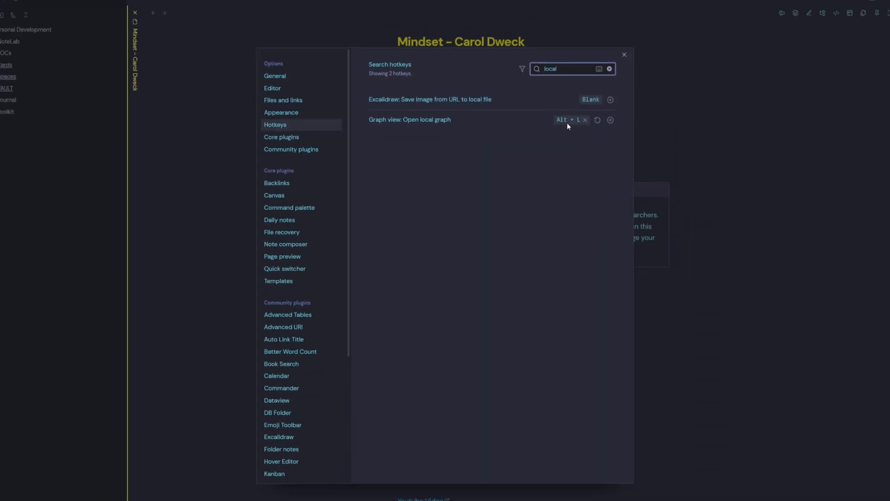
- Close Settings and open the Mindset - Carol Dweck local graph beside the note
left_click(624, 54)
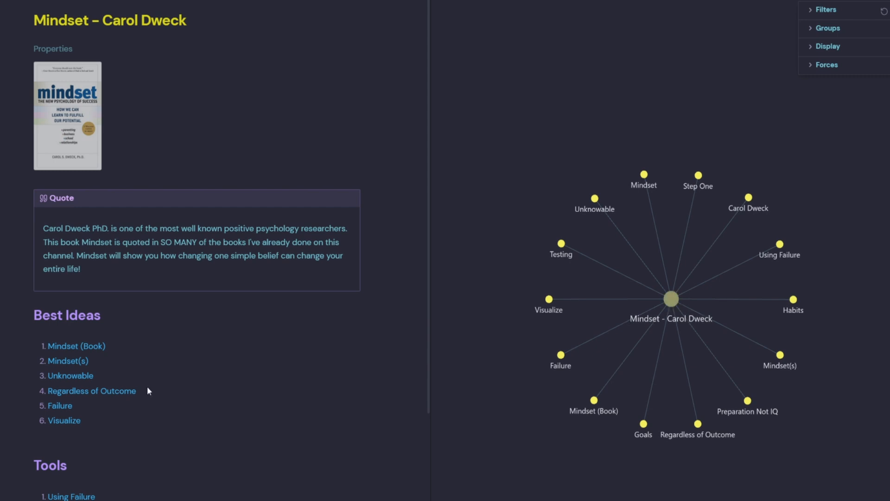
mouse_move(594, 400)
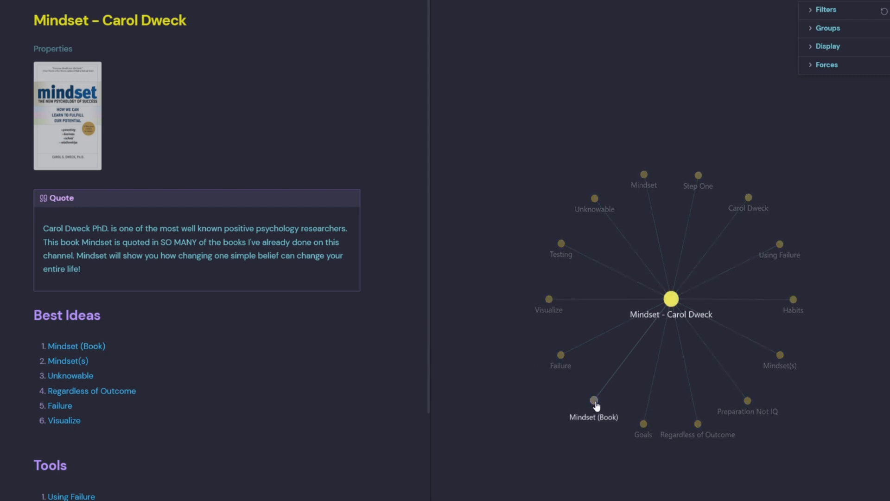
mouse_move(76, 346)
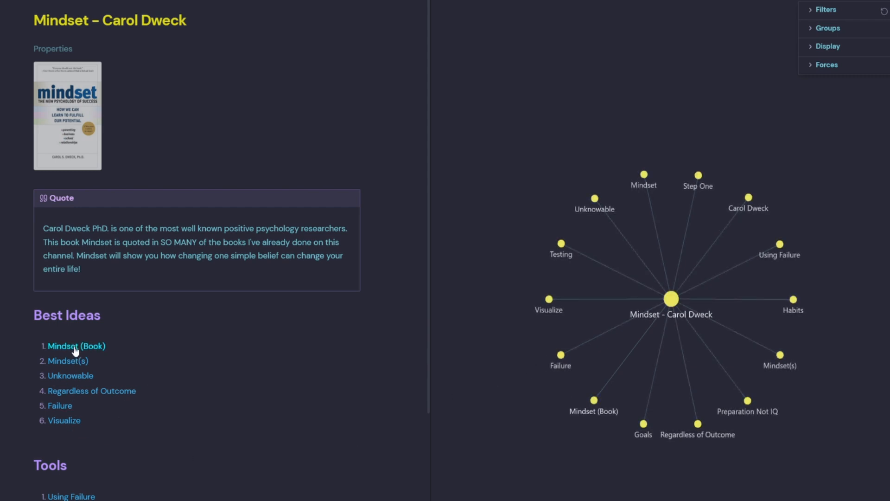
mouse_move(623, 183)
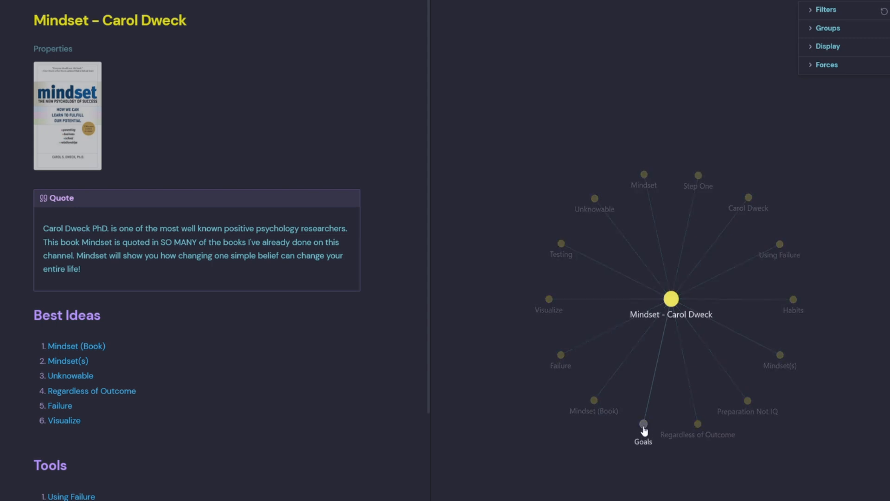
left_click(643, 423)
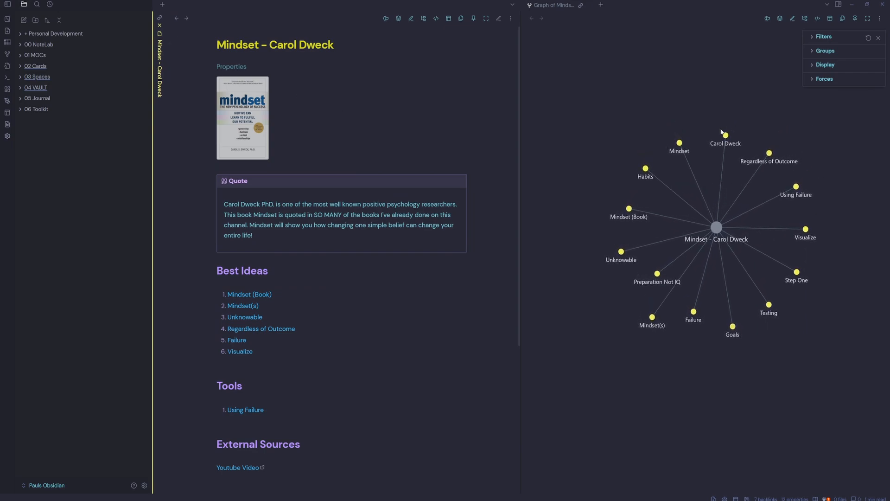
- Open Habits from the graph, then Be Unstoppable - Alden Mills beside it and focus that note
left_click(645, 168)
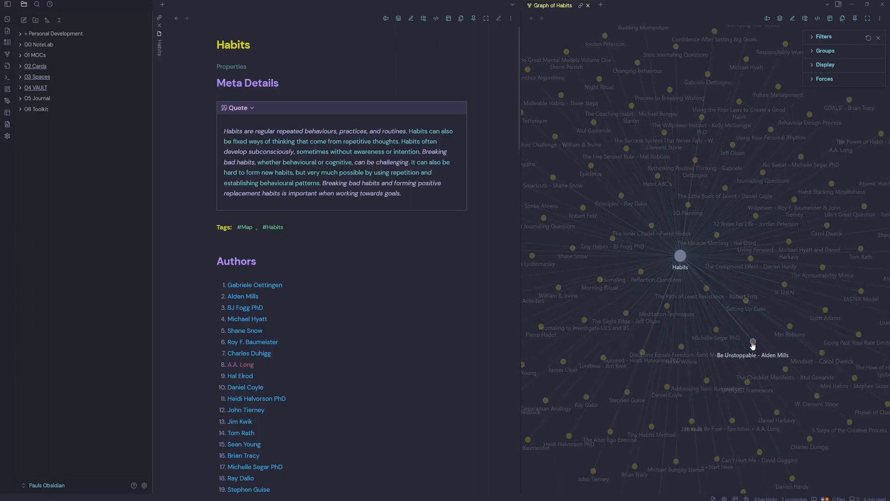
left_click(754, 342)
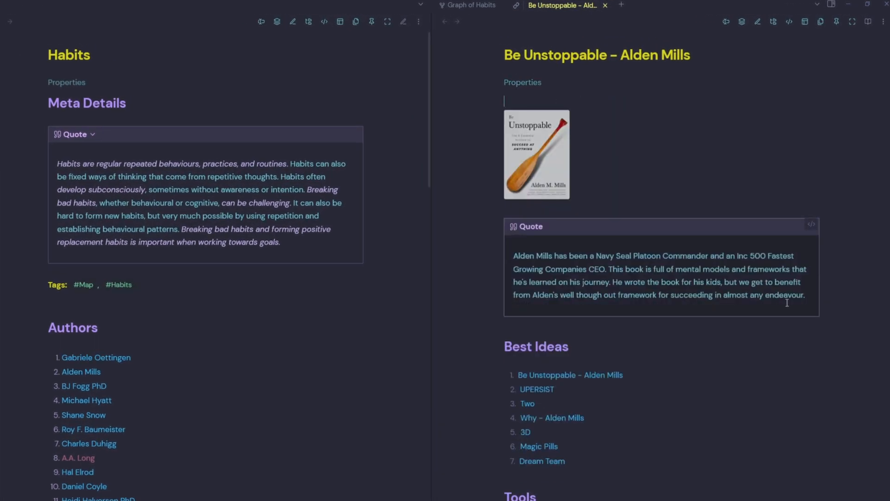
left_click(522, 82)
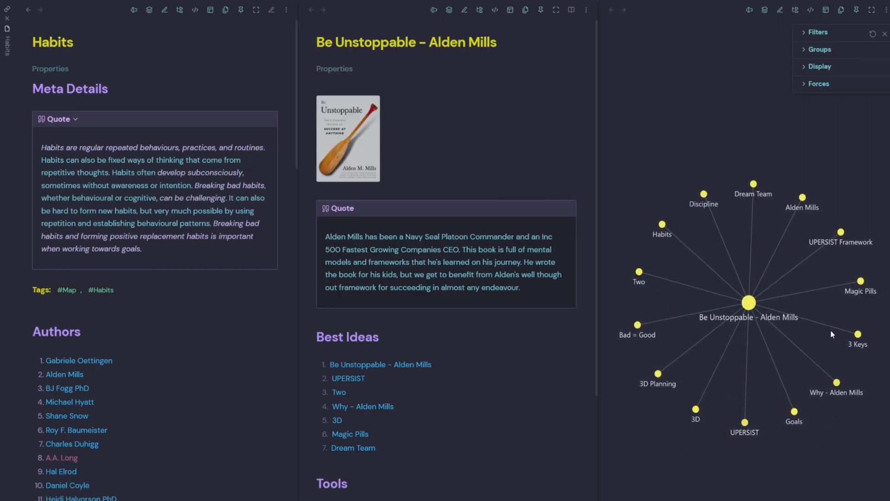
mouse_move(773, 328)
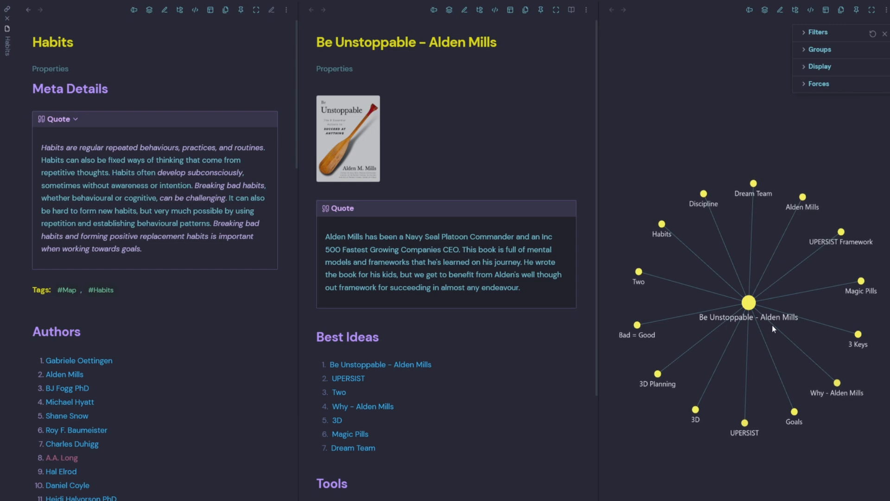
mouse_move(748, 233)
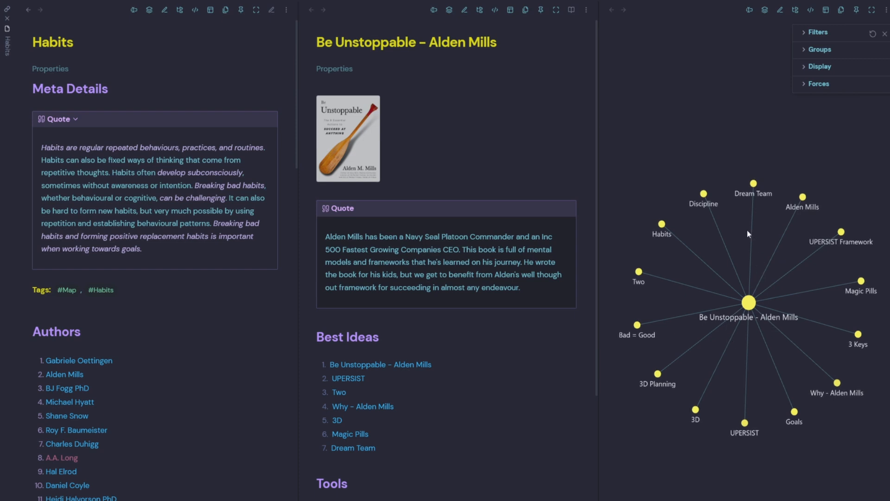
mouse_move(740, 245)
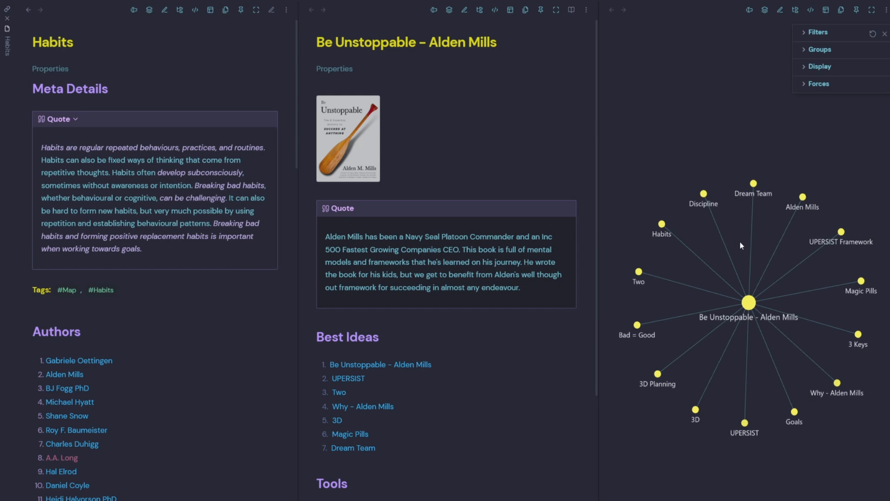
mouse_move(595, 264)
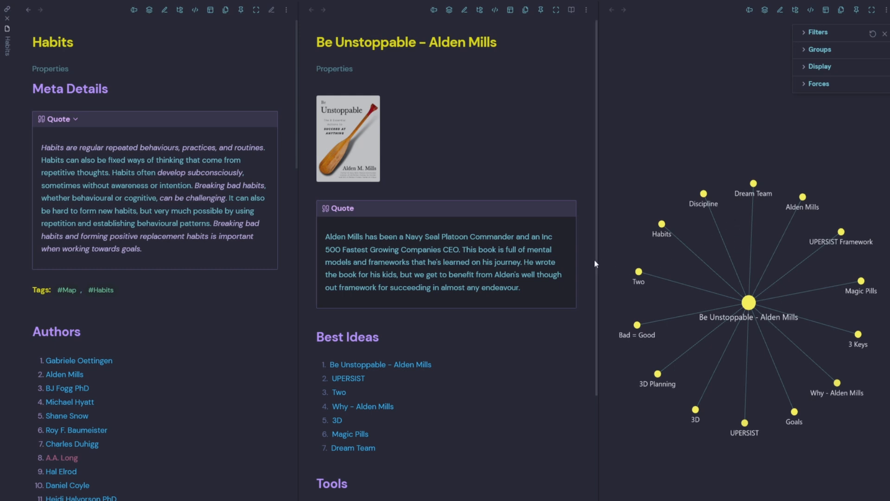
mouse_move(696, 265)
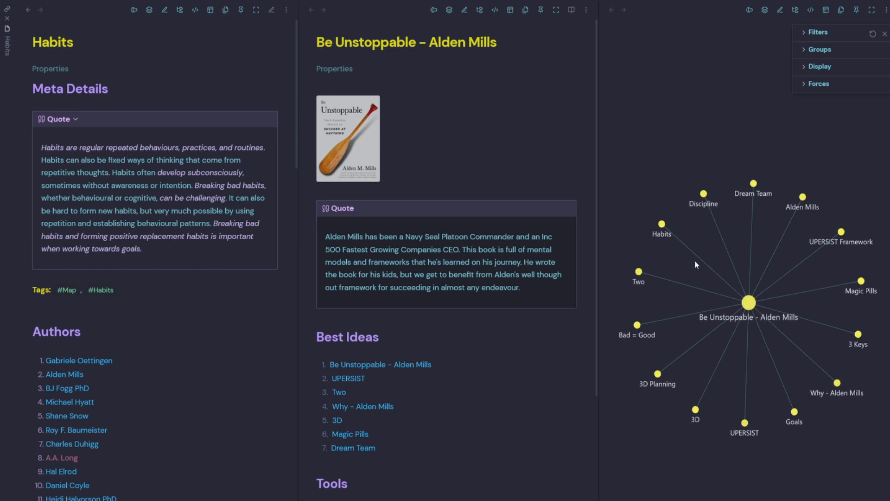
- Open the Discipline note from the graph and close the Habits pane
left_click(704, 194)
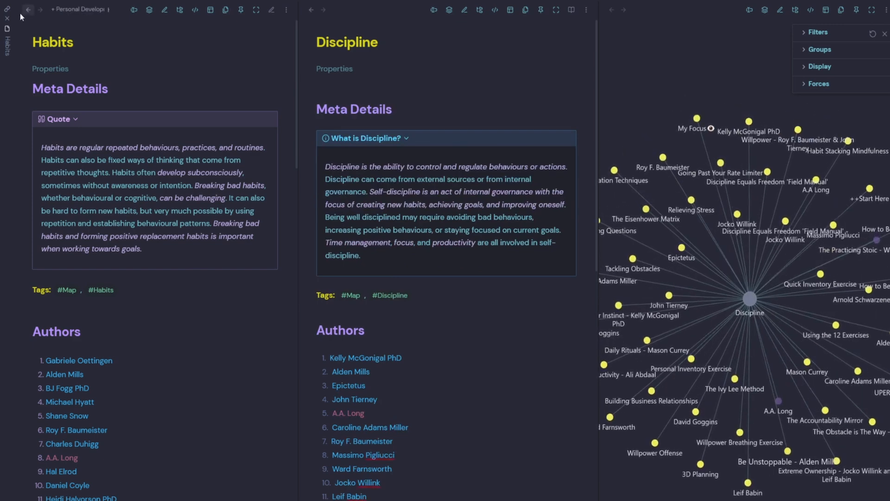
left_click(28, 10)
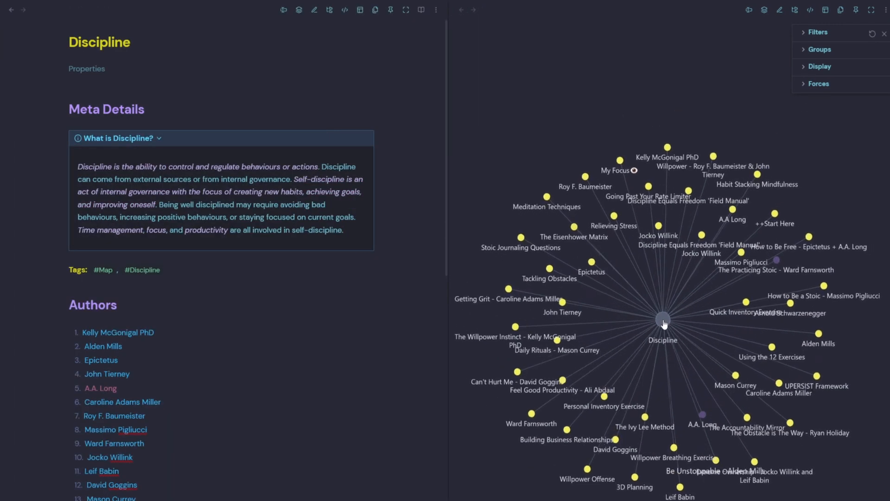
- Scroll to Discipline's Action Items and follow the Willpower Offense link to that note
scroll("down", 3)
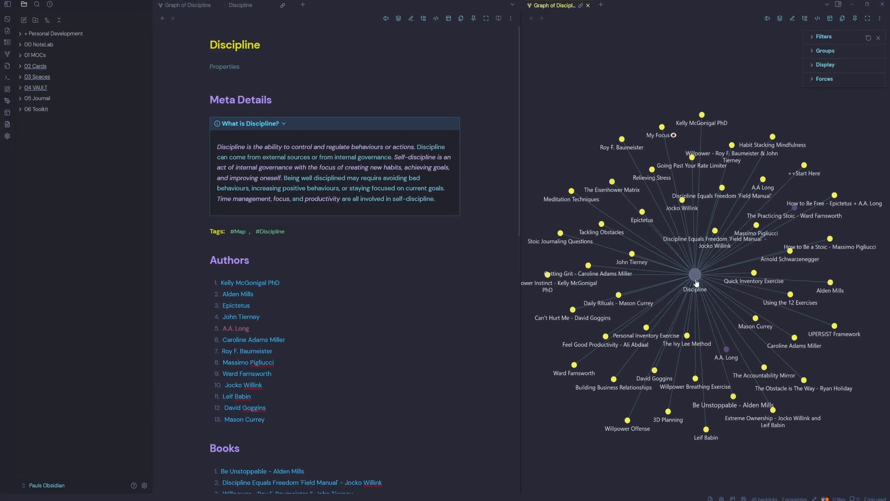
scroll("down", 3)
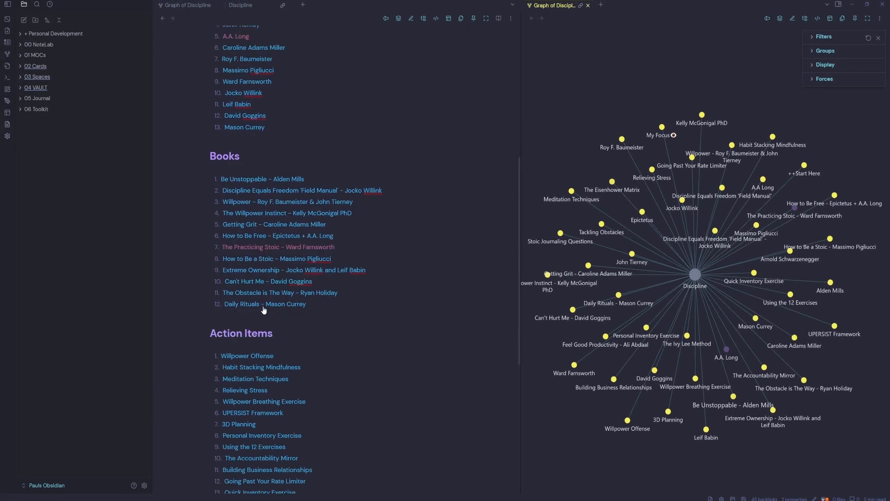
scroll("down", 3)
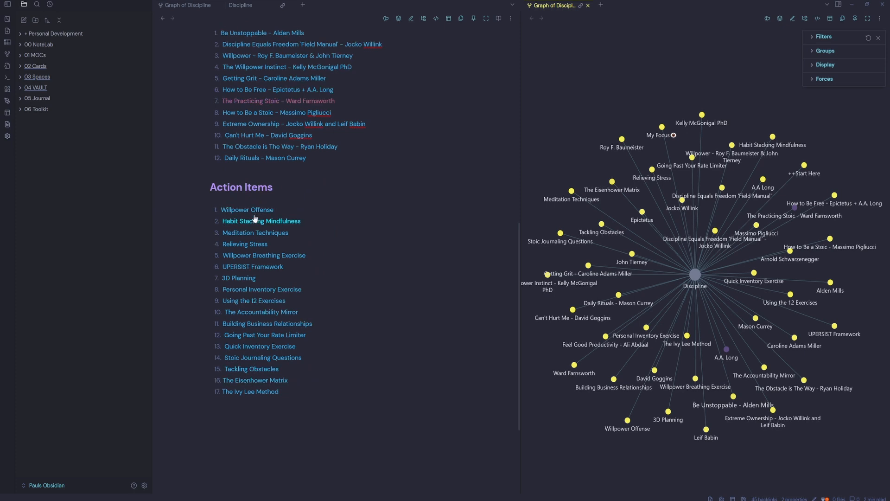
mouse_move(246, 209)
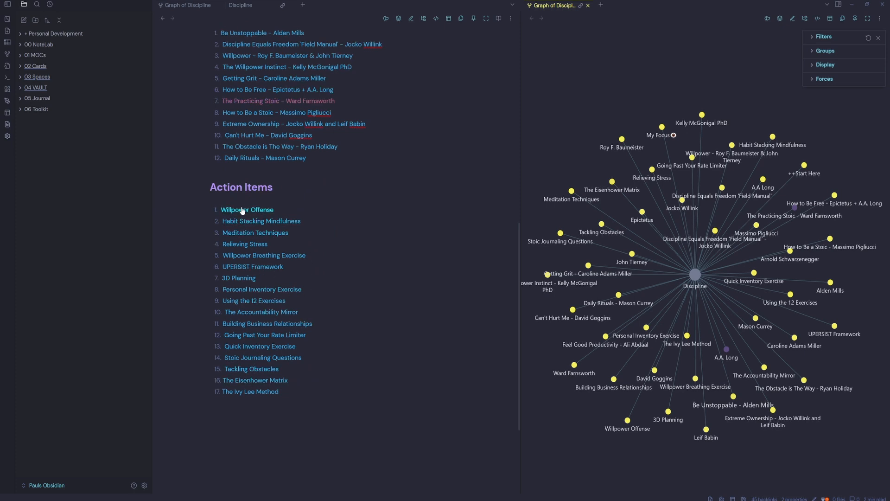
left_click(246, 209)
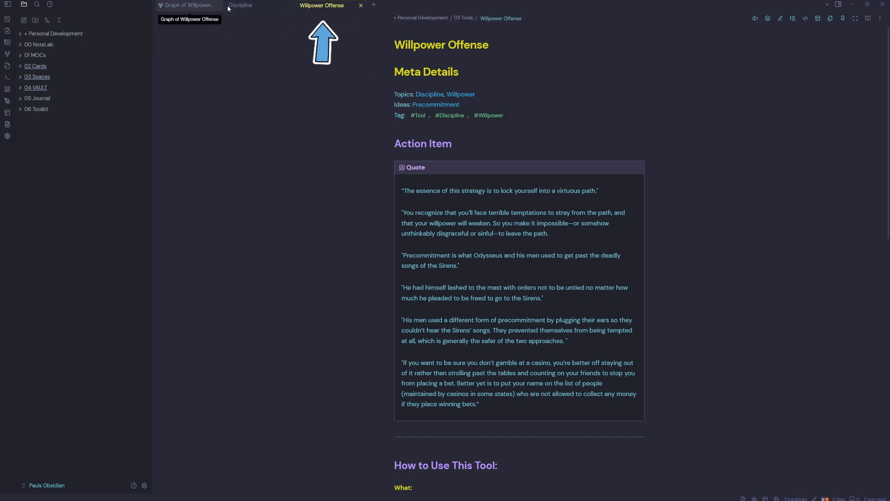
- Create a new note titled Folders Tags Links Demo
left_click(827, 5)
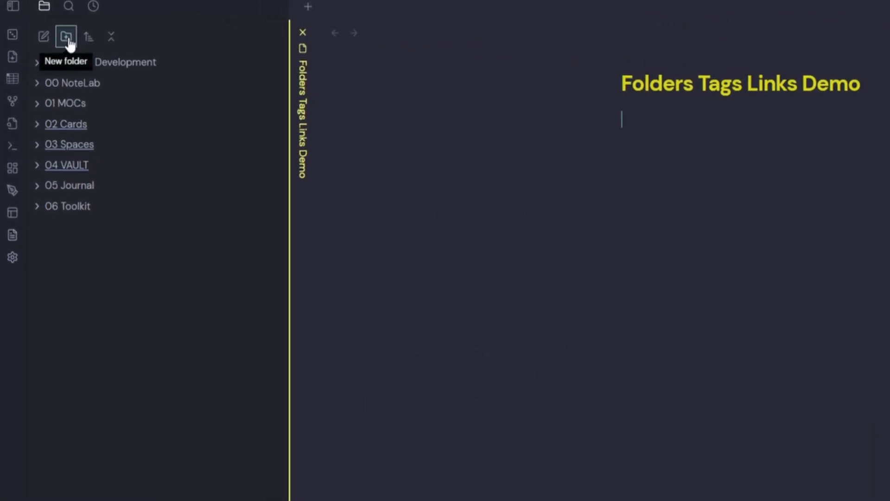
- Create 07 New Folder in the vault with a Sub Folder inside it
left_click(65, 36)
type("07 New Folder")
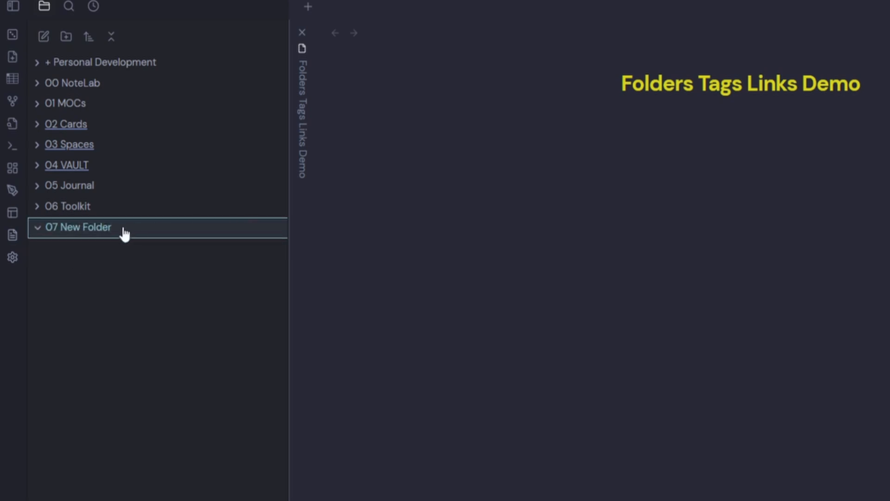
right_click(78, 226)
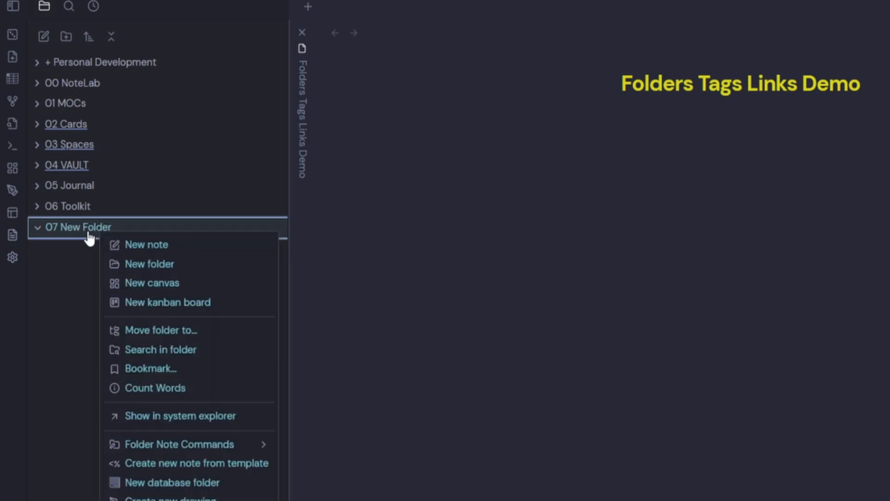
mouse_move(150, 263)
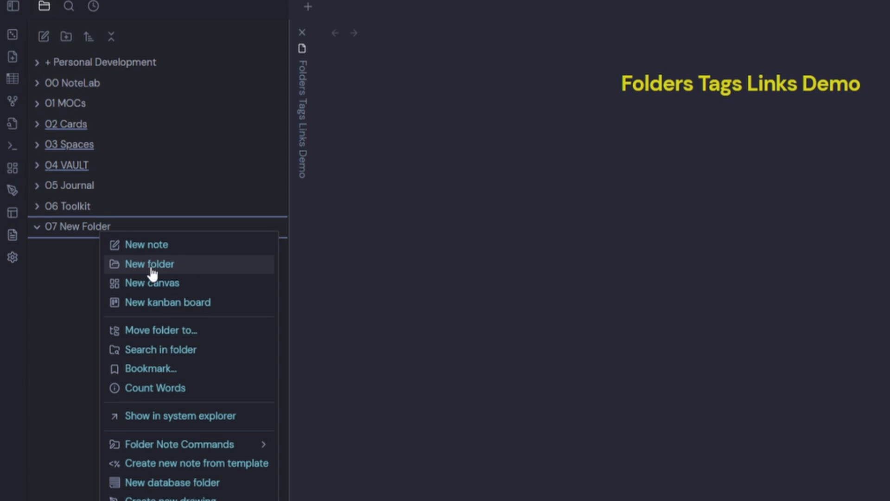
left_click(149, 263)
type("Sub Folder")
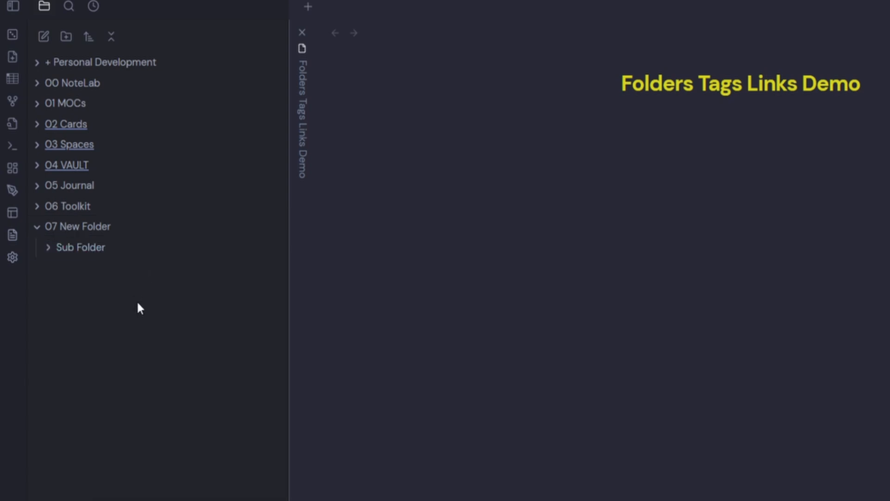
- Delete 07 New Folder, then bring up the context menu for 06 Toolkit
right_click(78, 226)
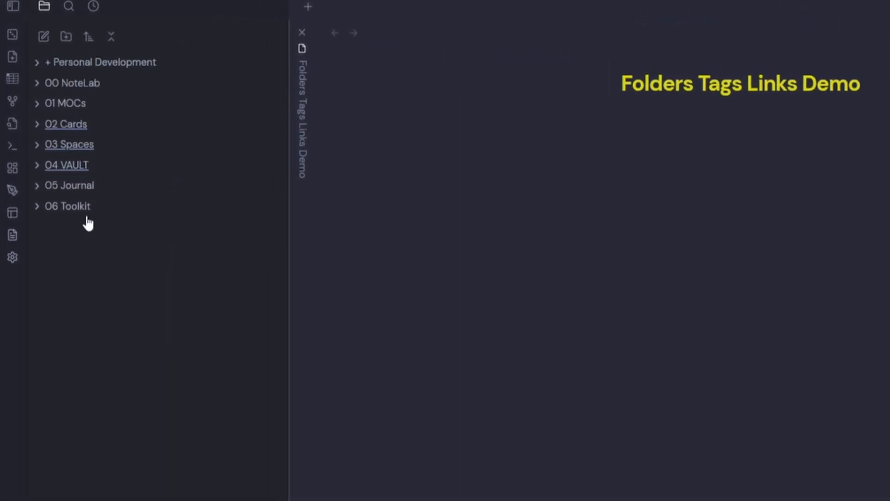
right_click(67, 205)
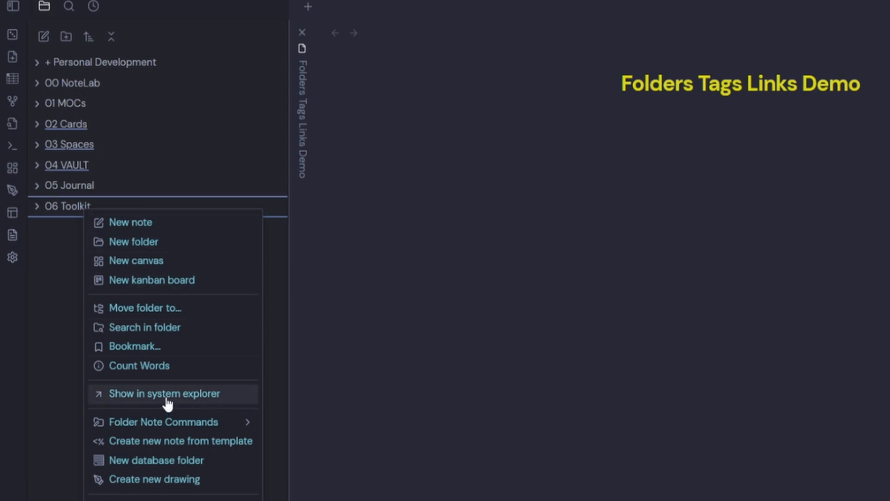
- Show the vault in File Explorer, create a New folder there, then delete it again
left_click(164, 393)
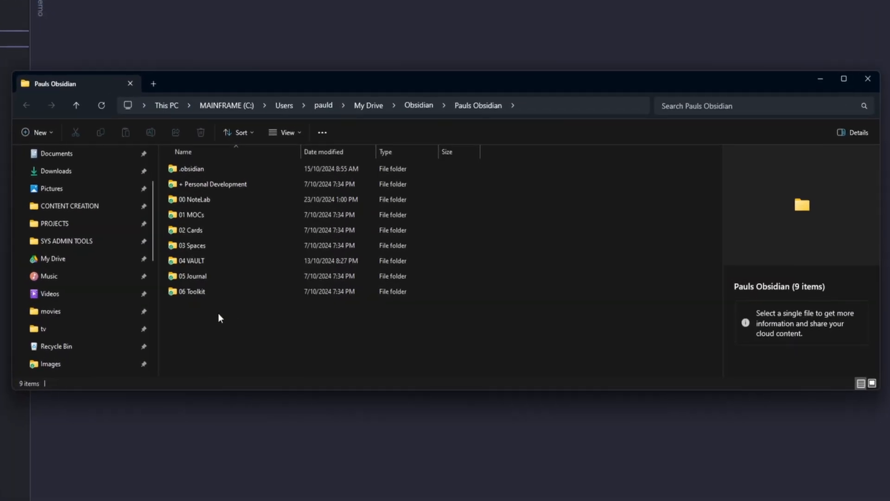
right_click(221, 317)
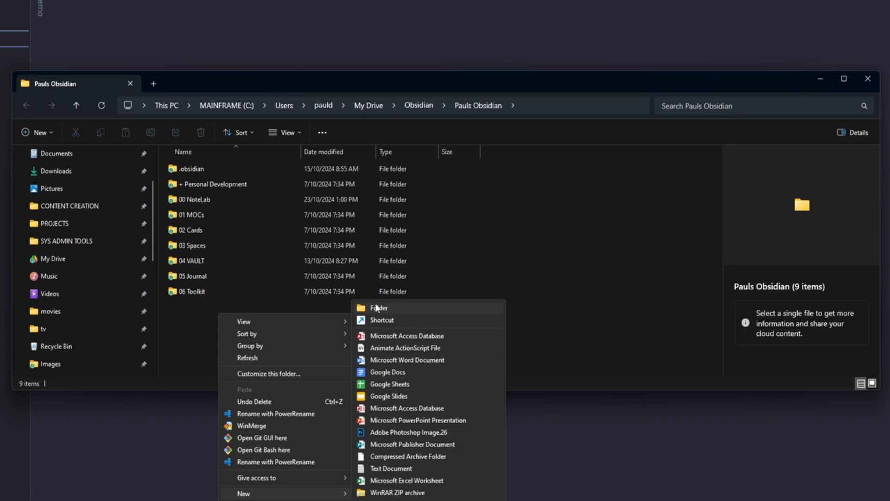
left_click(379, 307)
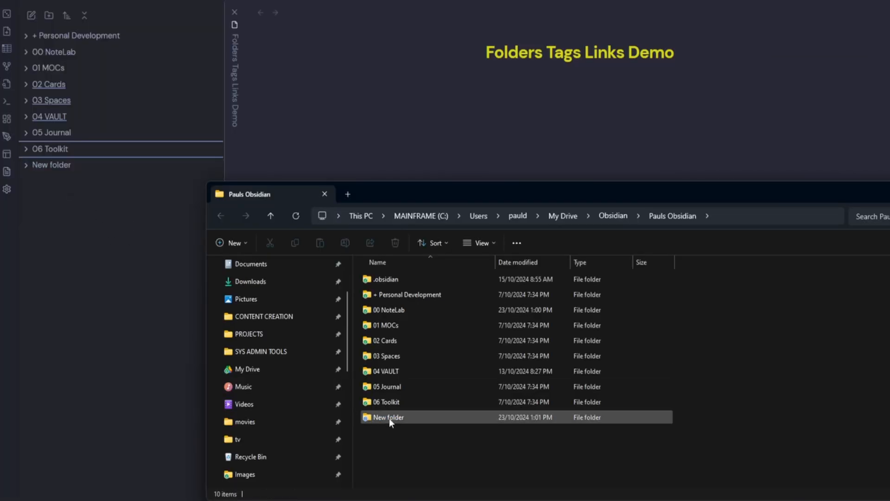
right_click(388, 416)
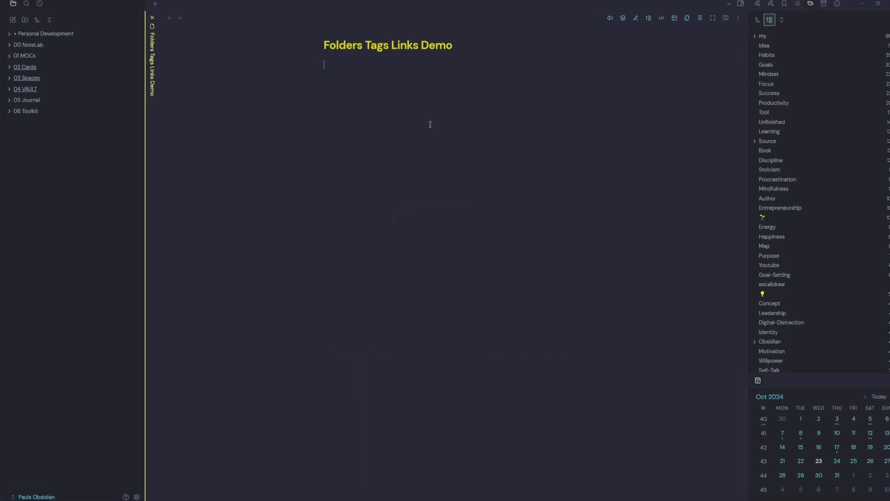
- Type #My/Tag in the note and check the My tag group in the Tags pane
type("#")
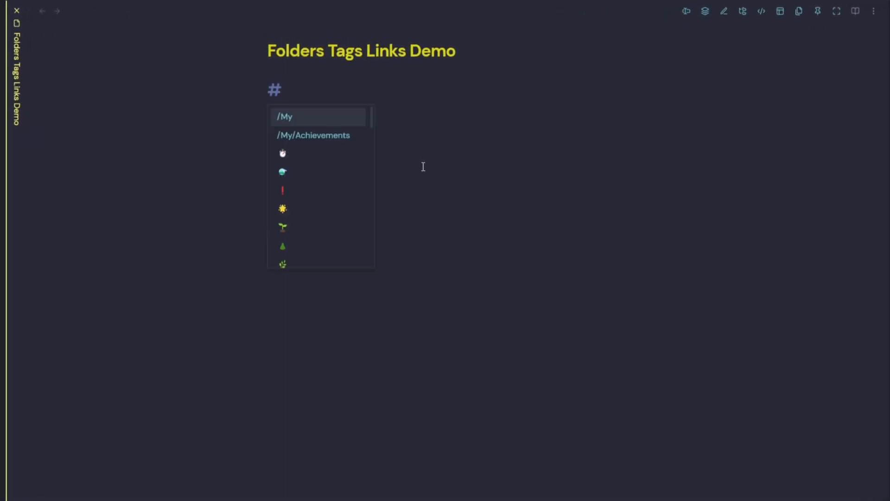
type("My")
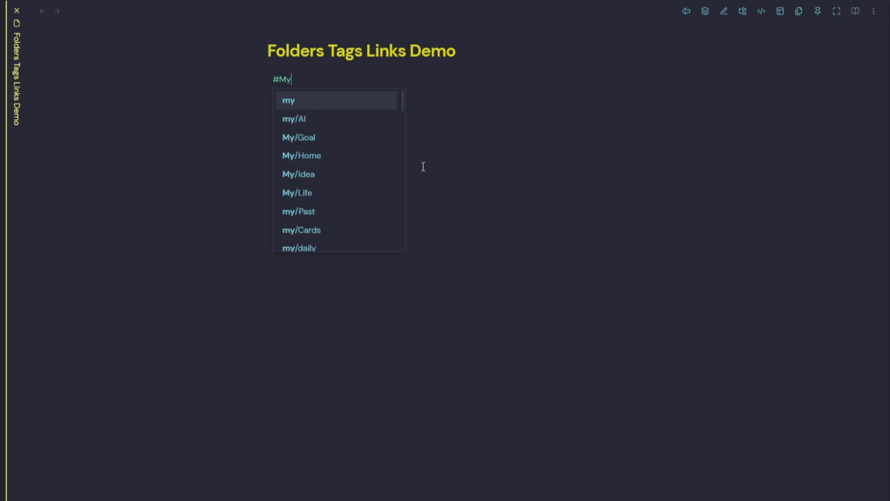
type("/Ta")
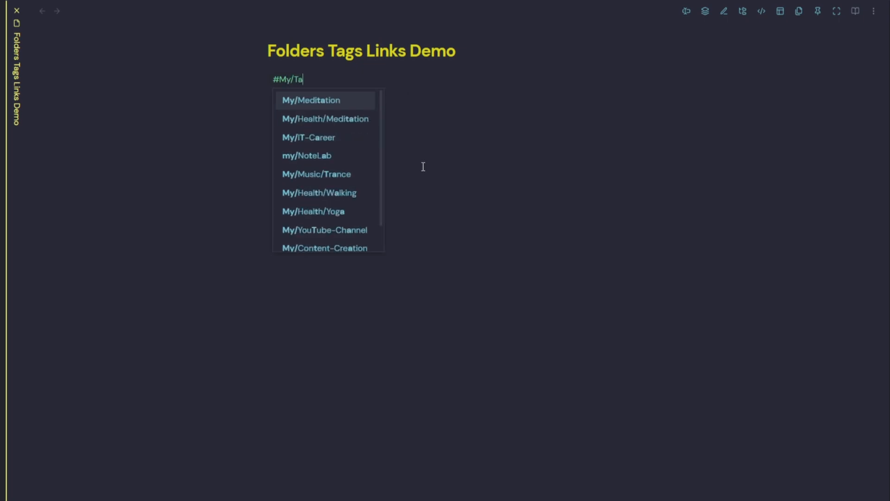
left_click(759, 4)
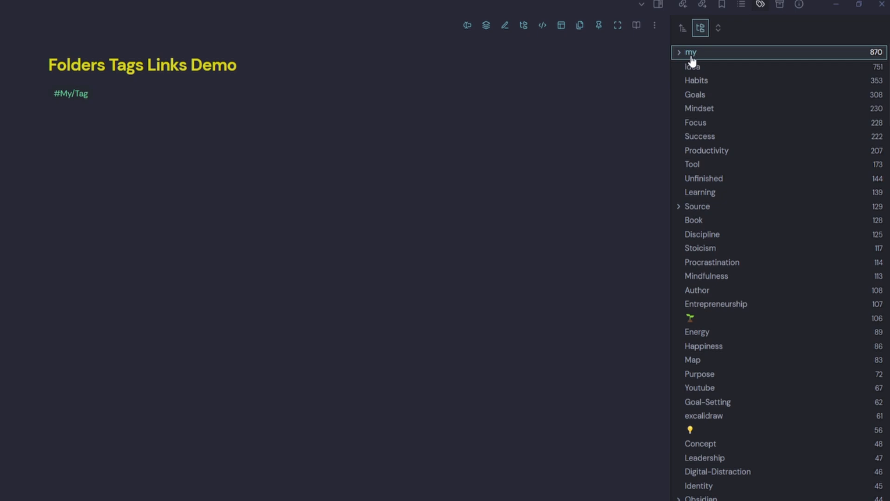
left_click(679, 52)
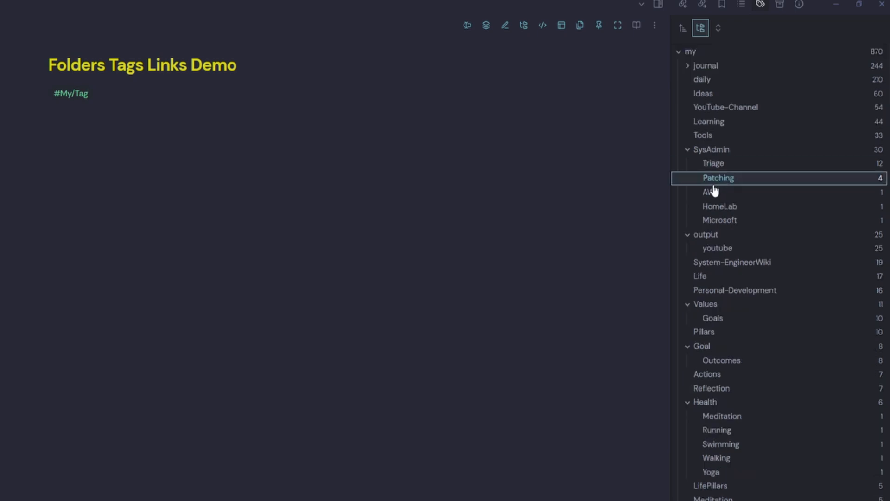
- Replace it with the 🔧 tag and start a --- frontmatter block for tags at the top
scroll("down", 3)
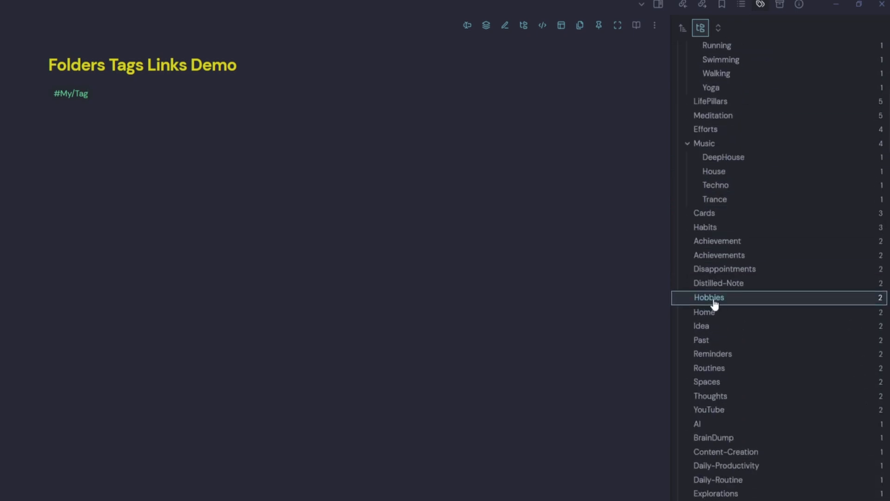
scroll("down", 3)
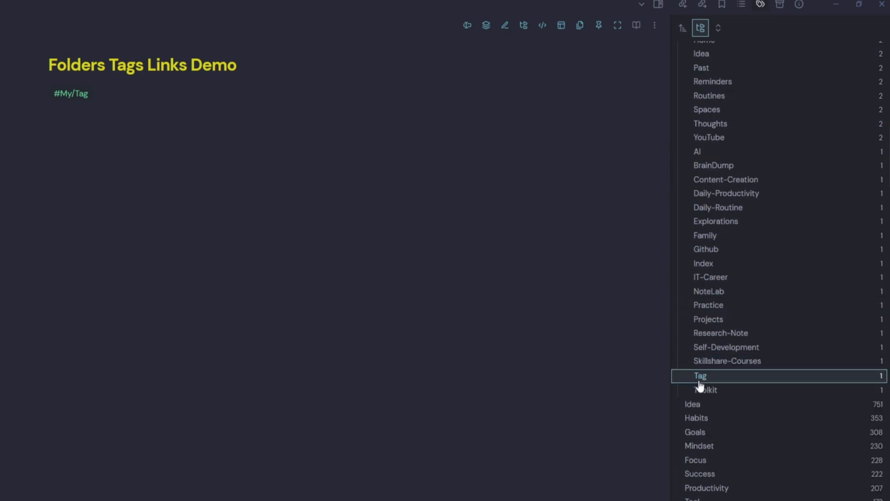
mouse_move(880, 383)
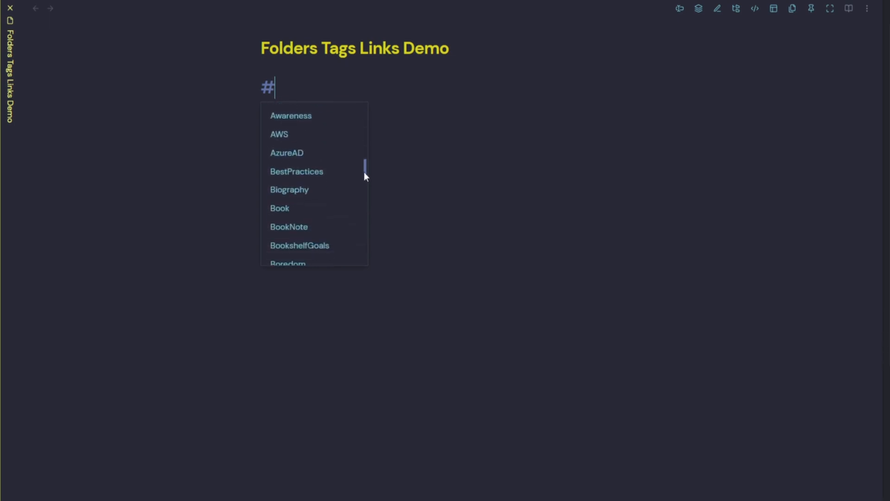
scroll("down", 3)
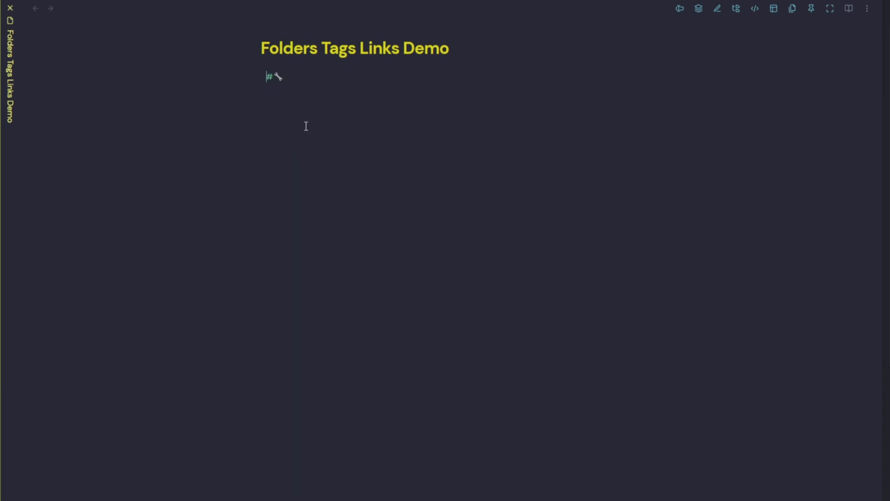
type("---")
type("tags:")
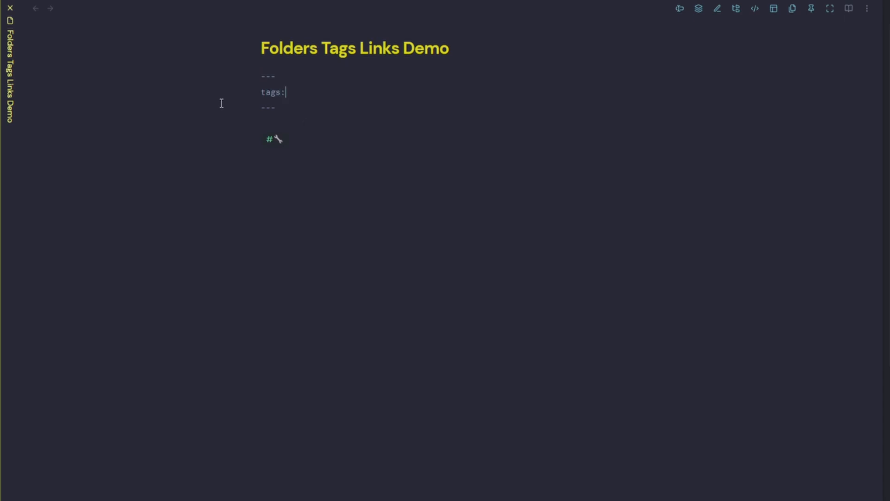
- Render the frontmatter as Properties and set the tags property to the 🔧 tag
left_click(849, 9)
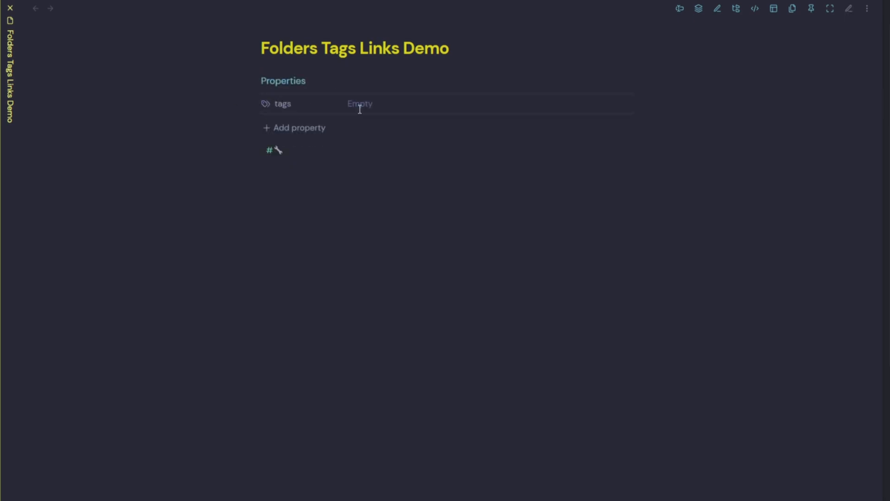
right_click(264, 103)
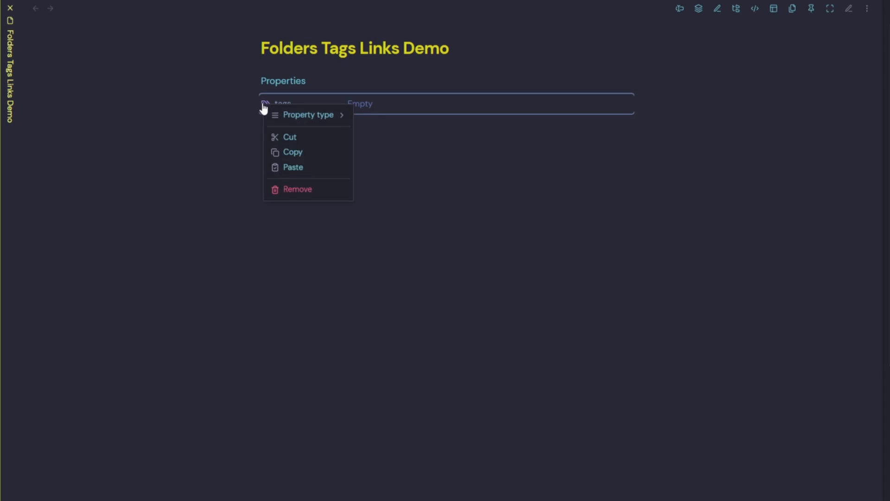
left_click(297, 189)
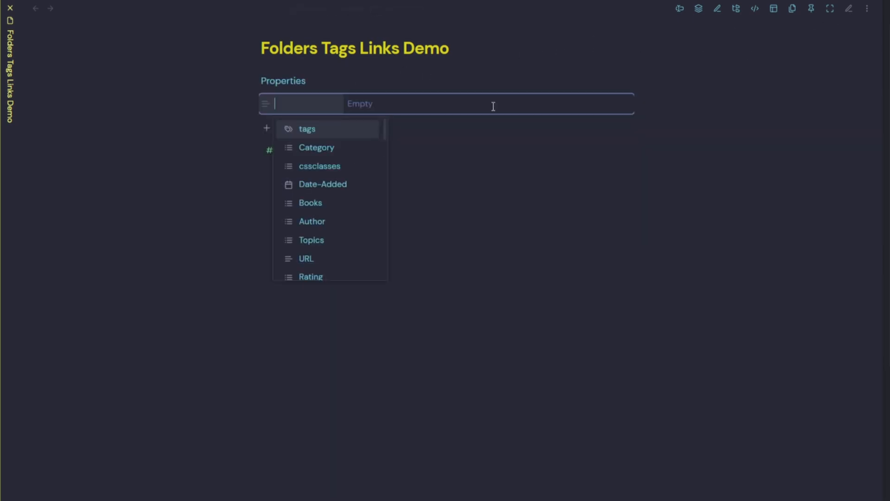
left_click(307, 128)
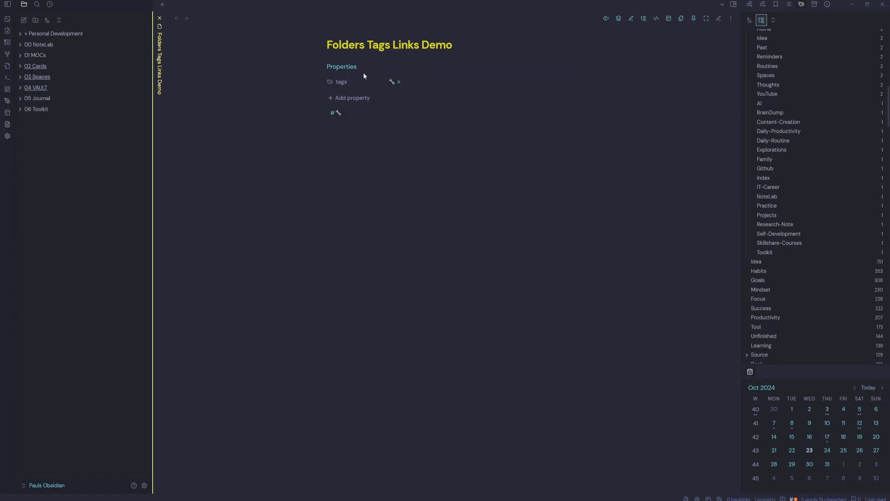
- Search the vault for notes tagged 🔧, then start adding another property
left_click(36, 5)
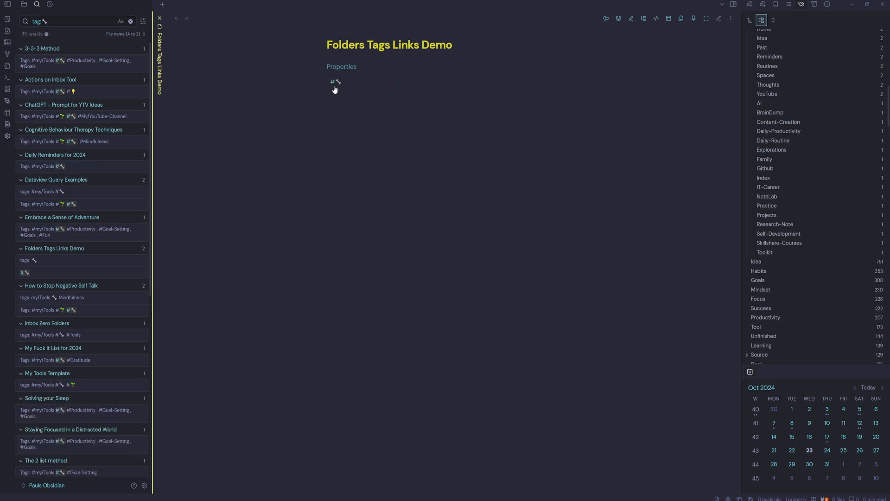
left_click(341, 66)
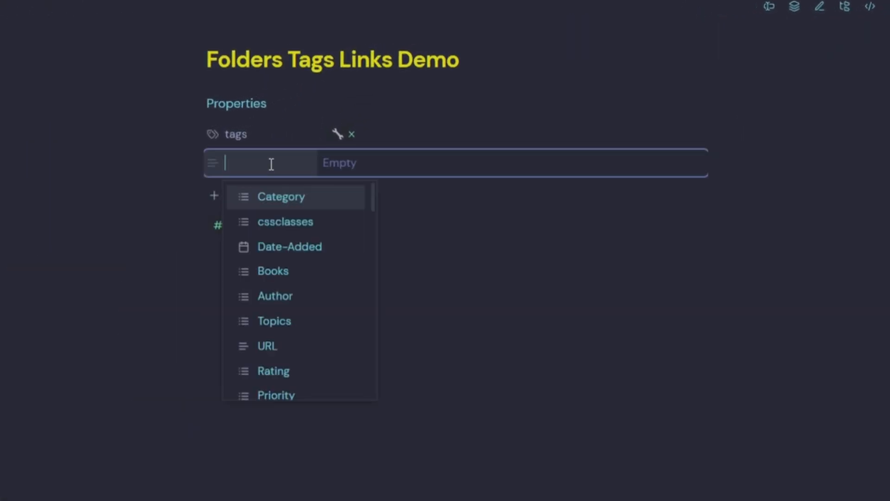
- Add a Topics property to the demo note with a linked note as its value
left_click(273, 321)
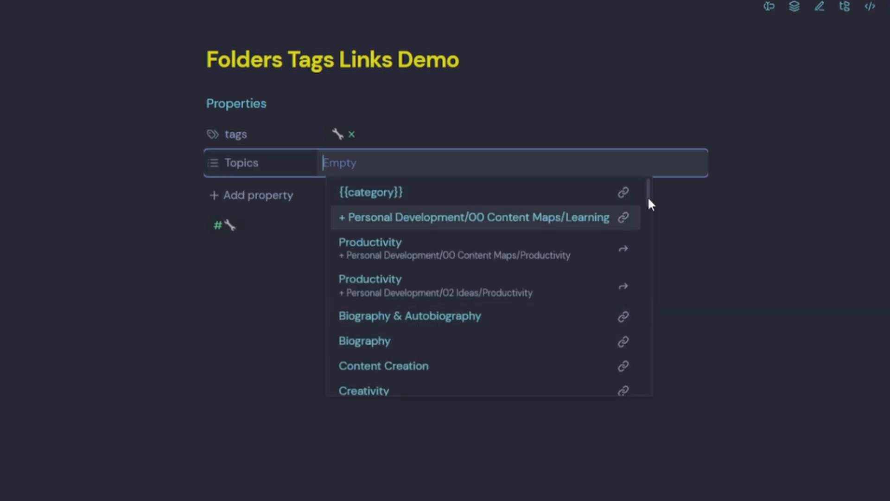
scroll("down", 3)
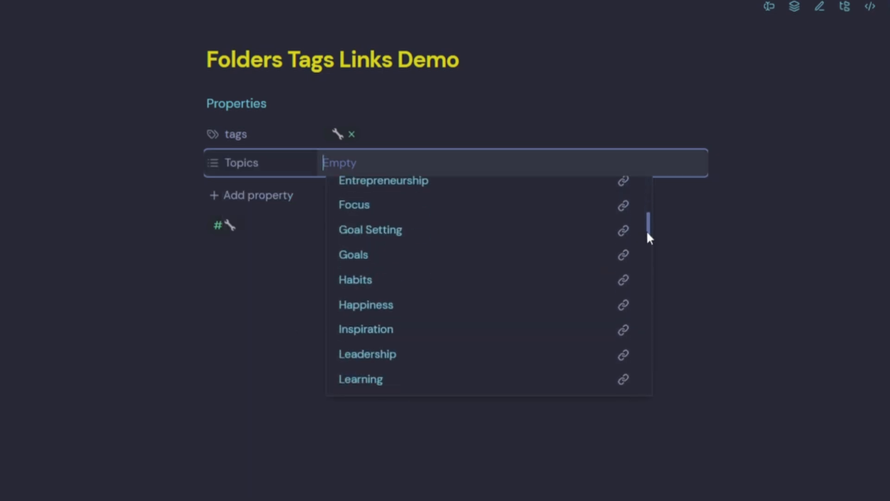
scroll("down", 3)
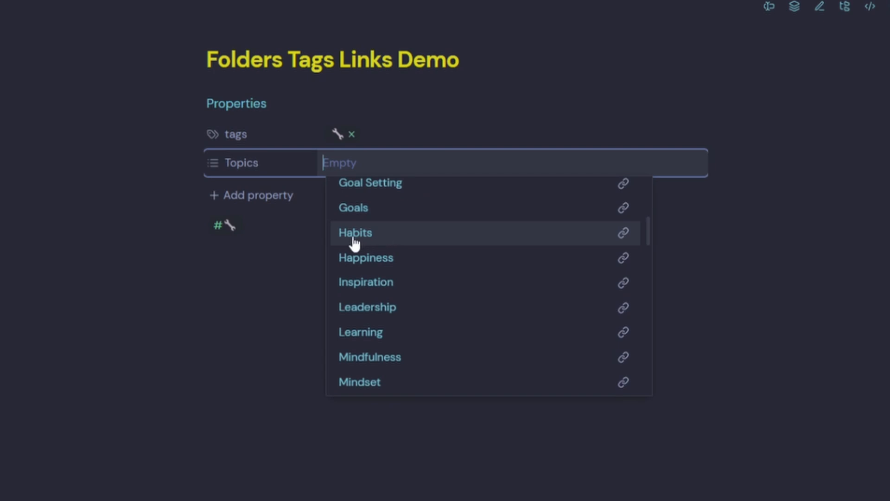
left_click(365, 282)
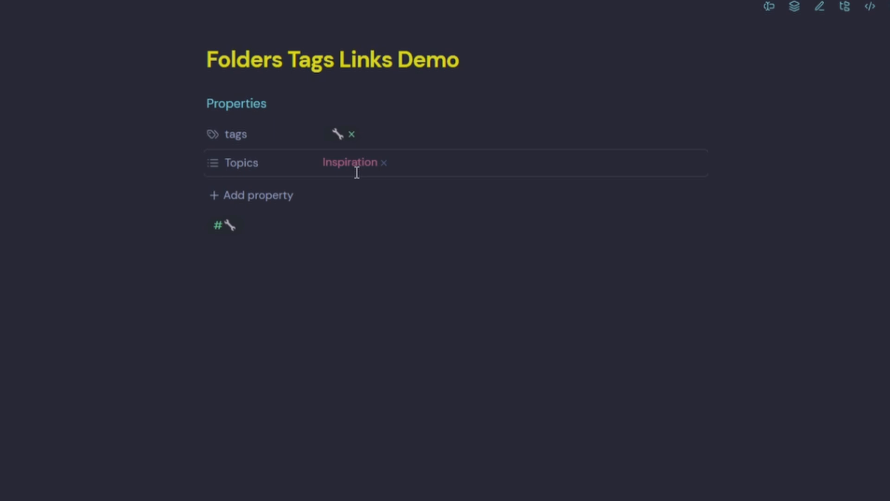
mouse_move(350, 162)
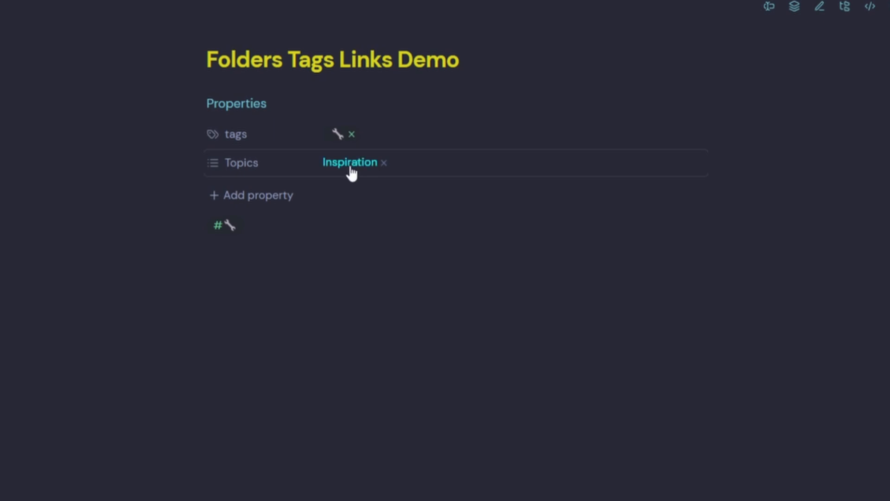
- Open the Inspiration, Creativity and Biography topic notes from the Topics property in split panes
left_click(349, 161)
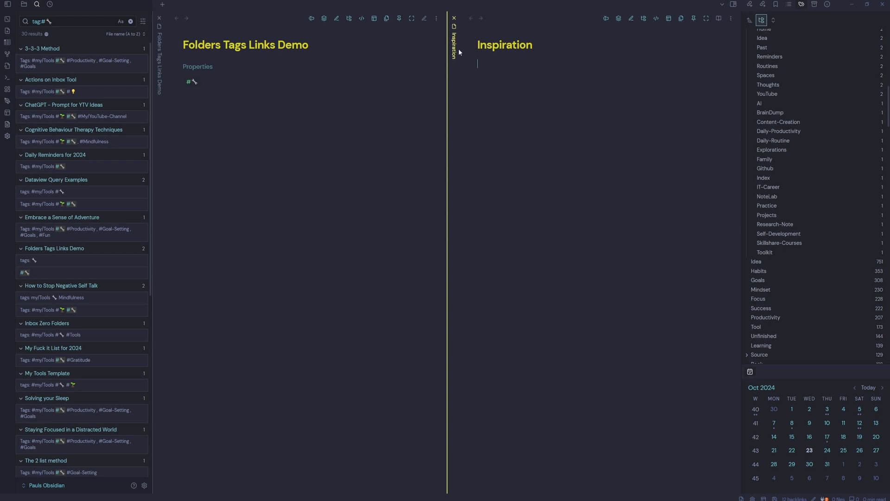
right_click(454, 43)
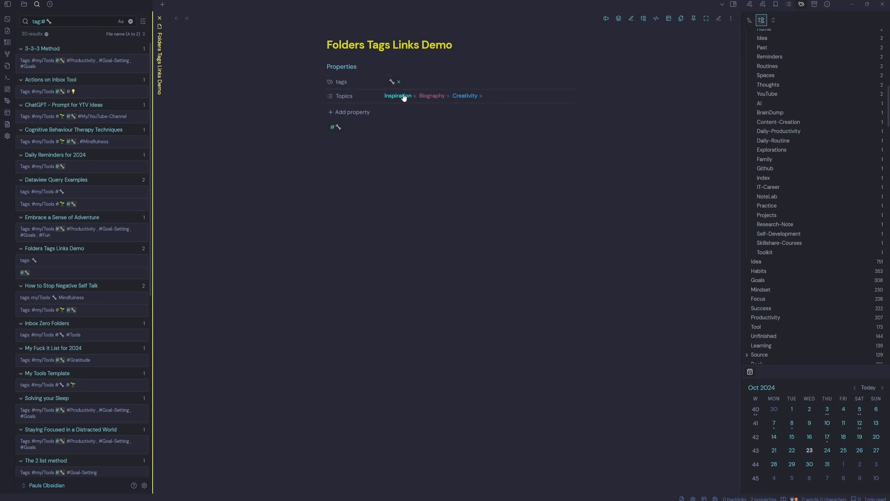
mouse_move(465, 95)
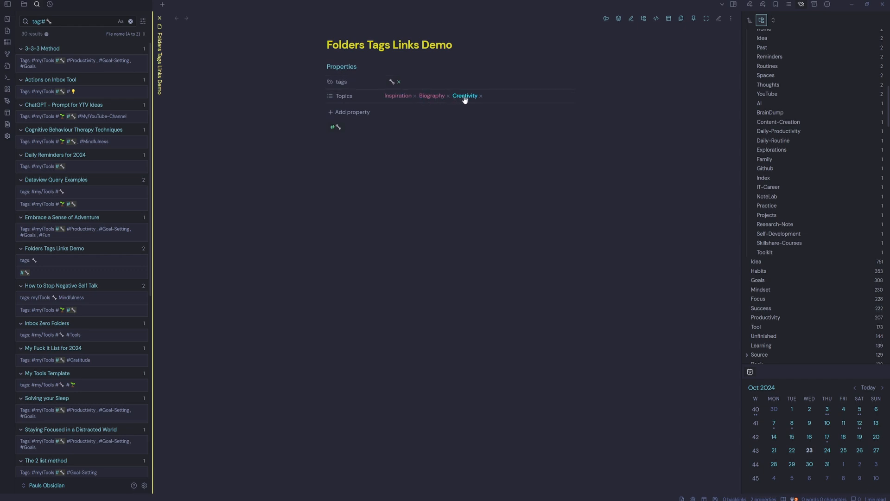
left_click(465, 95)
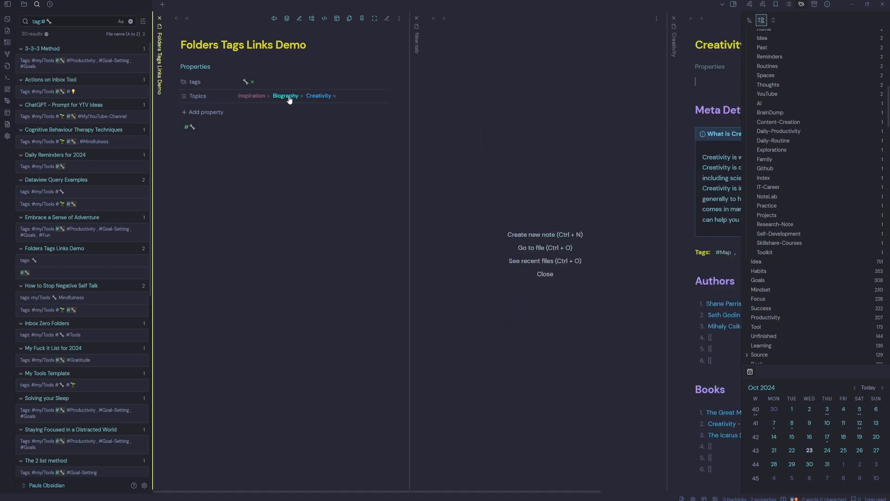
left_click(286, 96)
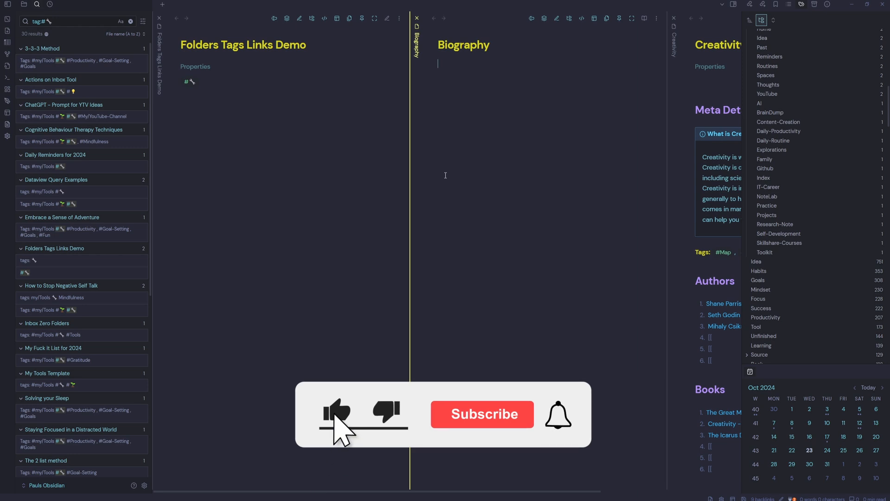
left_click(437, 62)
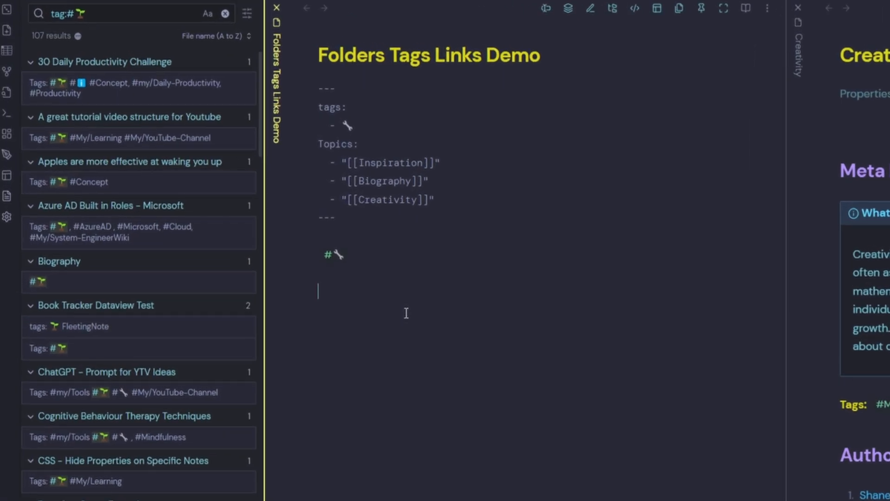
- Insert a [[Biography]] wiki-link in the demo note's body below the tag
type("[[")
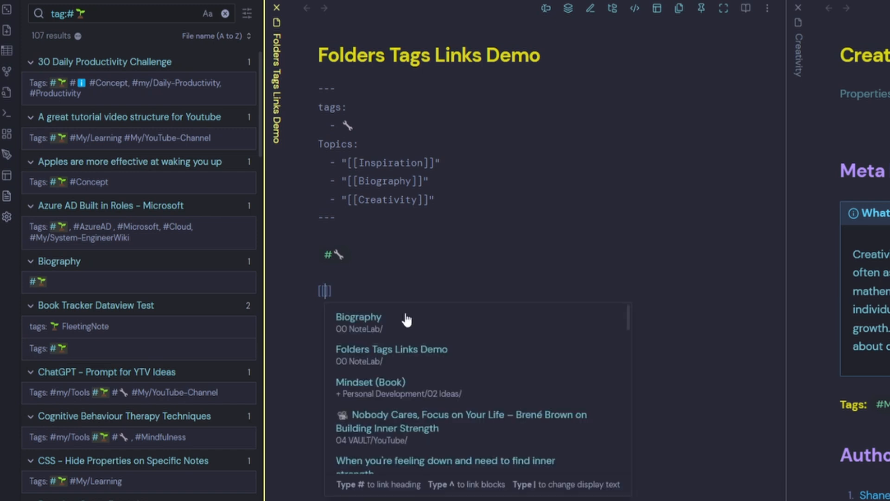
mouse_move(426, 346)
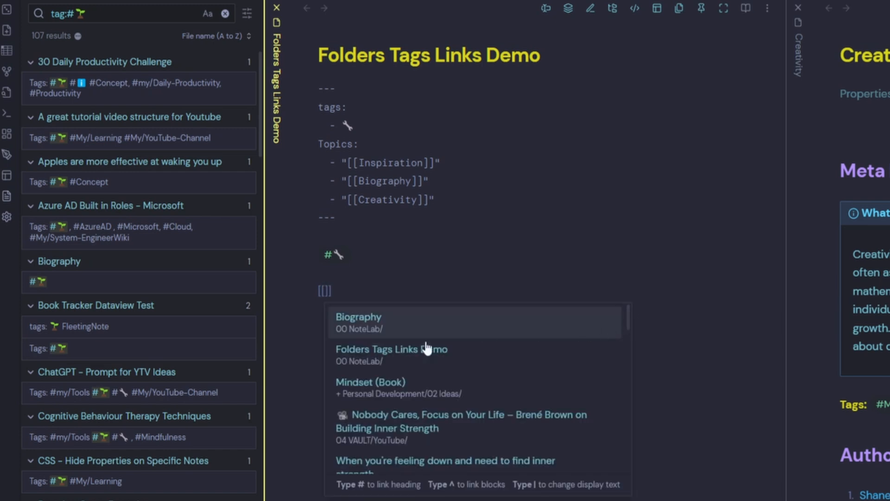
mouse_move(463, 355)
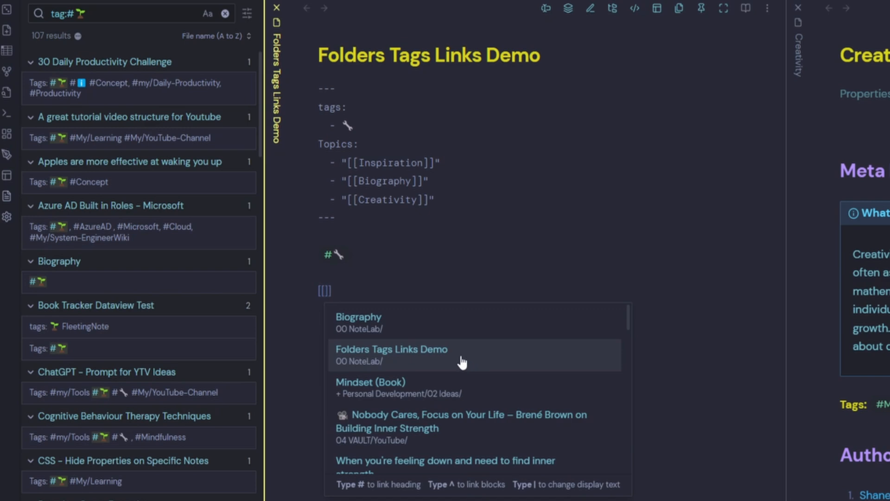
left_click(358, 317)
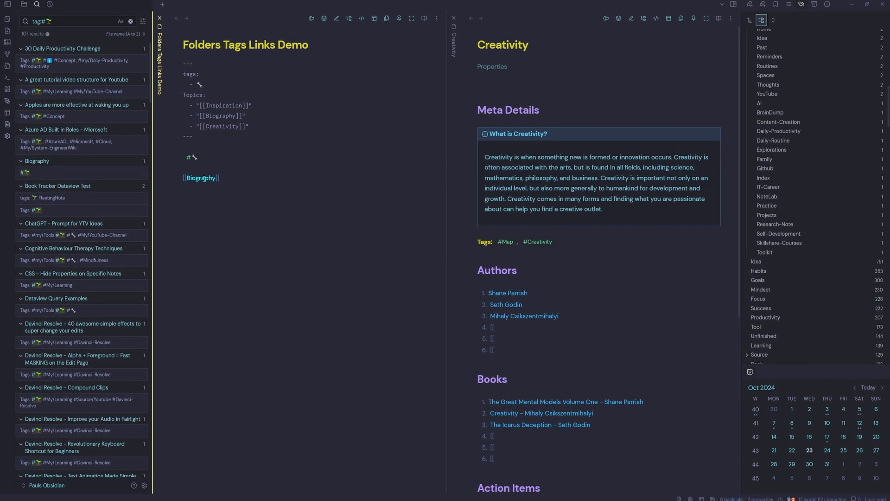
left_click(200, 178)
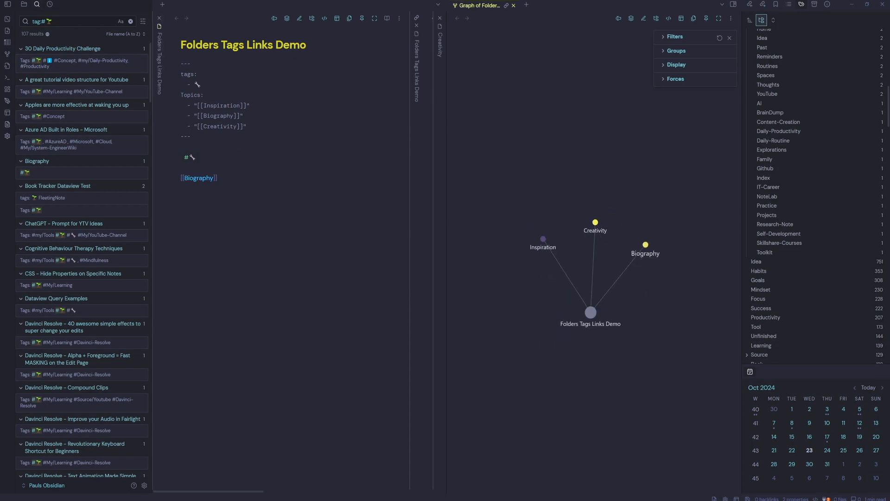
mouse_move(507, 252)
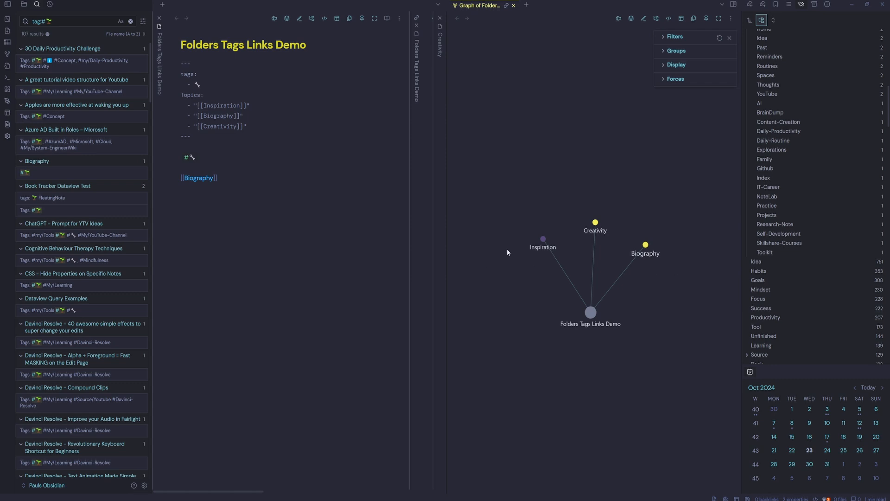
mouse_move(750, 5)
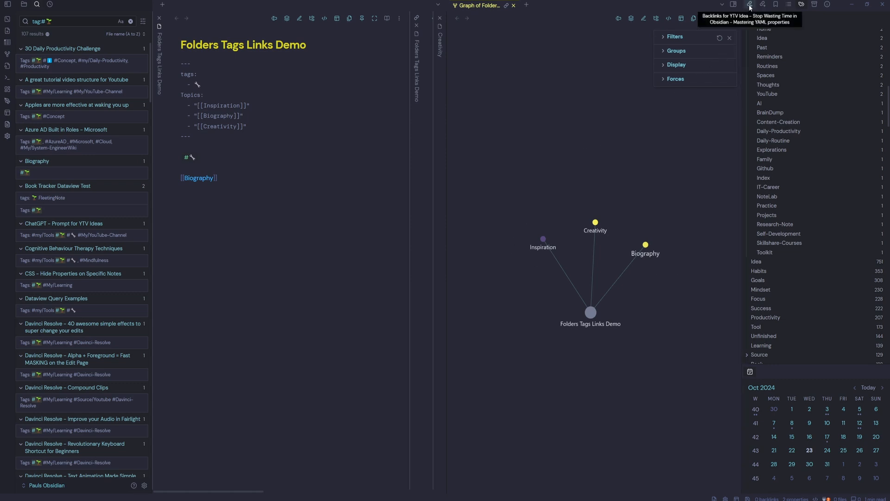
- Show the demo note's empty Backlinks list beside its local graph of three topics
left_click(749, 5)
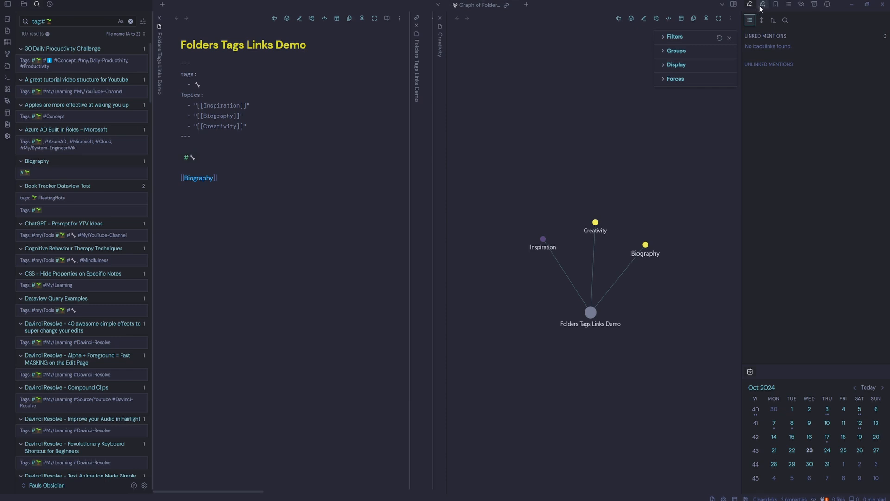
left_click(762, 5)
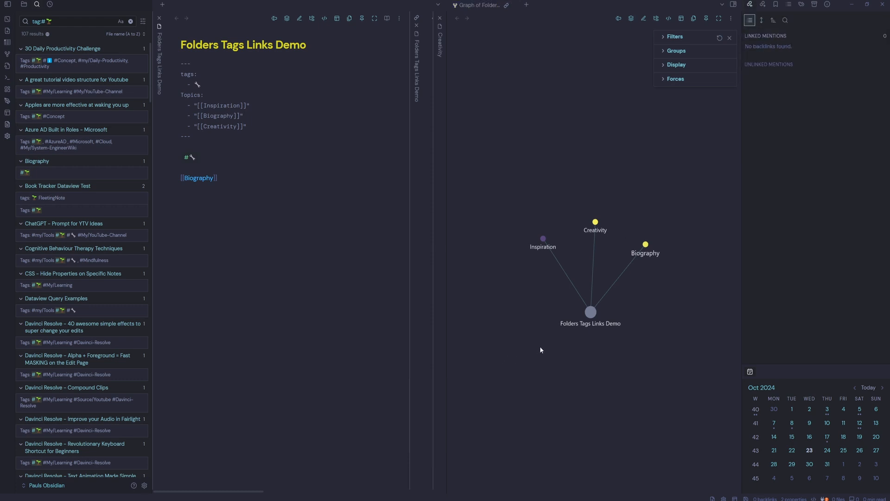
mouse_move(572, 269)
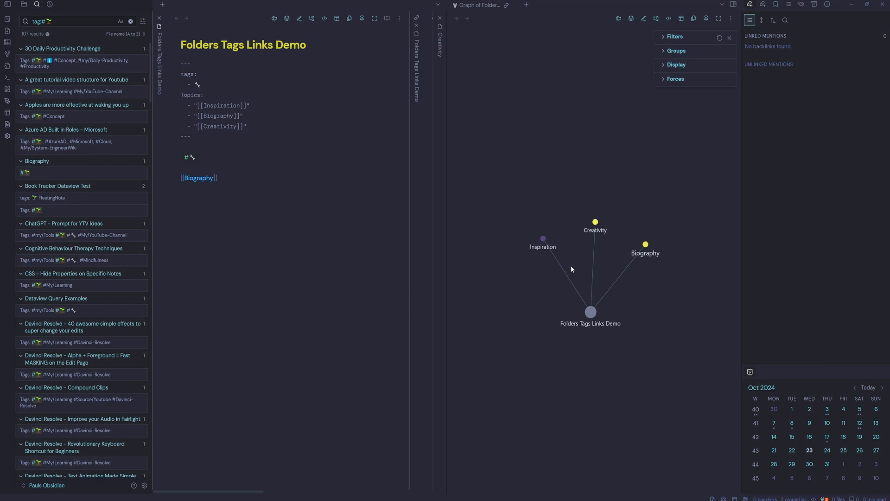
- Link Folders Tags Links Demo at the end of the Creativity note
left_click(594, 221)
type("[[f")
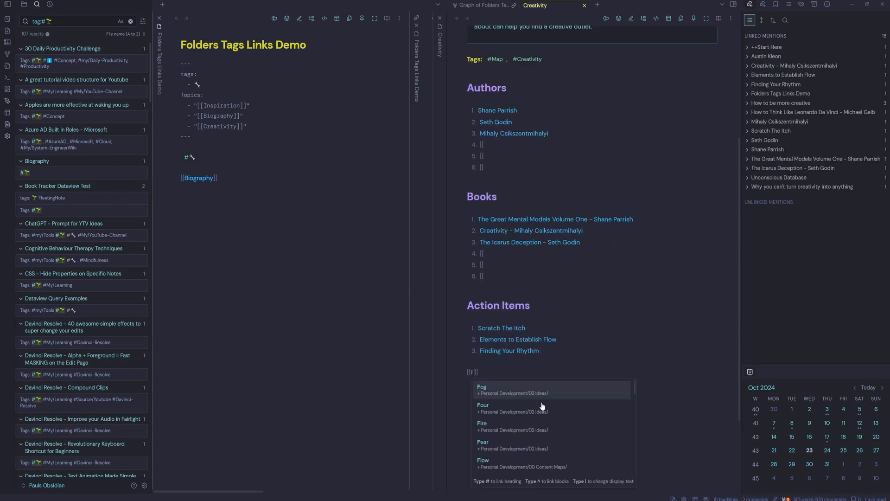
type("Folders")
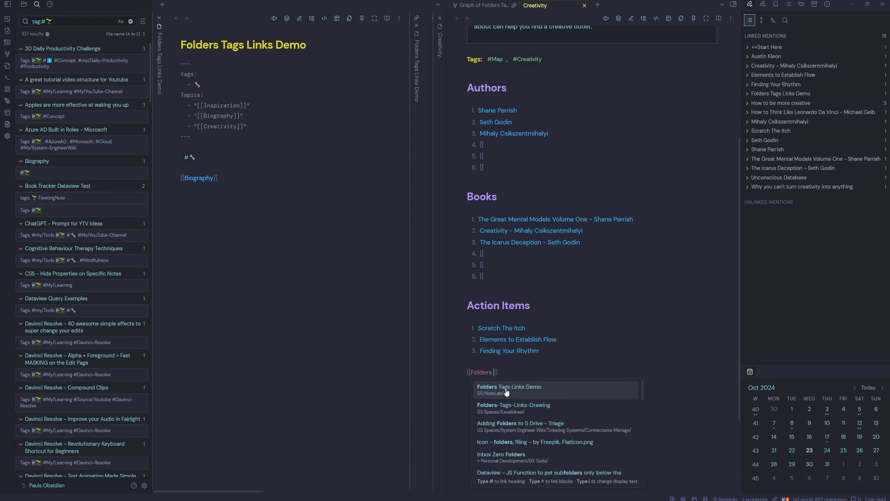
left_click(508, 389)
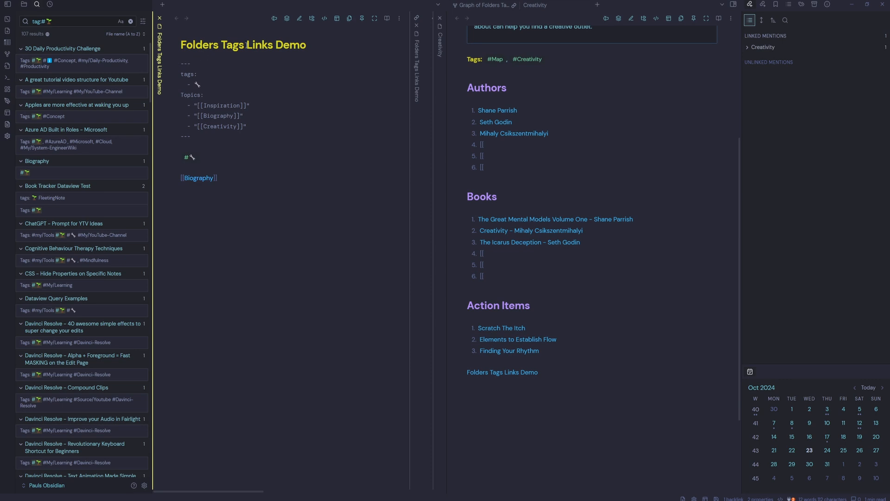
- Open Creativity from its linked-mentions entry and toggle stacked tabs
scroll("up", 3)
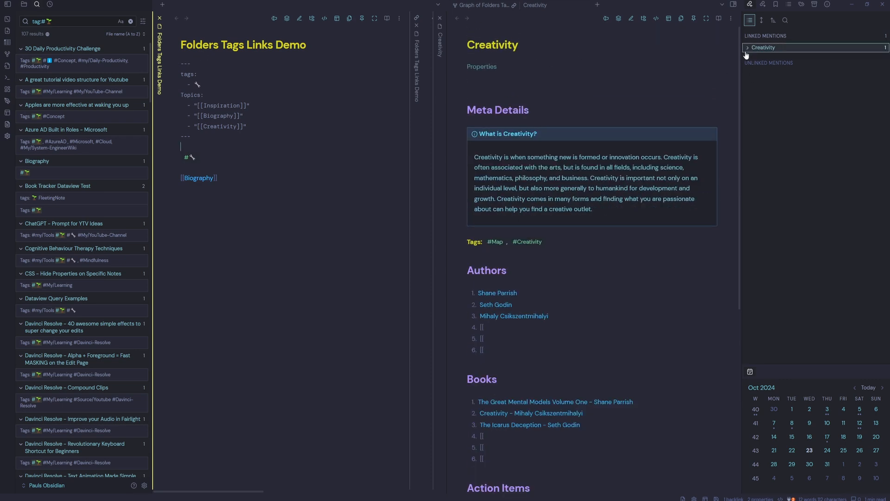
left_click(748, 47)
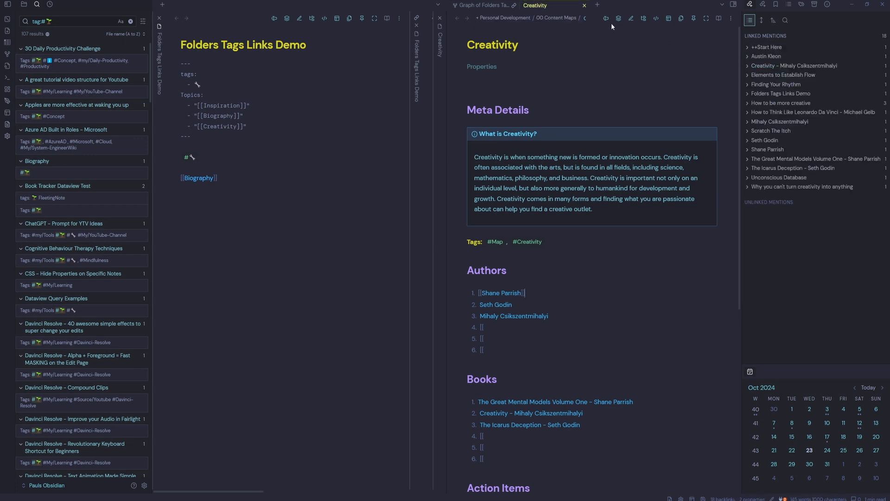
mouse_move(618, 18)
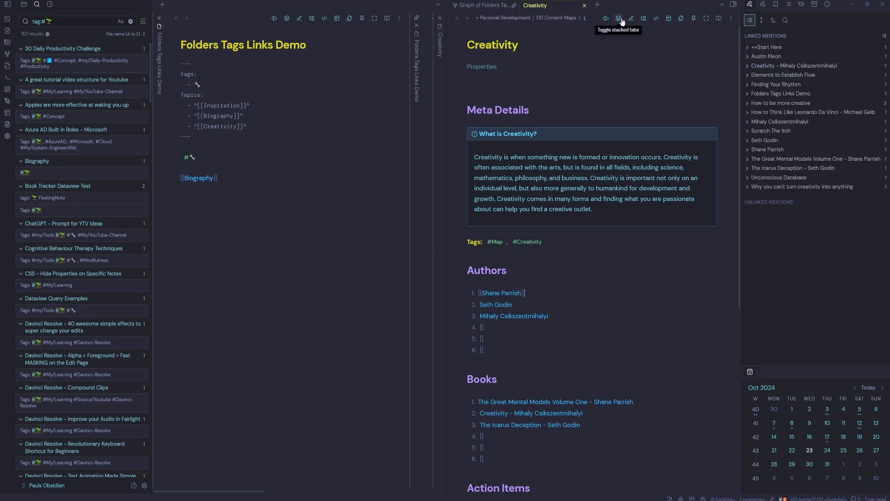
left_click(617, 19)
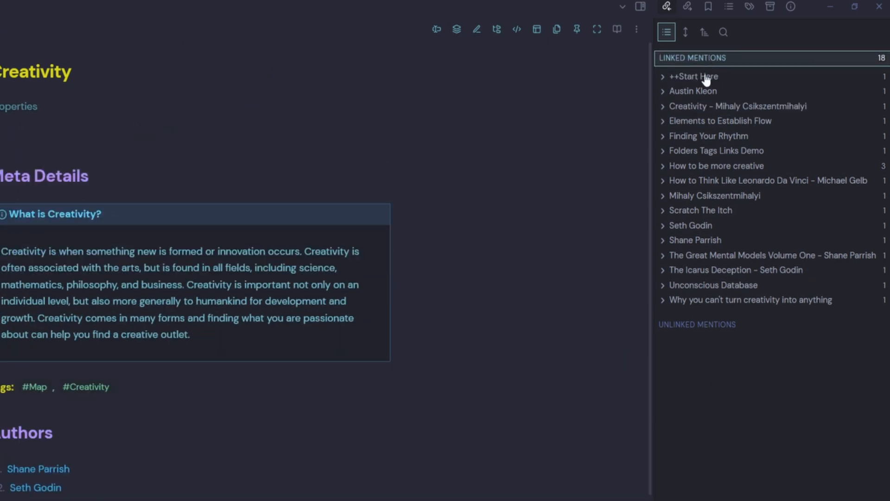
- List Creativity's 10 outgoing links, ending with Folders Tags Links Demo in 00 NoteLab
left_click(688, 7)
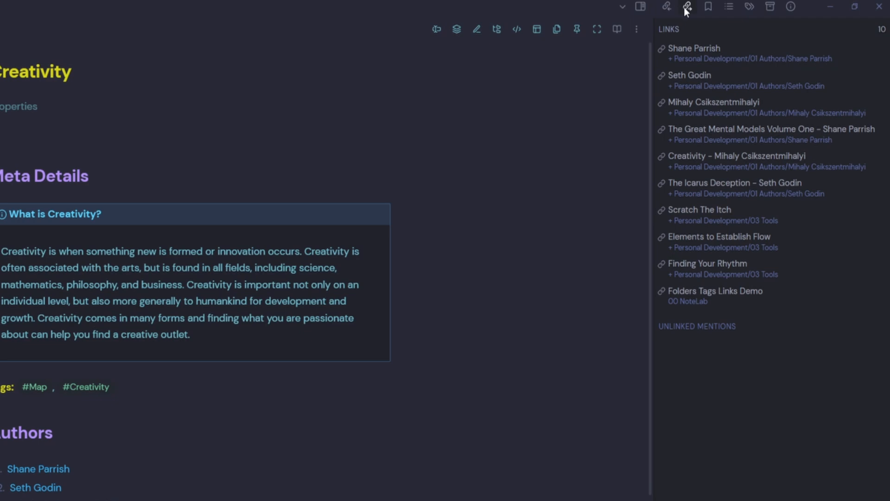
mouse_move(709, 282)
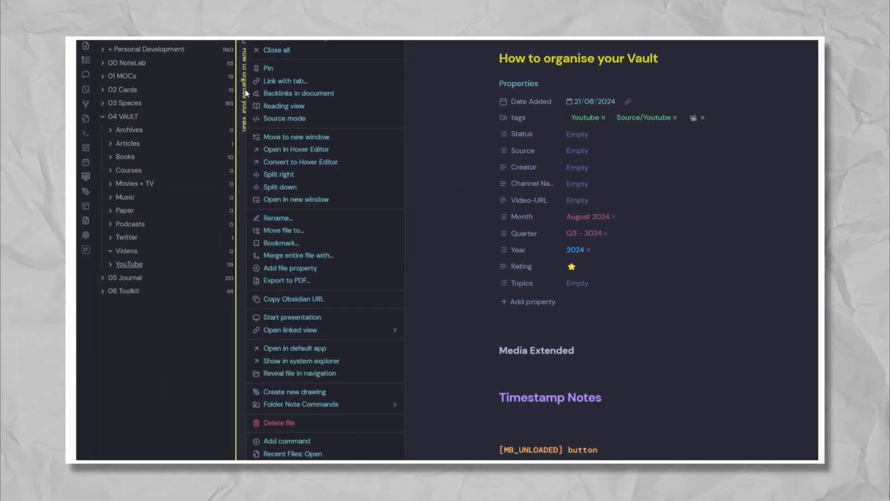
mouse_move(300, 231)
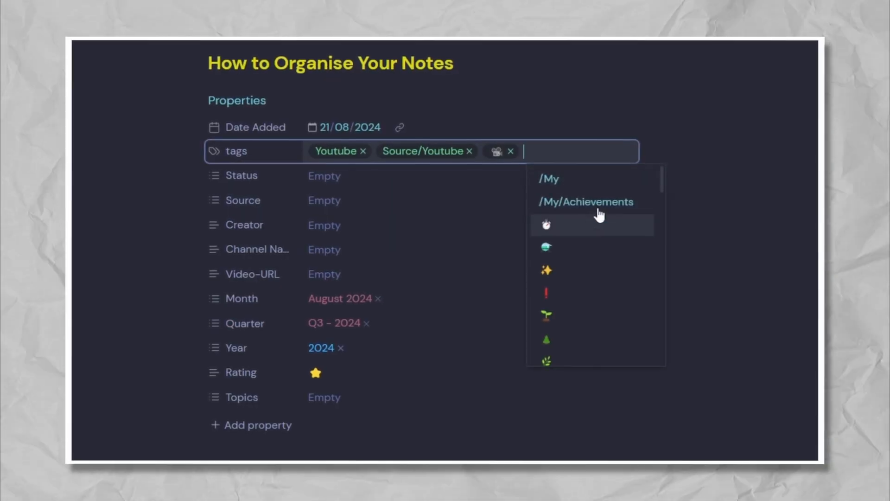
- Add a tag from the tags property suggestions in the closing recap, ending on Mindset – Carol Dweck
type("My")
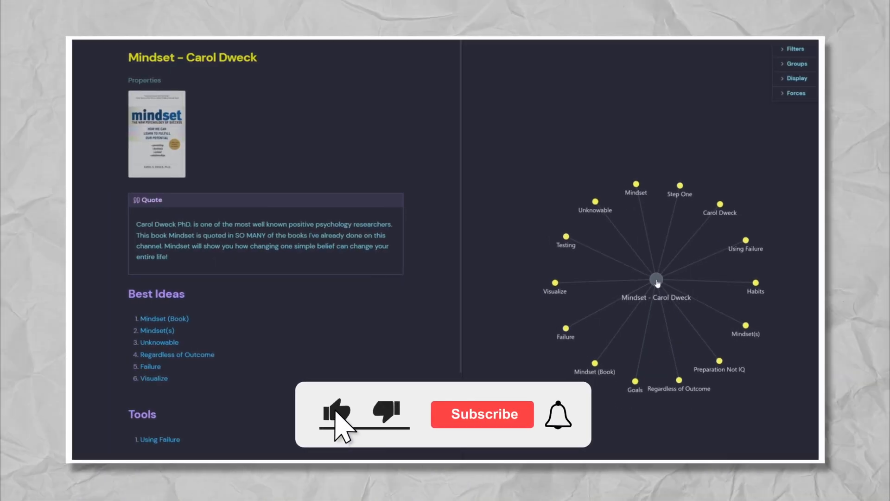
left_click(482, 413)
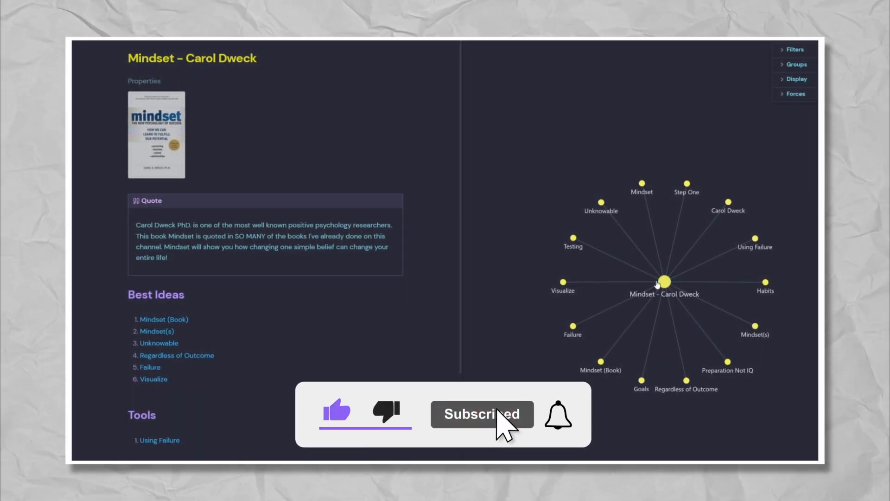